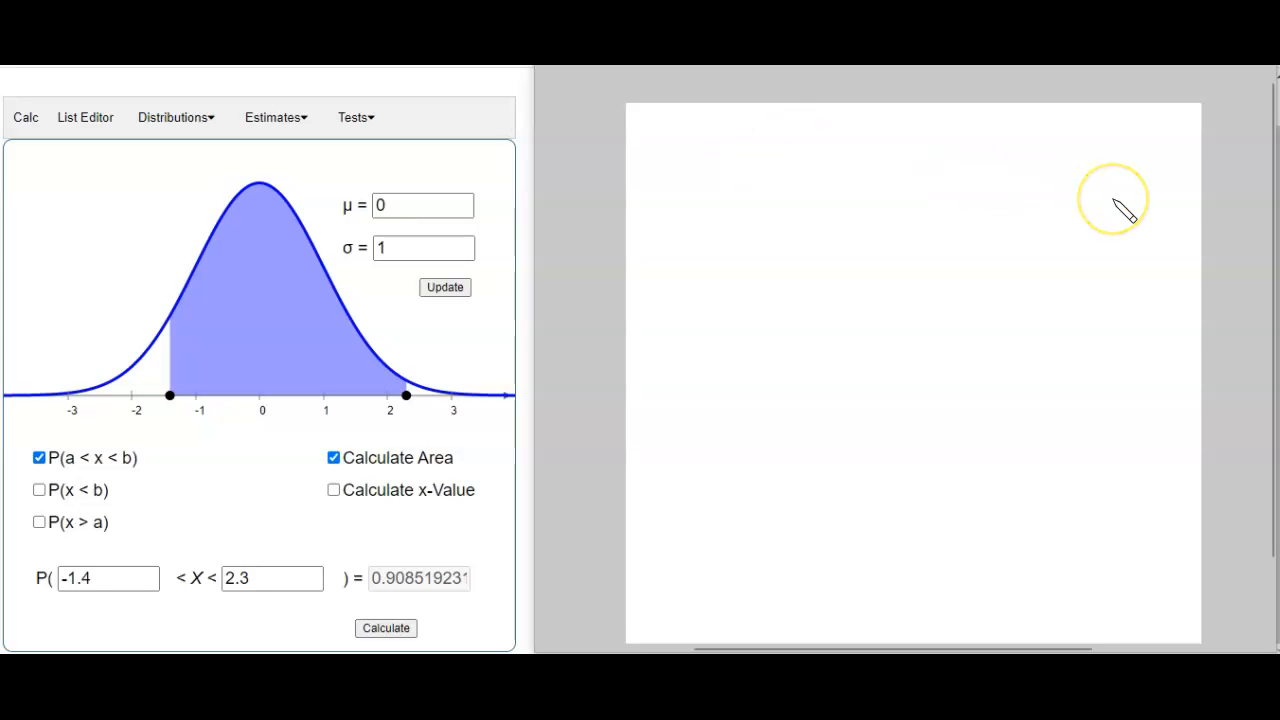
pyautogui.moveTo(1147, 250)
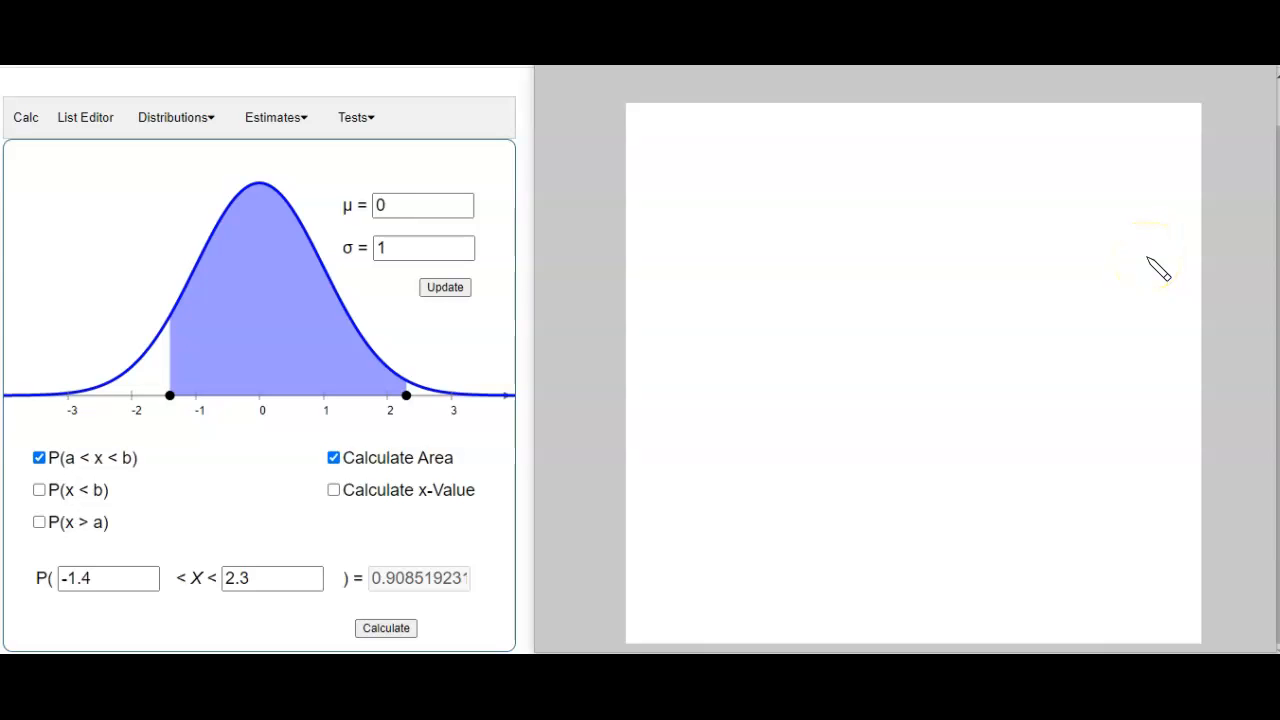
pyautogui.moveTo(1155, 270)
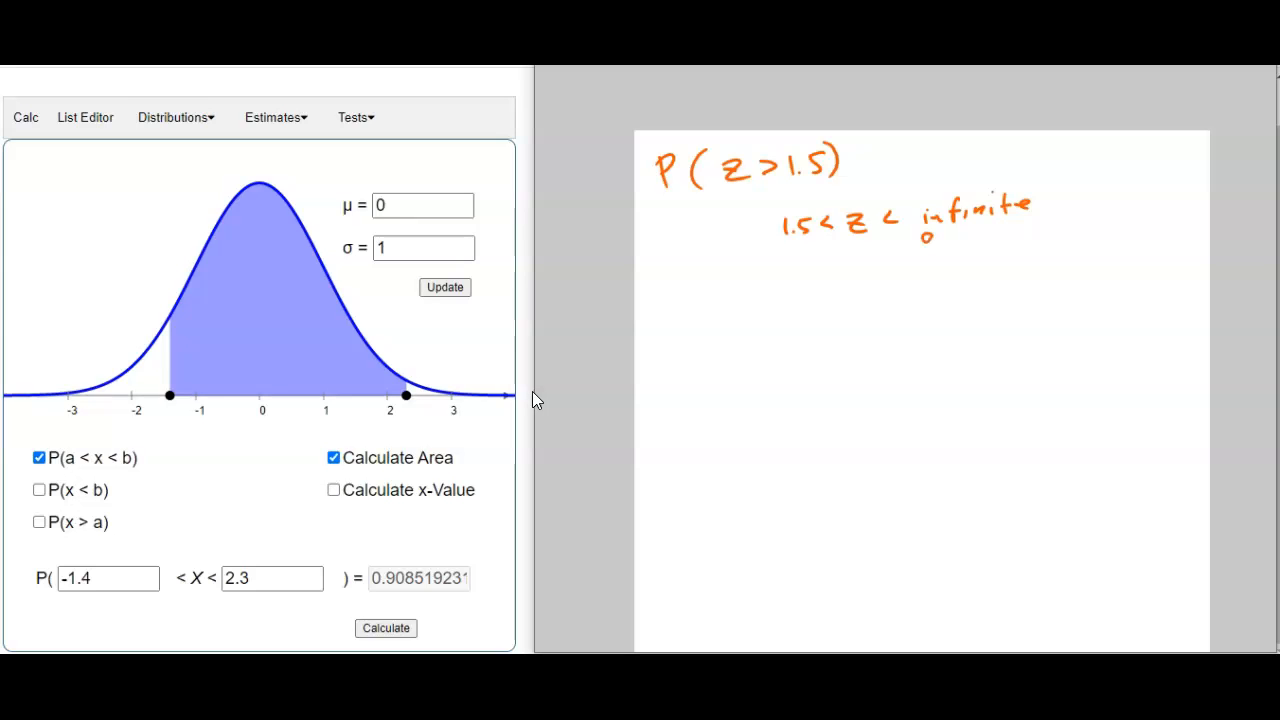
# Replace the infinite upper bound with 999, writing ≈ 1.5 < z < 999 in the notes
pyautogui.write('999')
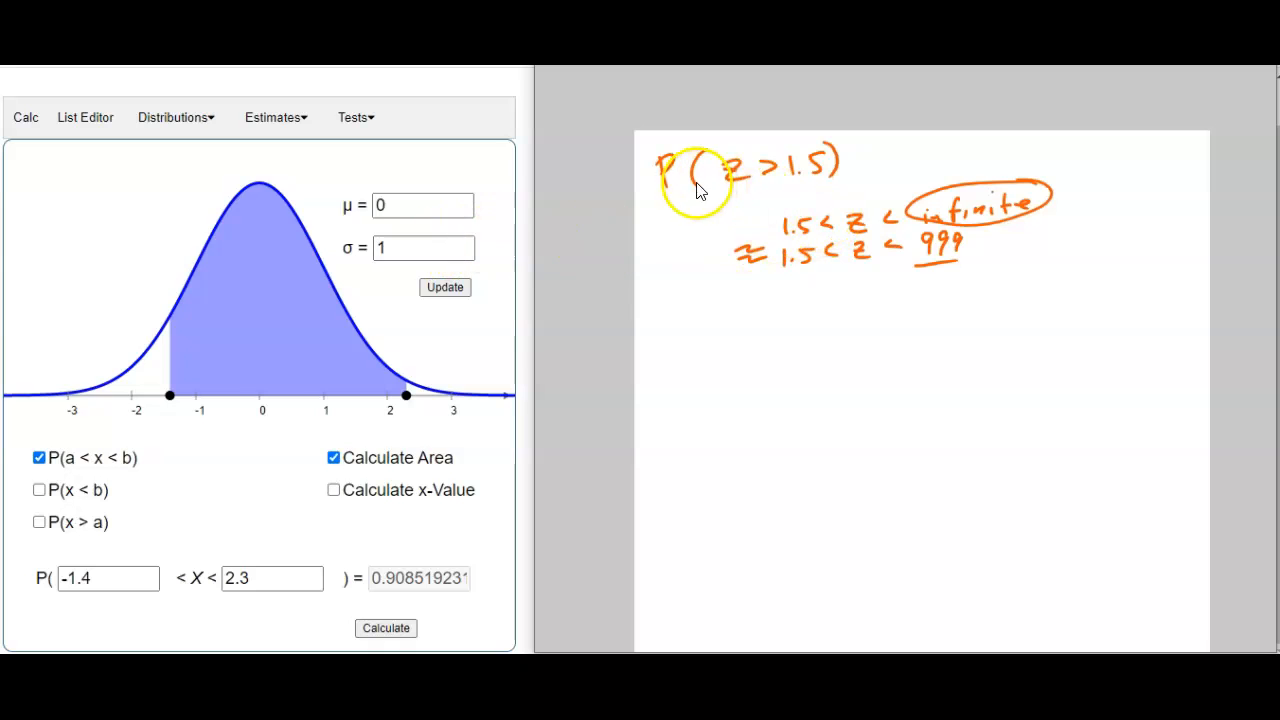
pyautogui.moveTo(770, 228)
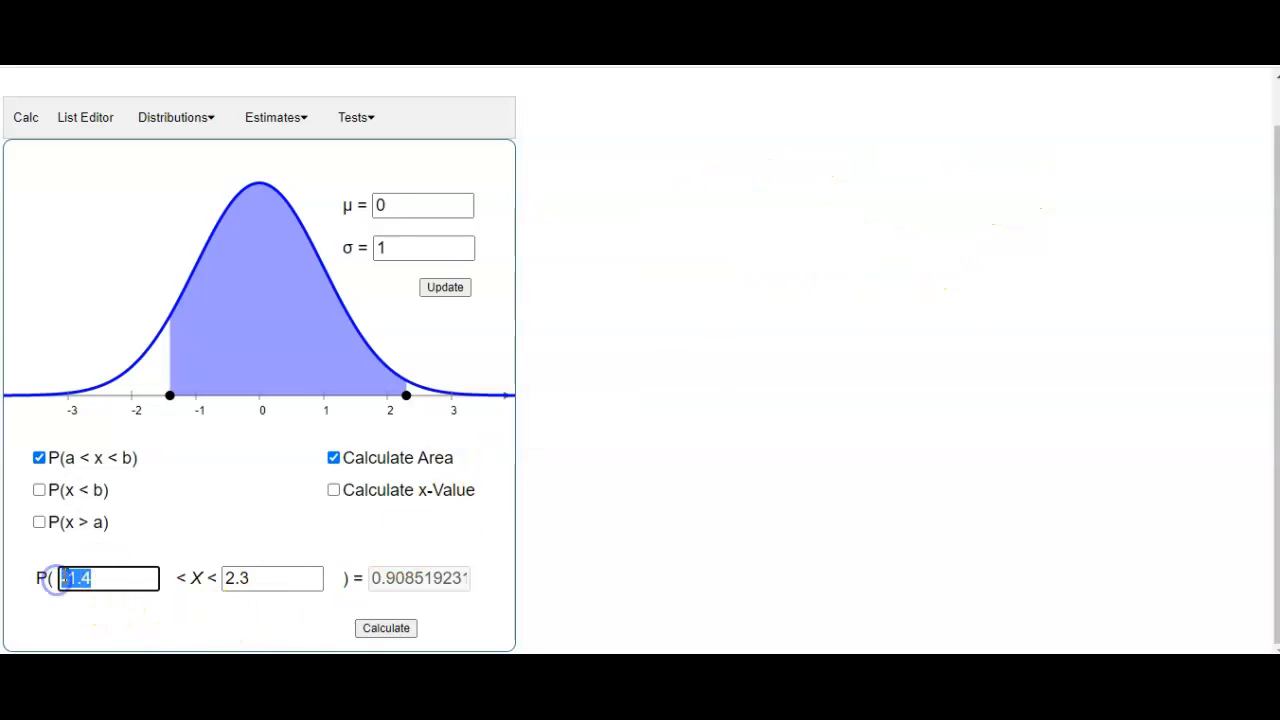
# Enter bounds 1.5 and 999 to get P(1.5 < X < 999) ≈ 0.0668
pyautogui.write('1.')
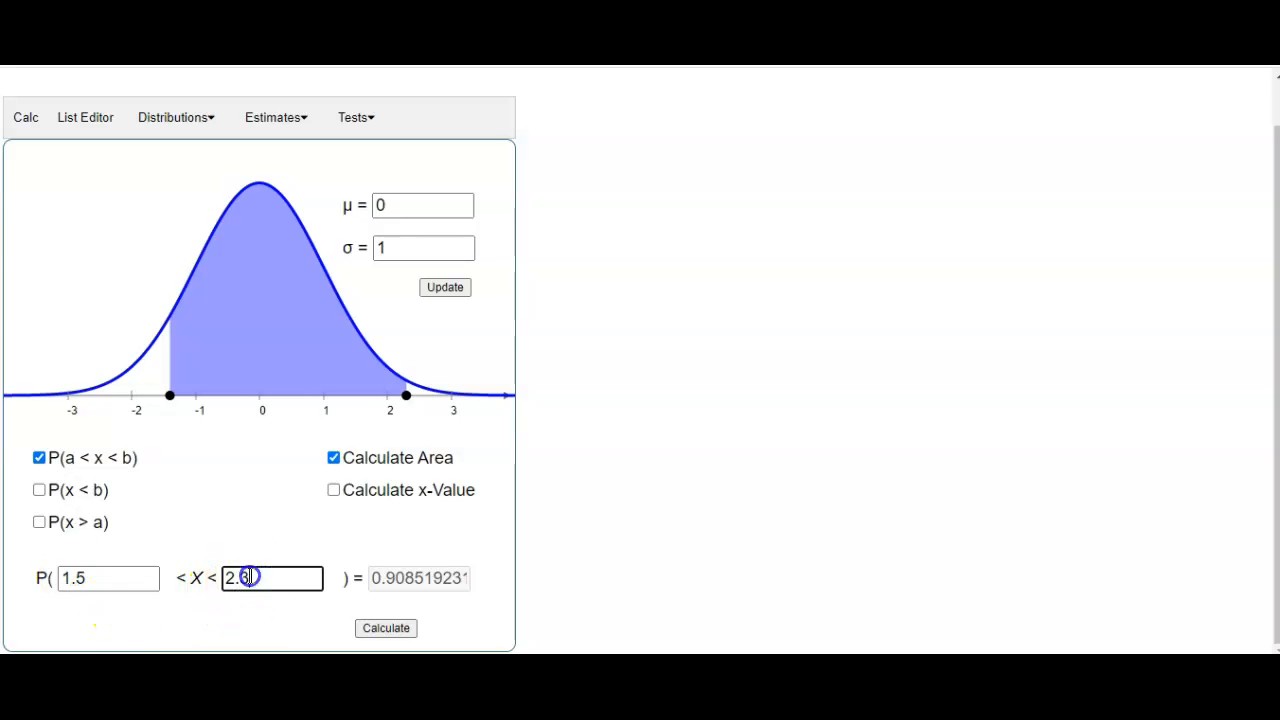
pyautogui.write('999')
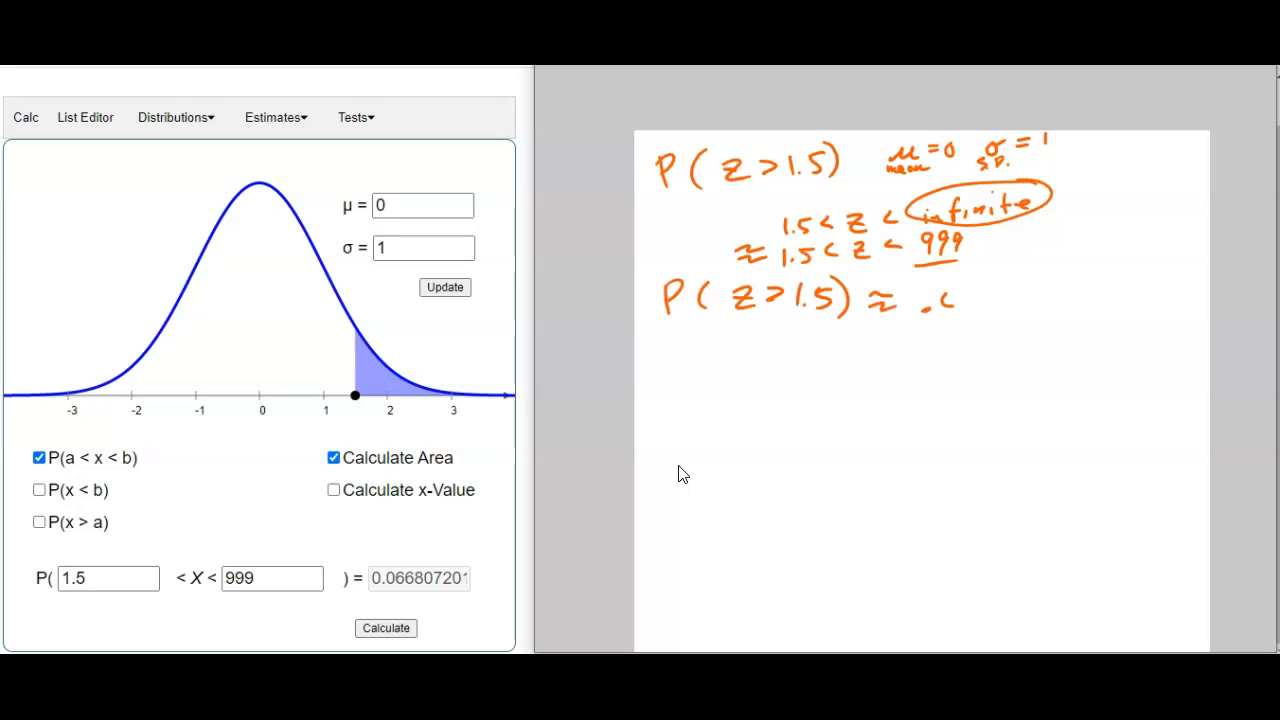
# Write .066807 rounded to .0668 (6.7%) and box .0668 as the answer
pyautogui.write('0668')
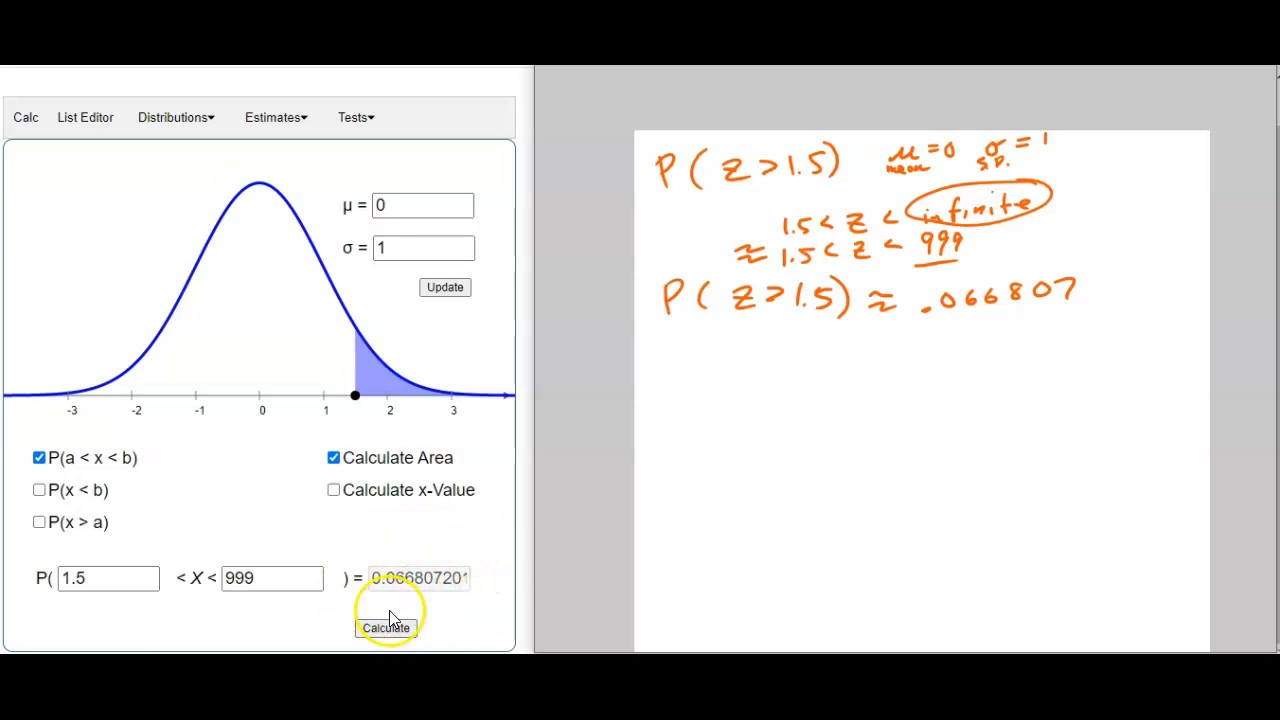
pyautogui.moveTo(1142, 278)
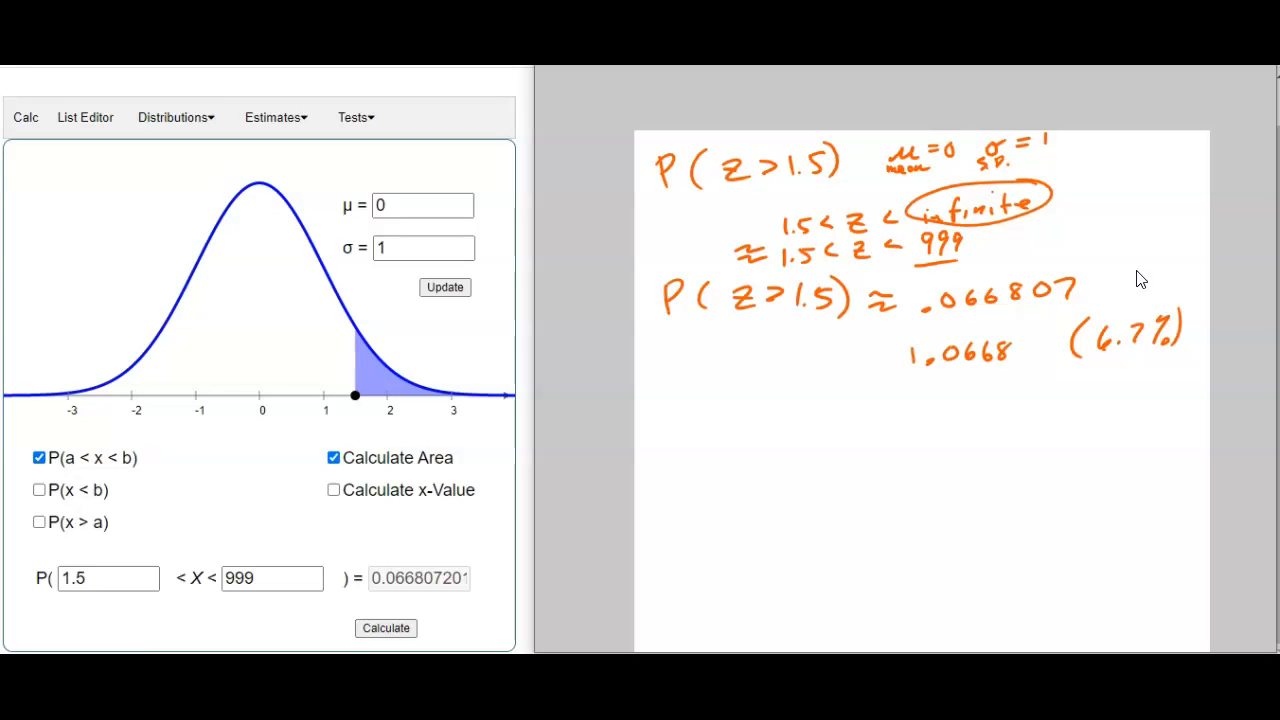
pyautogui.moveTo(905, 350); pyautogui.dragTo(1015, 370)
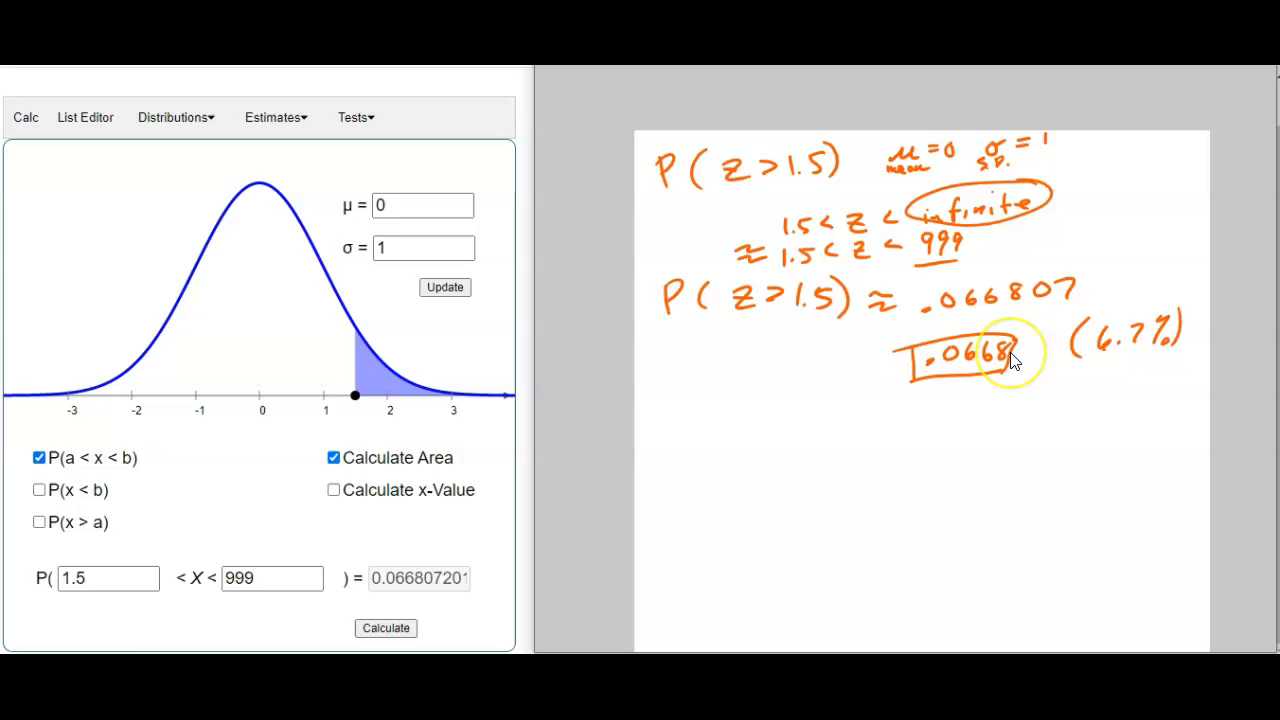
pyautogui.moveTo(1103, 348)
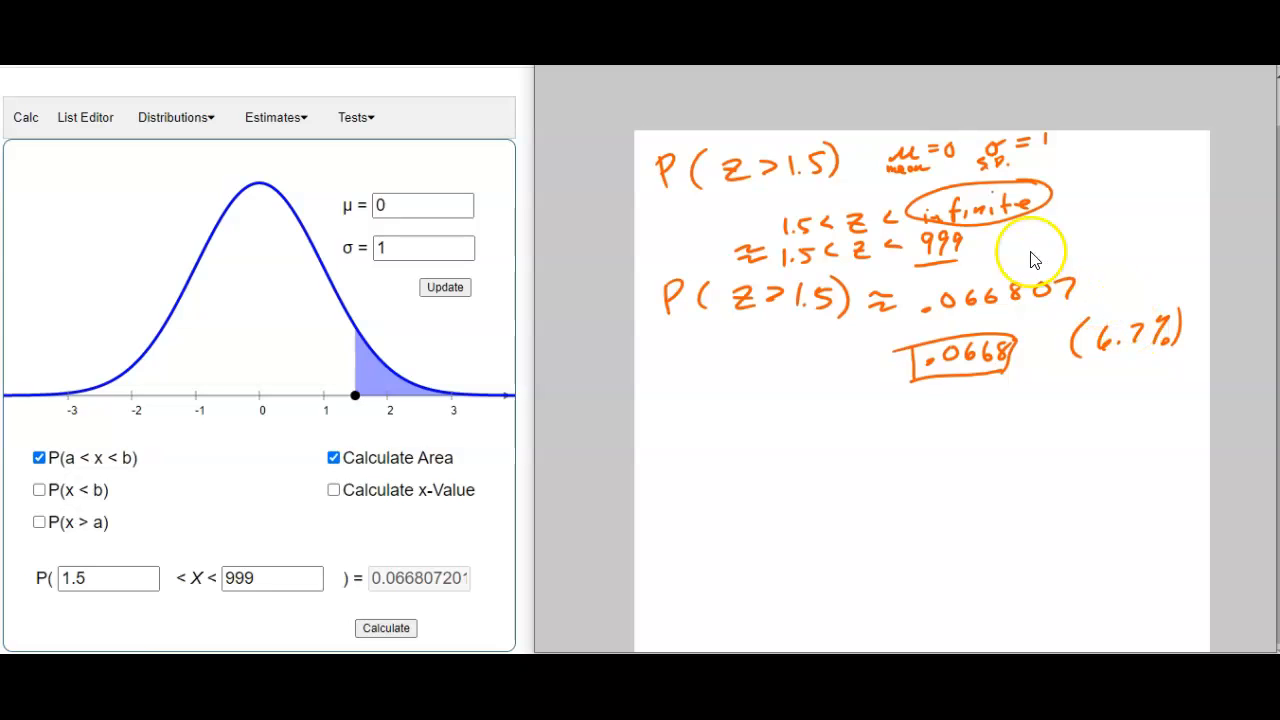
pyautogui.moveTo(668, 218)
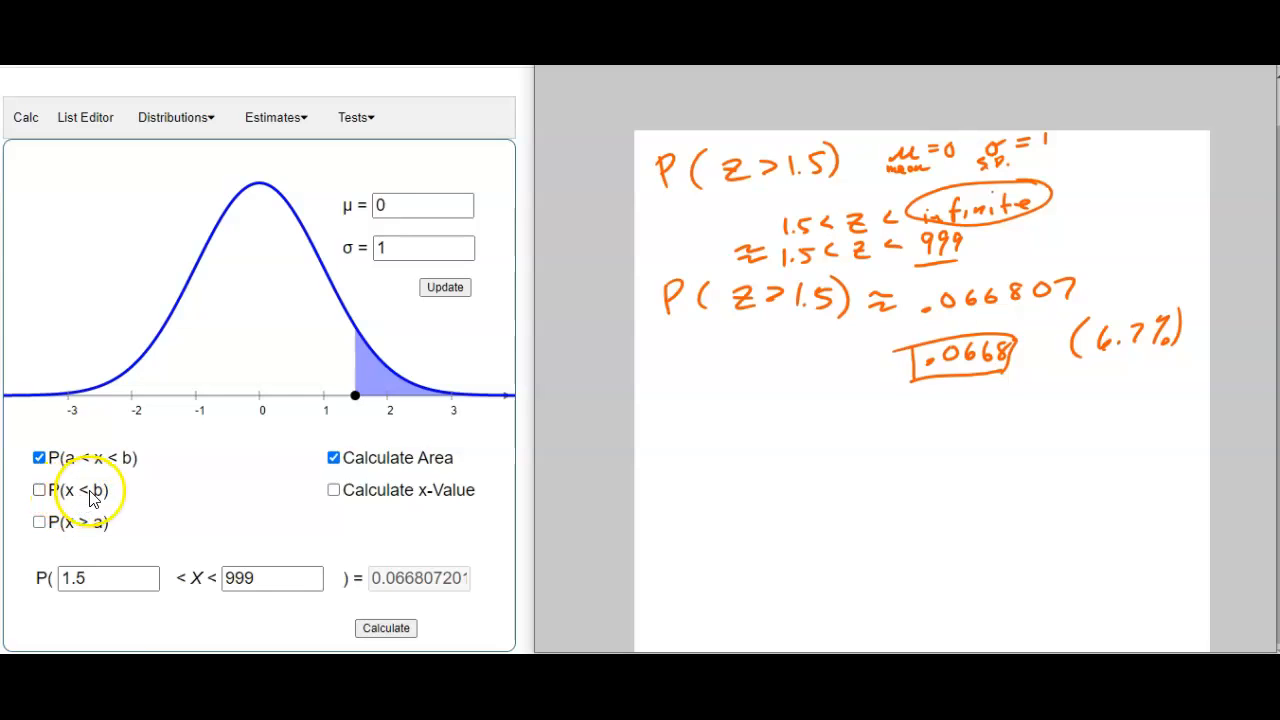
pyautogui.moveTo(42, 528)
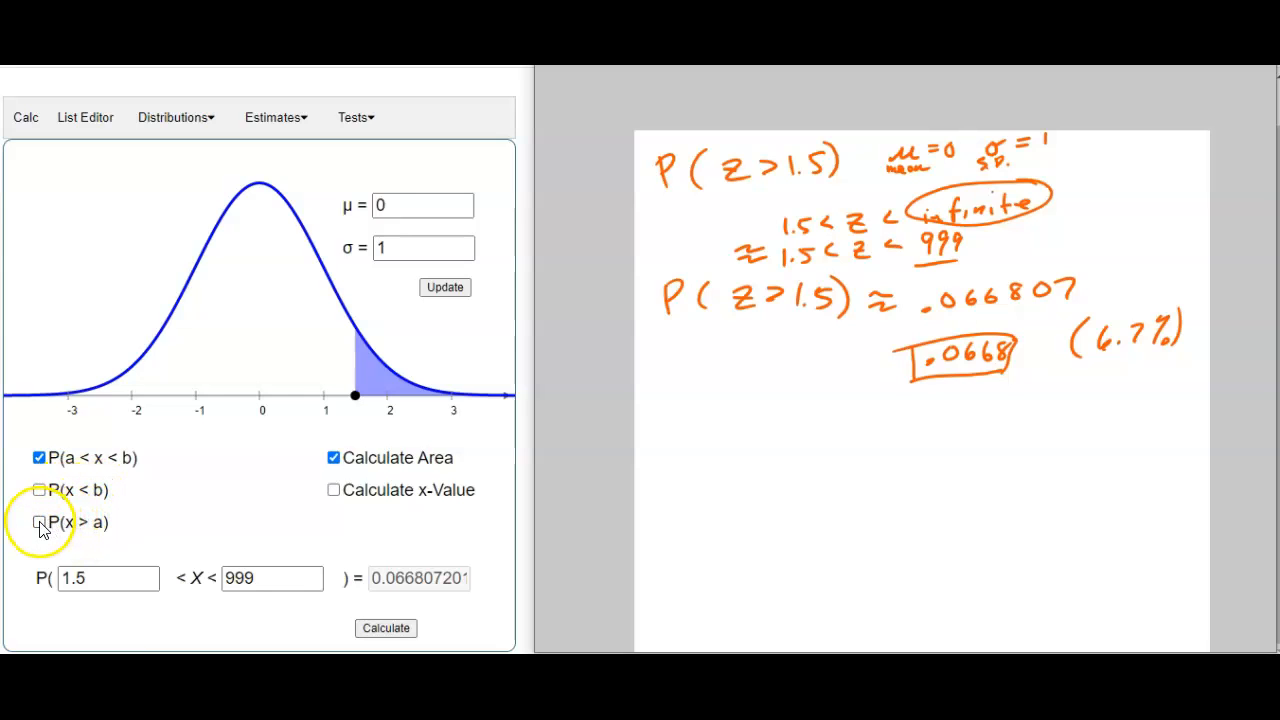
# Show P(X > 1.50) with an Infinity bound also gives 0.0668, then restore between-values mode
pyautogui.click(39, 522)
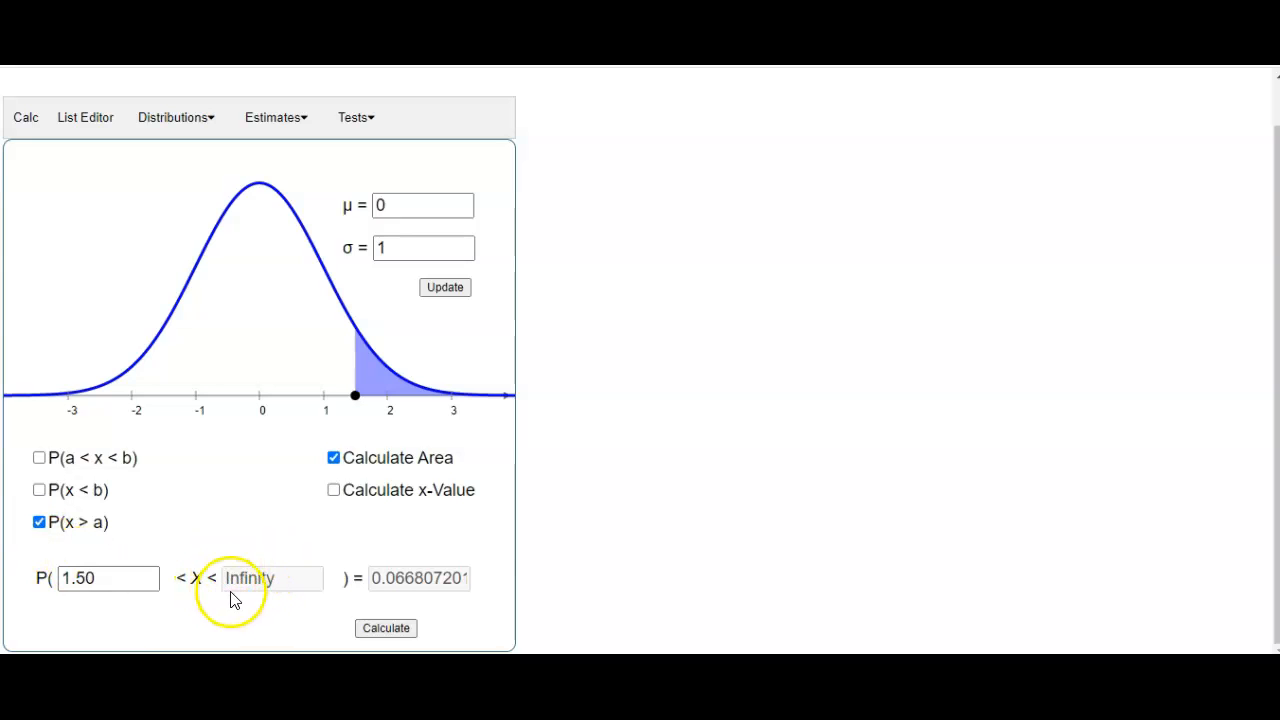
pyautogui.moveTo(592, 632)
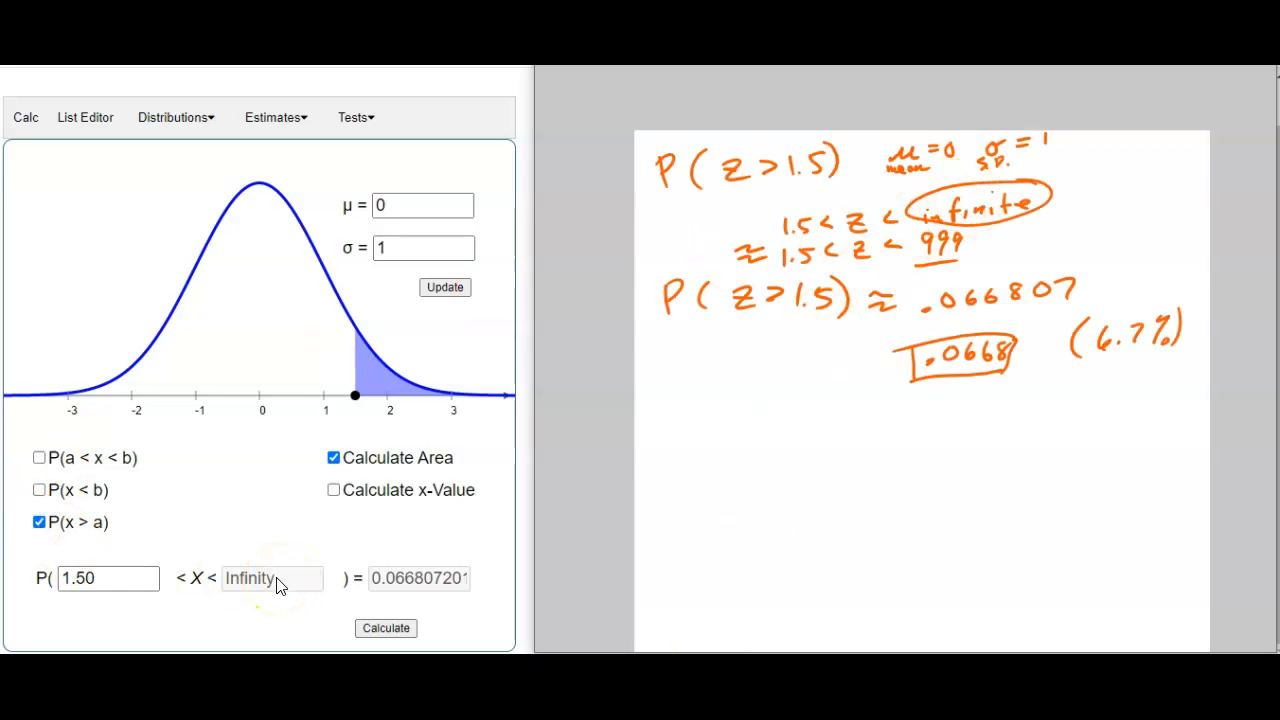
pyautogui.click(107, 578)
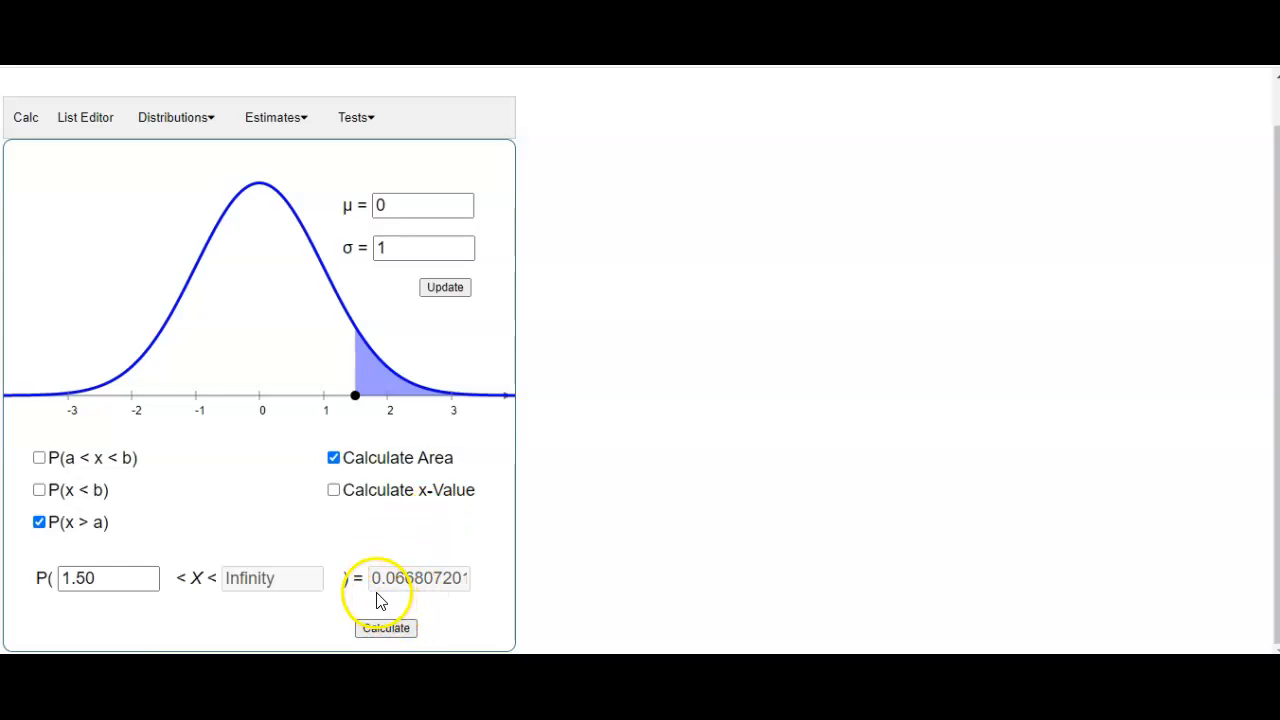
pyautogui.moveTo(413, 588)
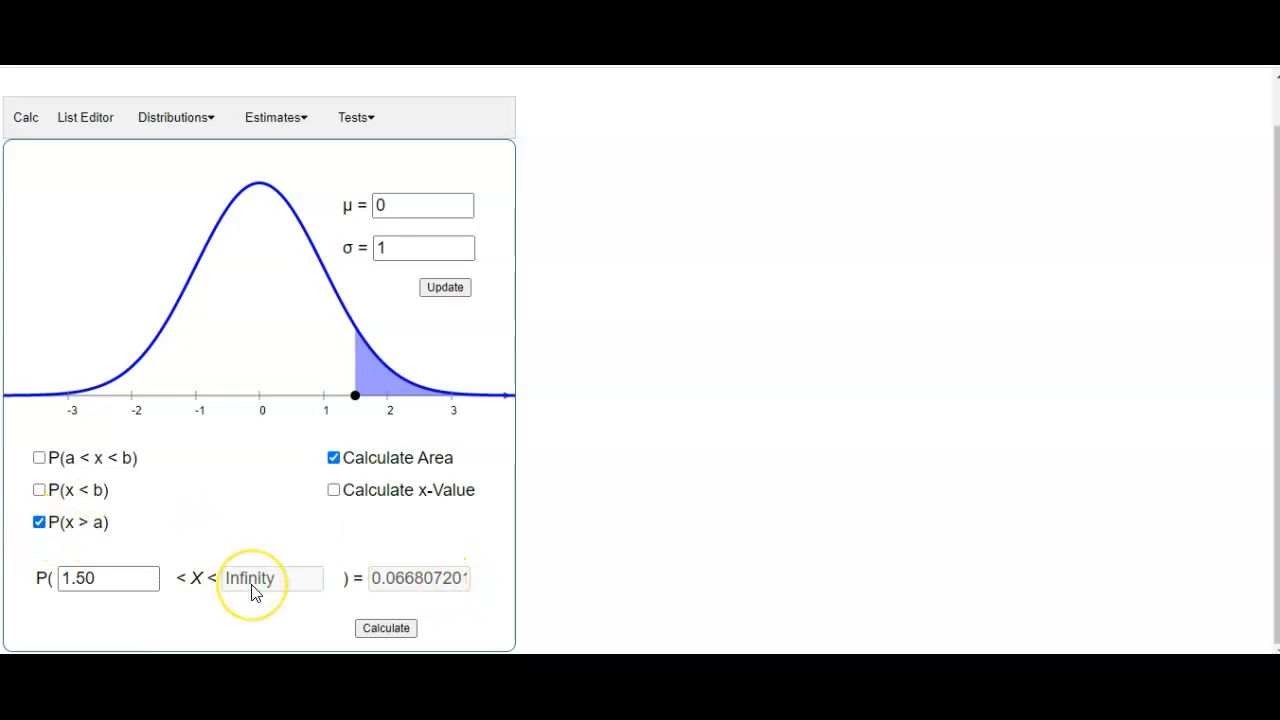
pyautogui.moveTo(283, 583)
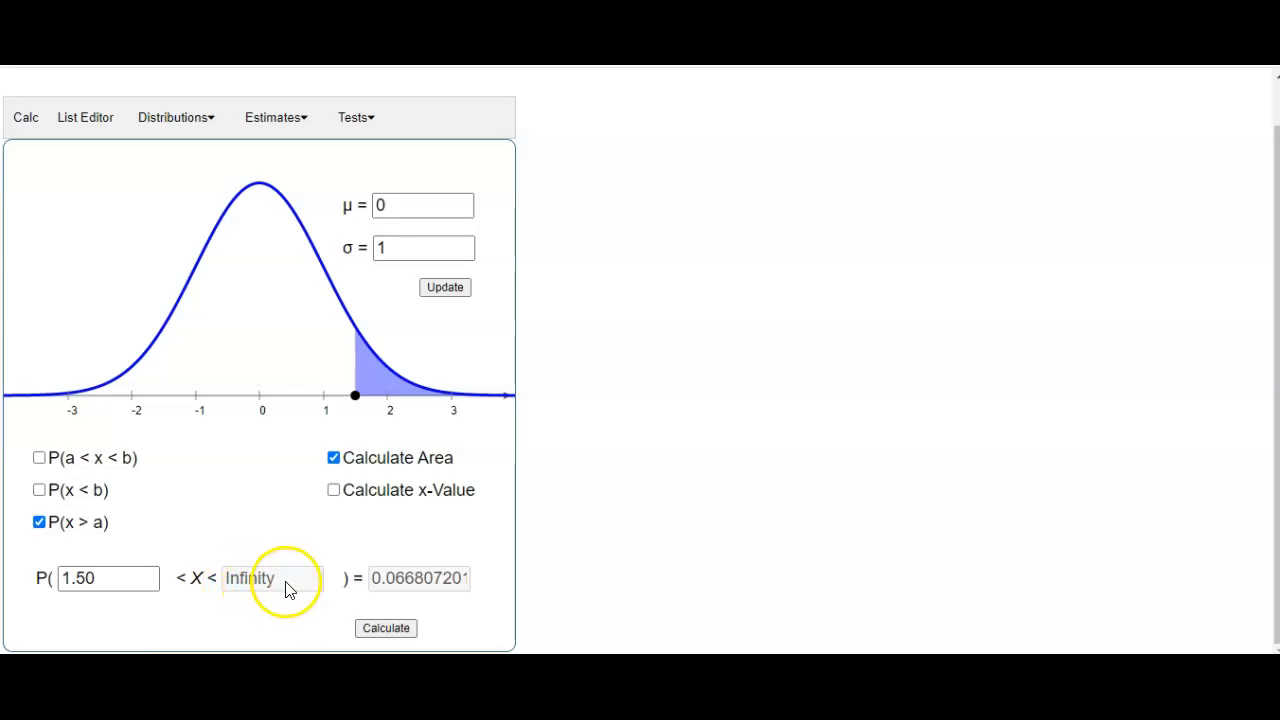
pyautogui.moveTo(315, 582)
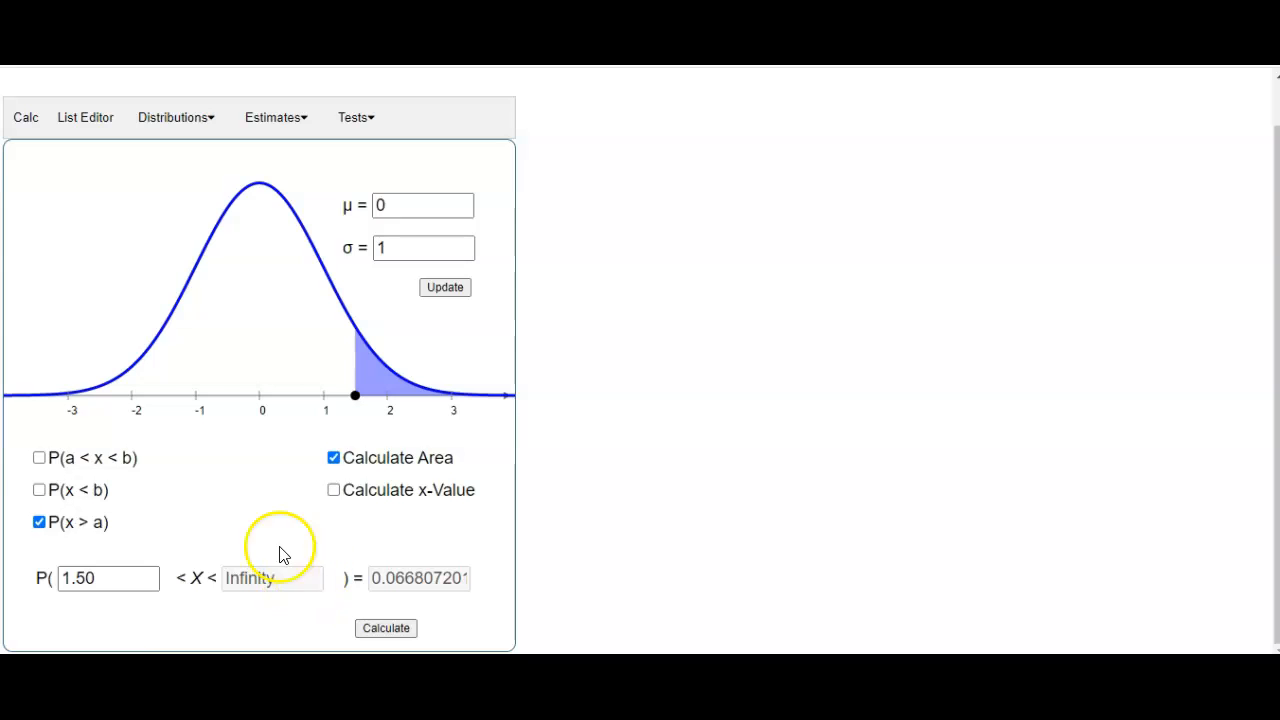
pyautogui.click(39, 457)
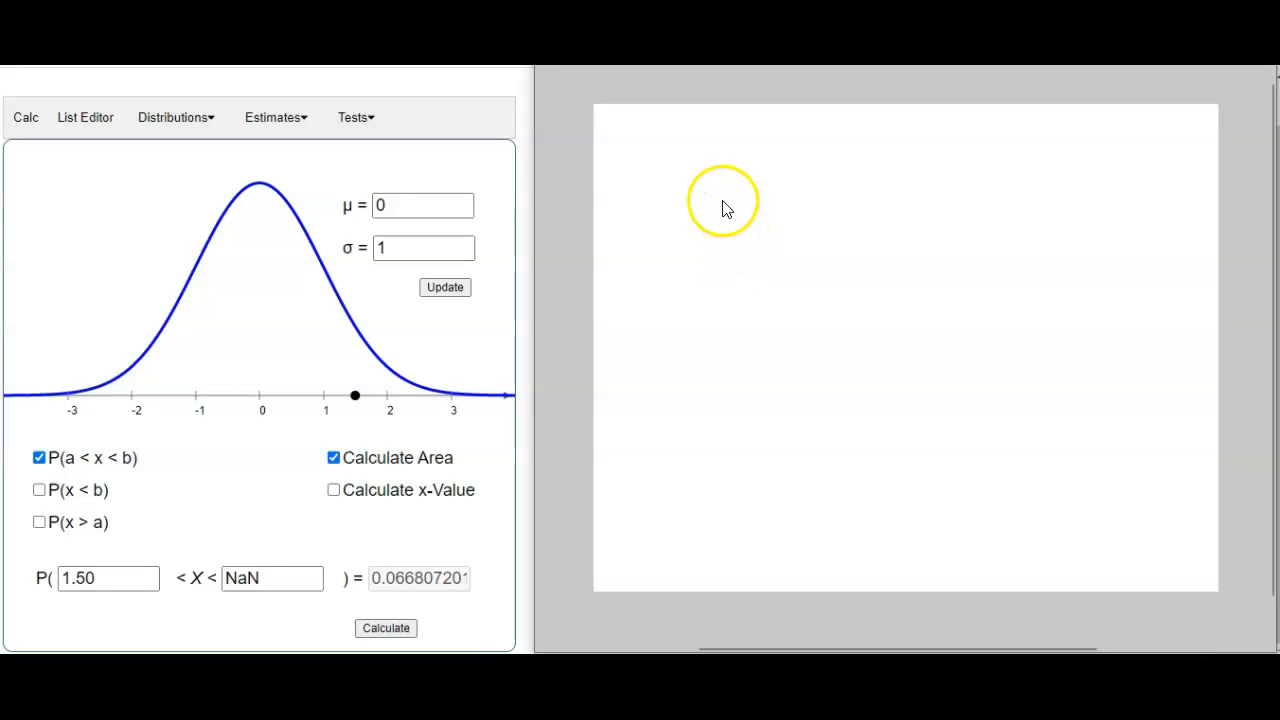
pyautogui.moveTo(1013, 152)
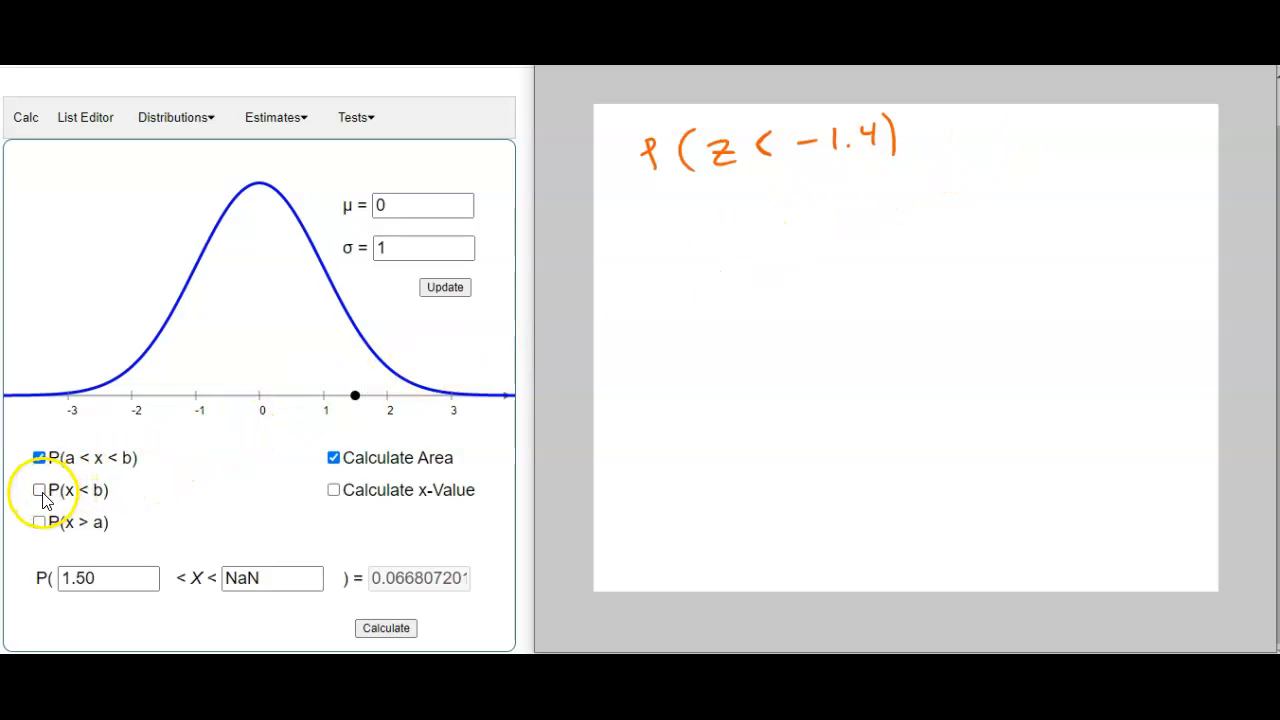
# Switch to less-than-b and sketch P(Z < -1.4) as -∞ < Z < -1.4
pyautogui.click(39, 489)
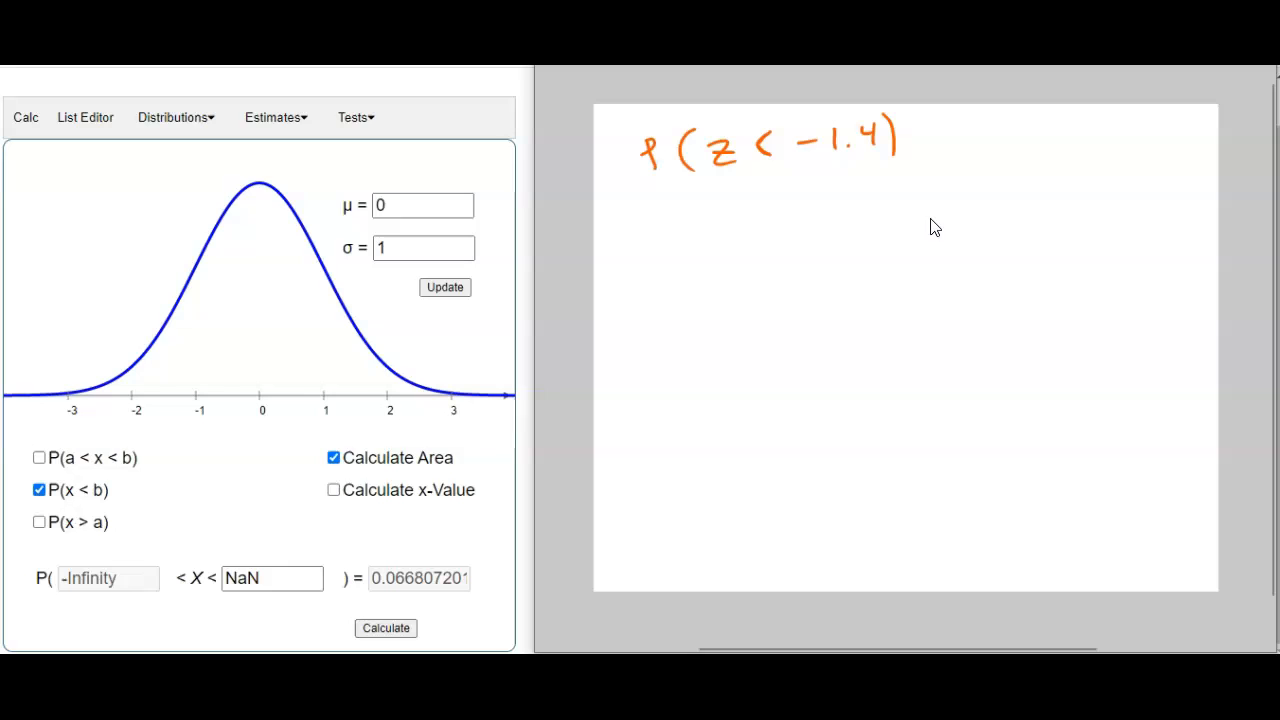
pyautogui.moveTo(765, 240); pyautogui.dragTo(1040, 235)
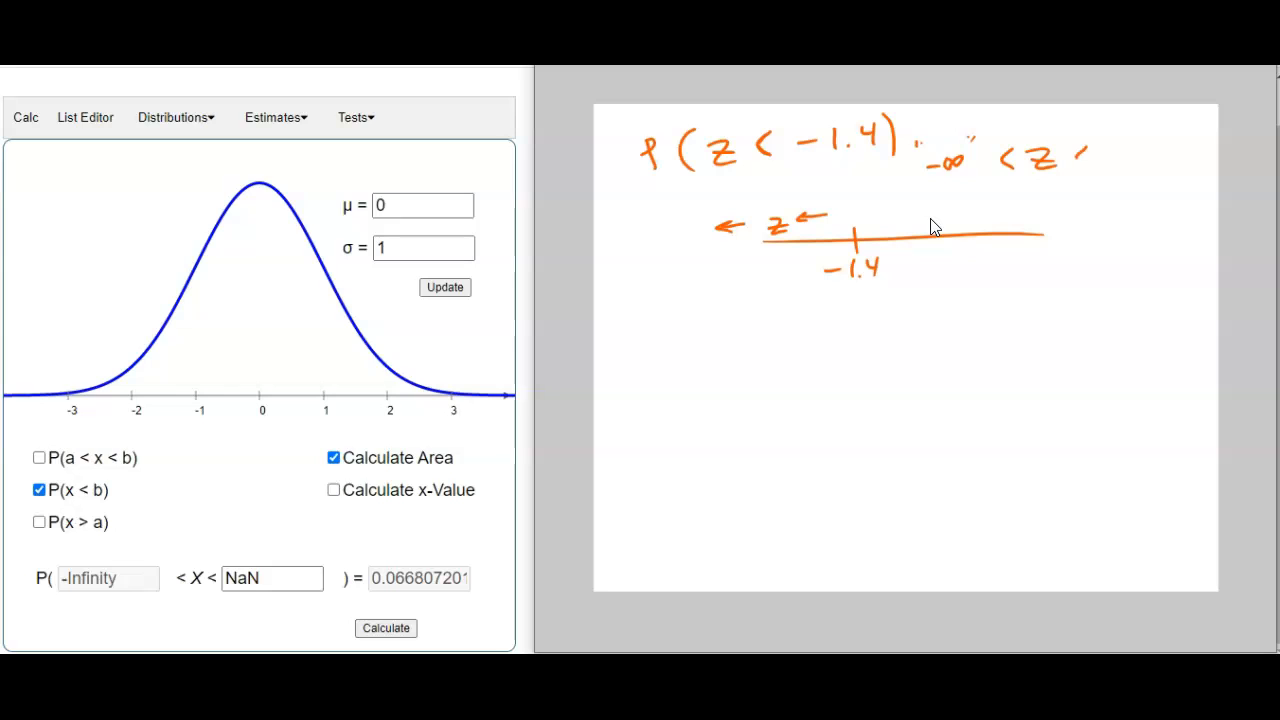
pyautogui.moveTo(1075, 155); pyautogui.dragTo(1125, 150)
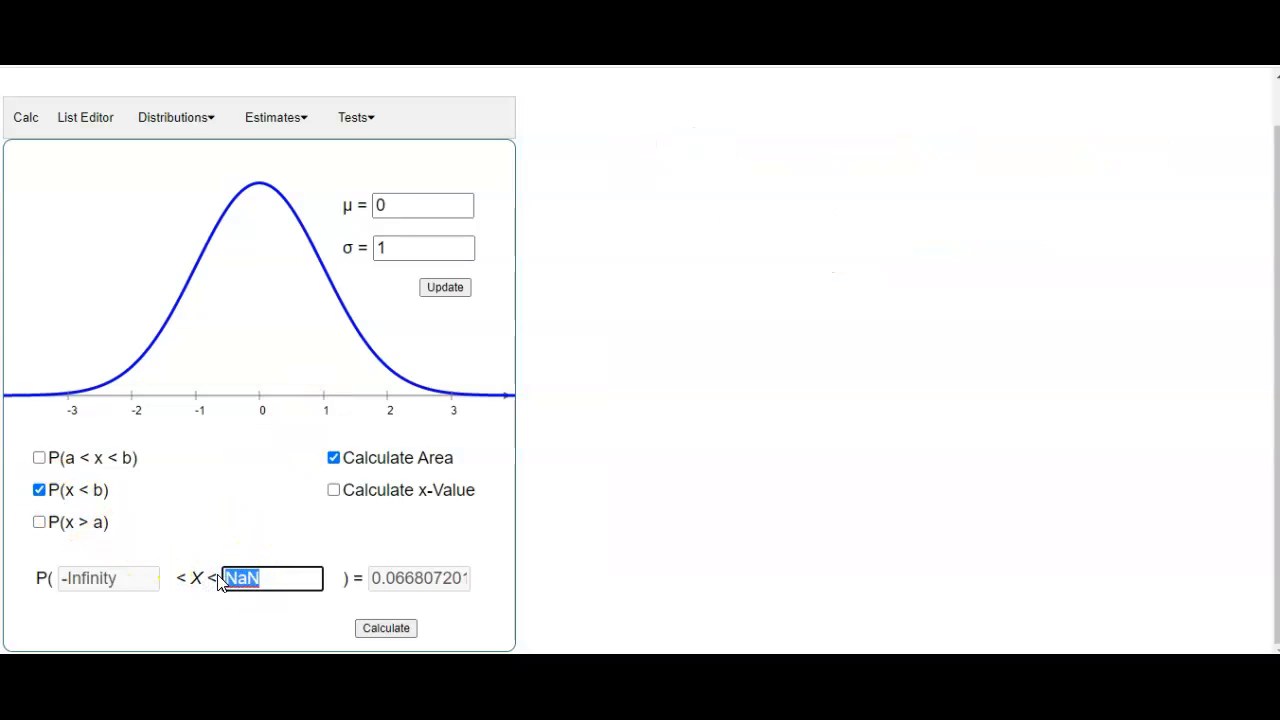
# Compute P(X < -1.4) ≈ 0.0808, compare with -1.5's 0.0668, then revert to -1.4
pyautogui.write('-1.4')
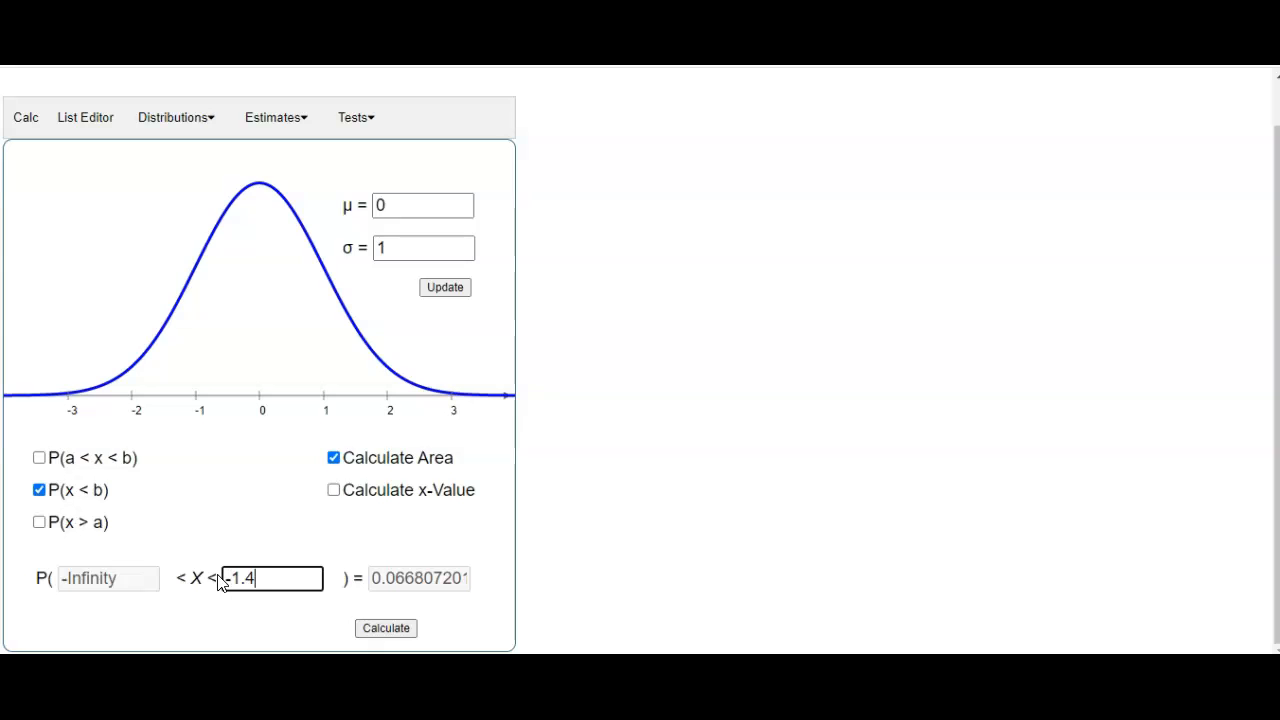
pyautogui.click(386, 628)
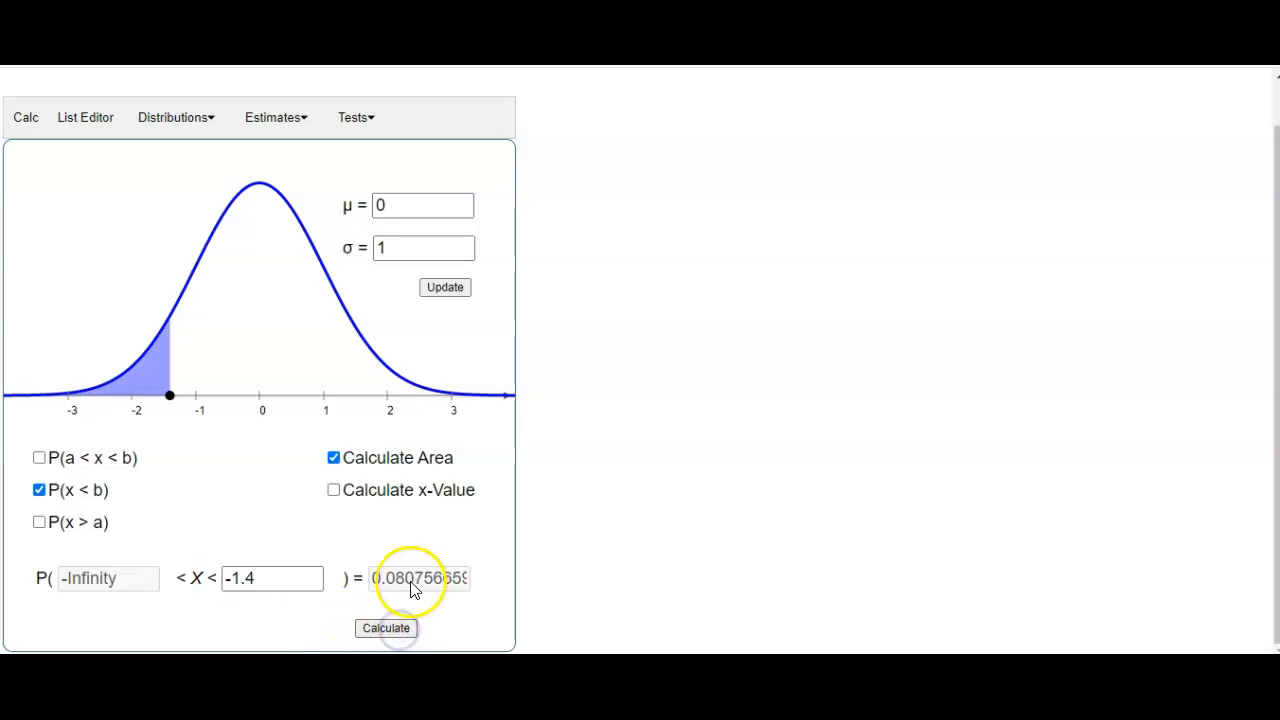
pyautogui.click(270, 578)
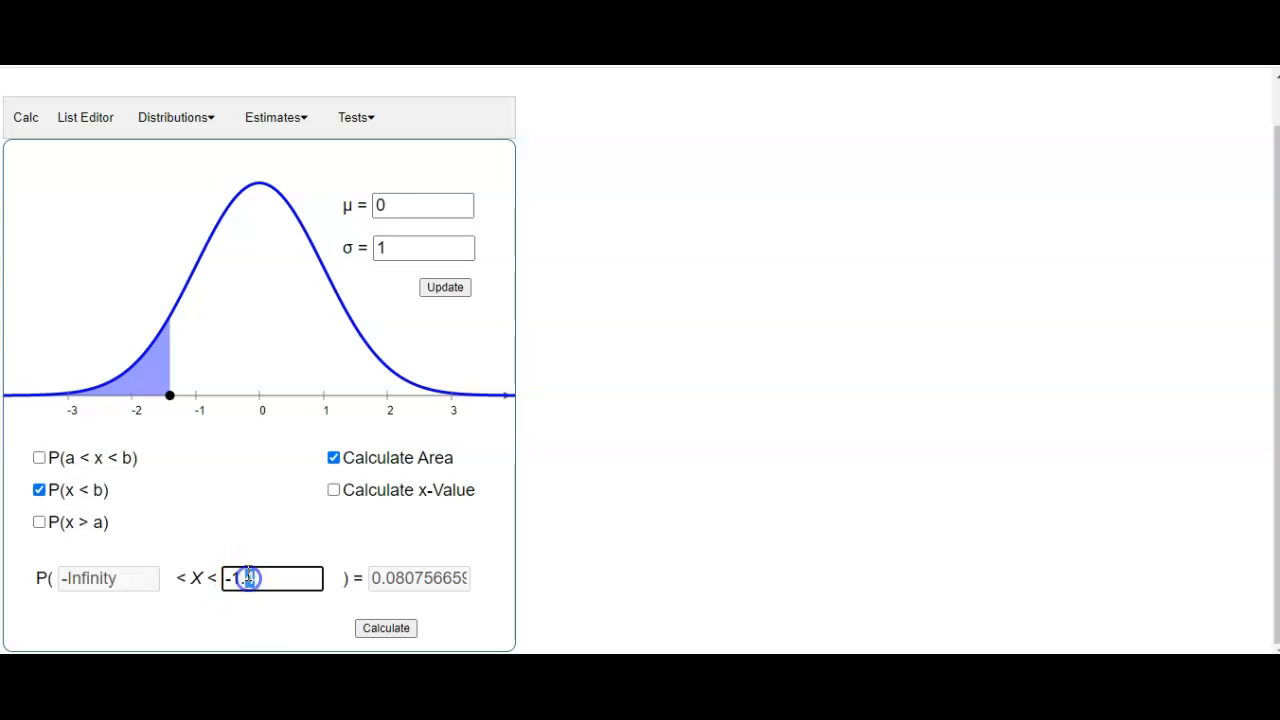
pyautogui.write('-1.5')
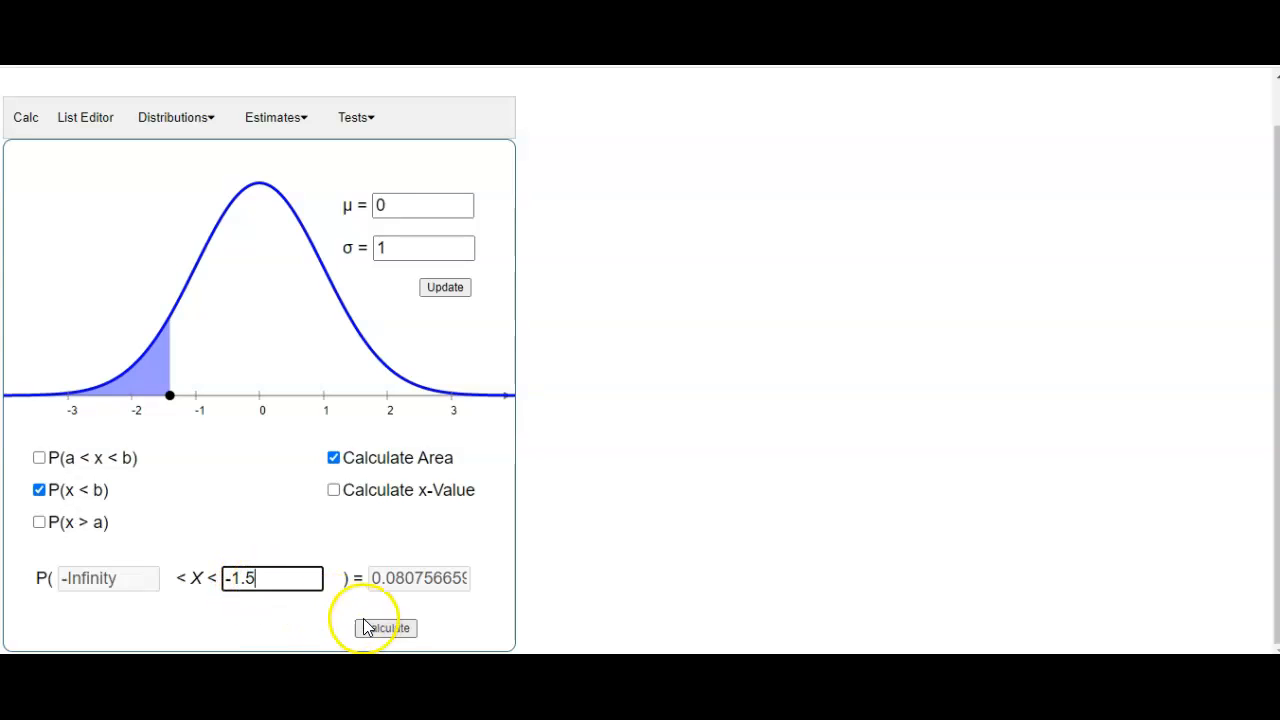
pyautogui.click(385, 628)
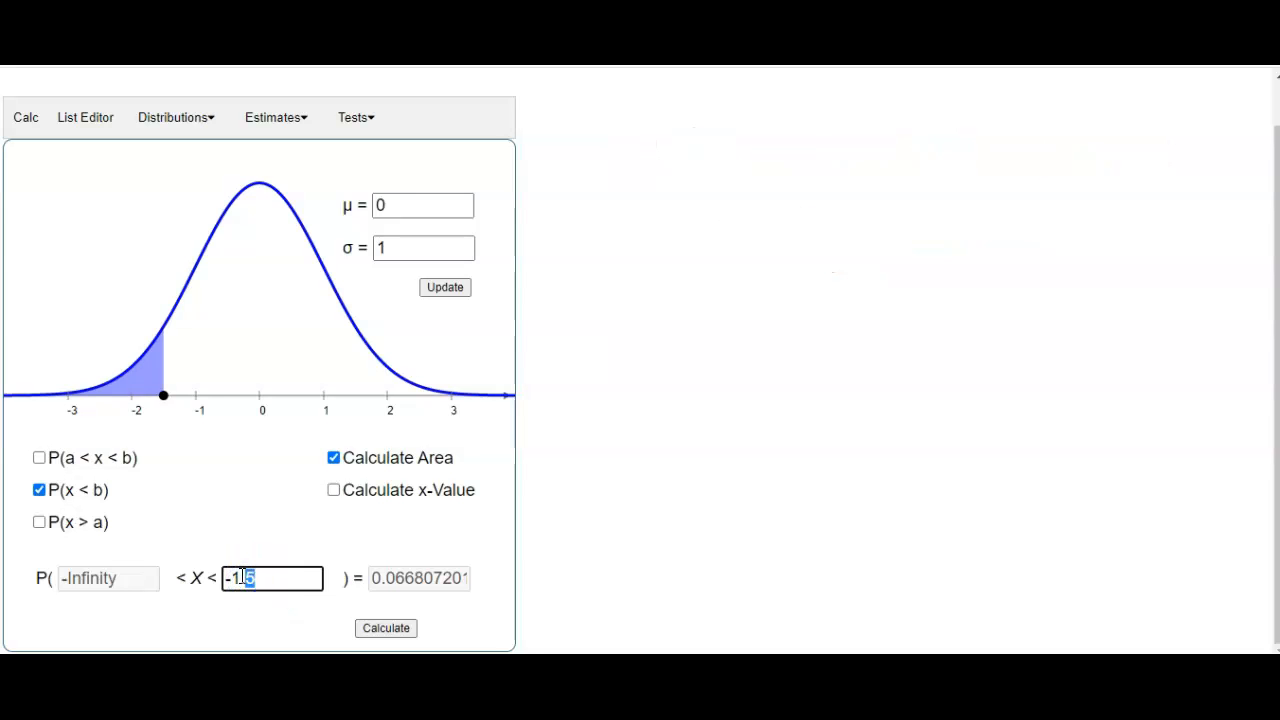
pyautogui.click(386, 627)
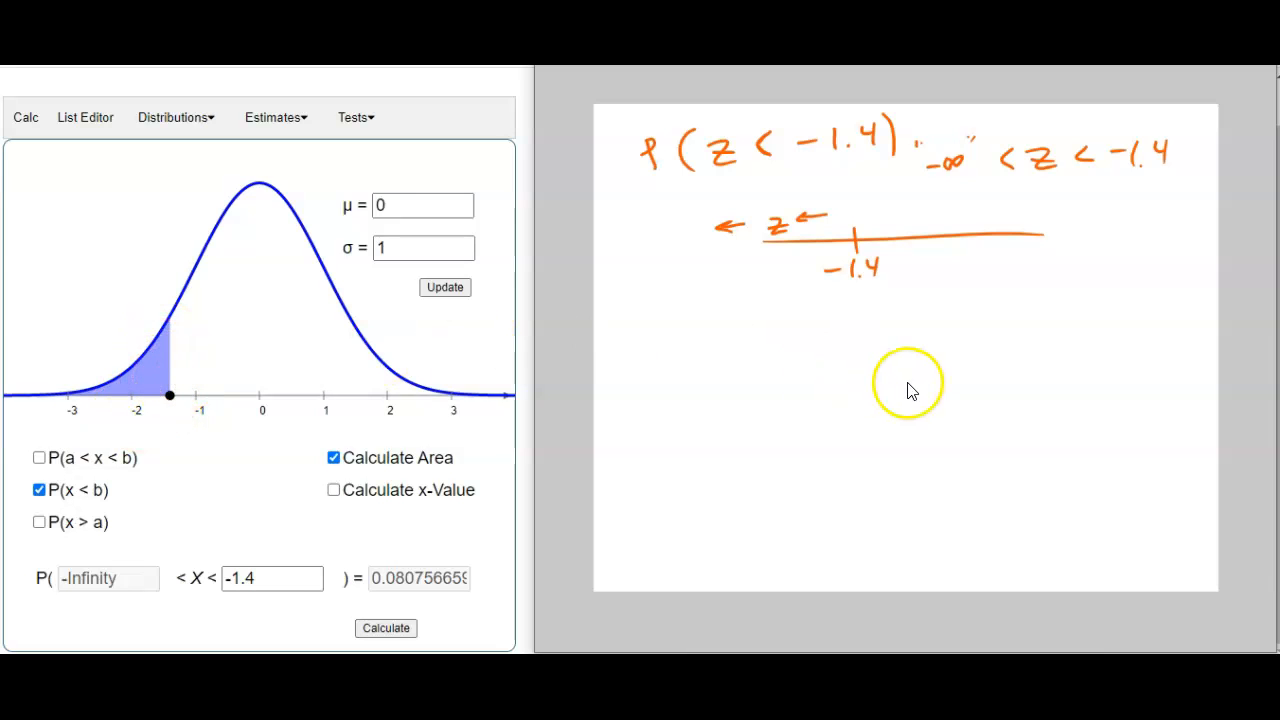
pyautogui.moveTo(1080, 298)
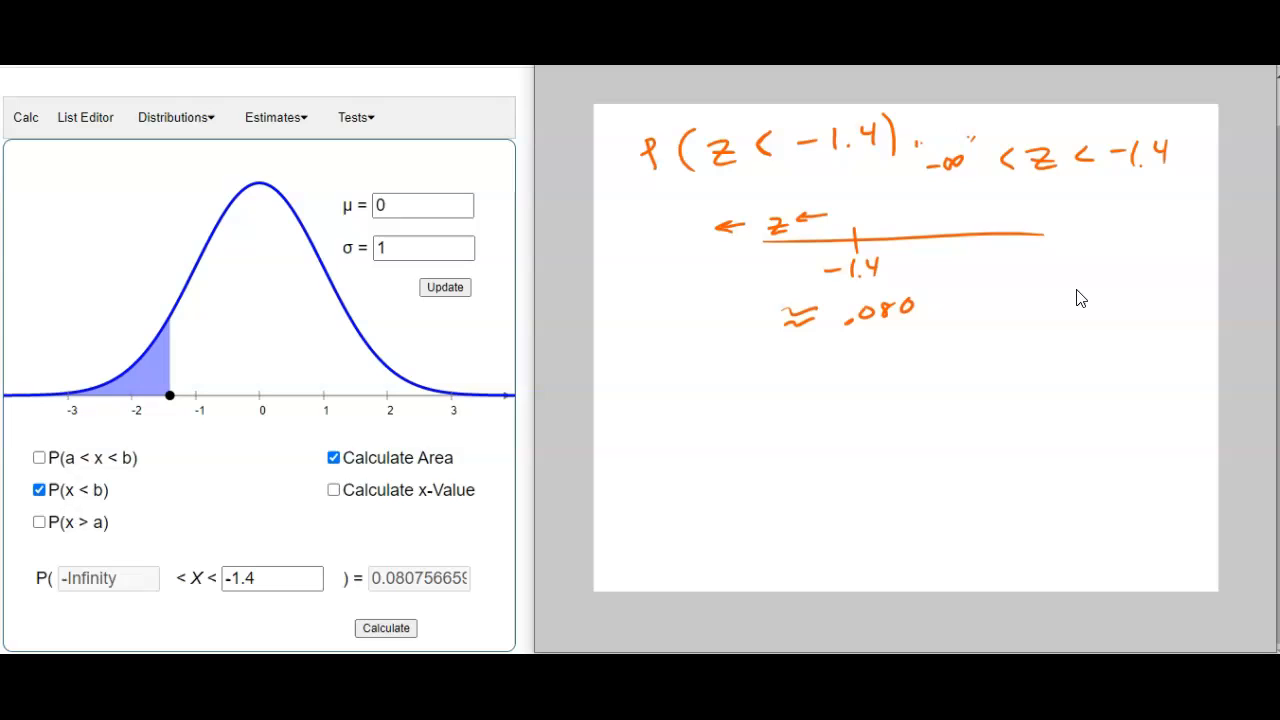
# Box the result .08076 in the notes and write its rounding ≈ .0808
pyautogui.write('76')
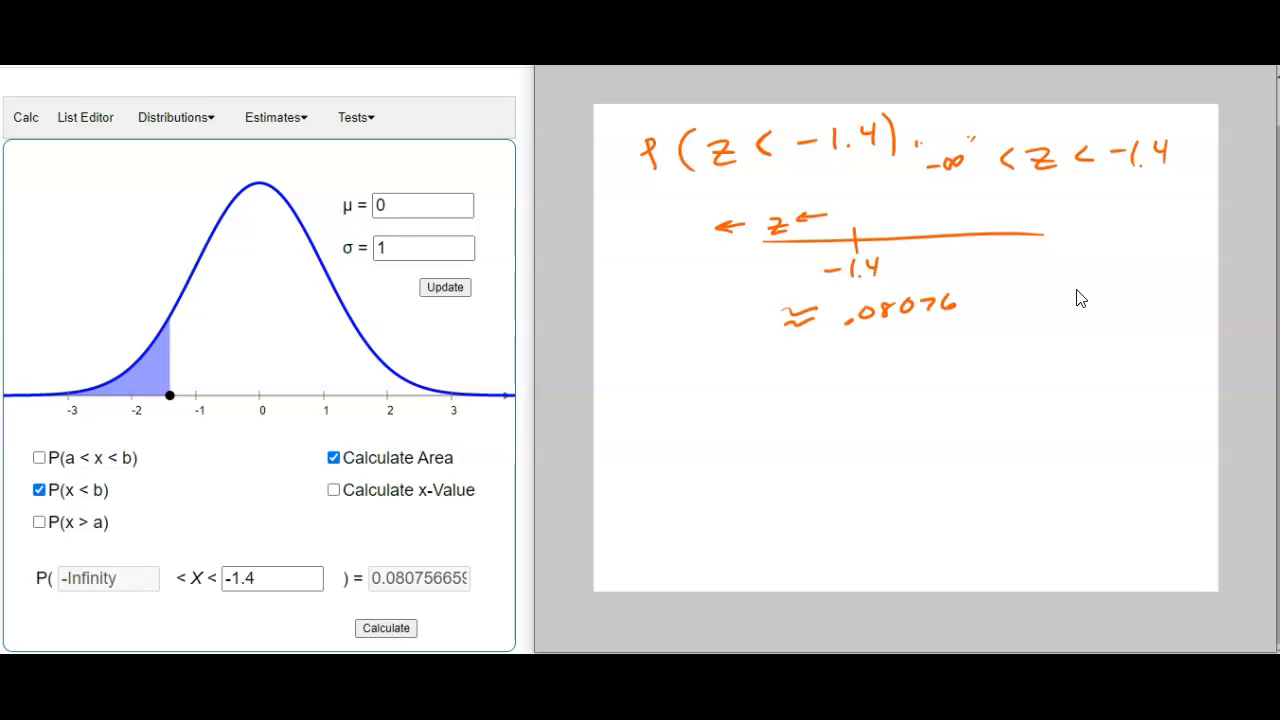
pyautogui.moveTo(835, 300); pyautogui.dragTo(960, 325)
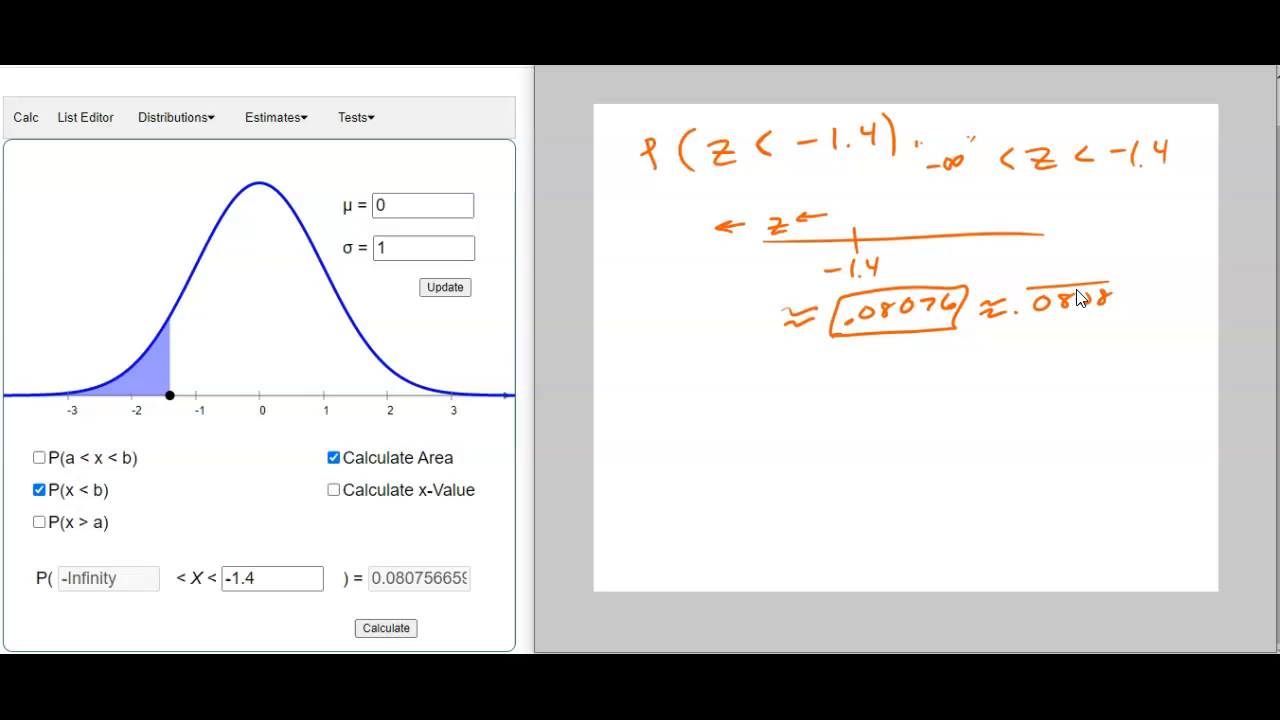
pyautogui.moveTo(1010, 305); pyautogui.dragTo(1125, 305)
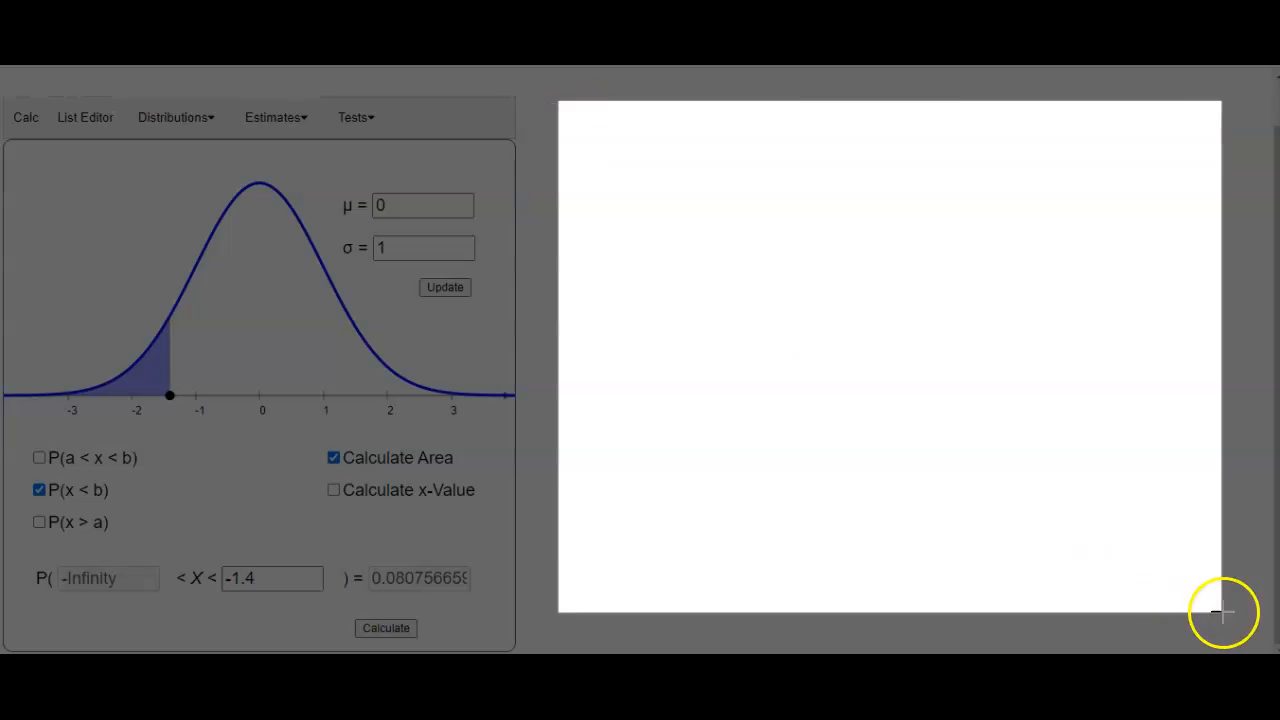
pyautogui.moveTo(815, 240)
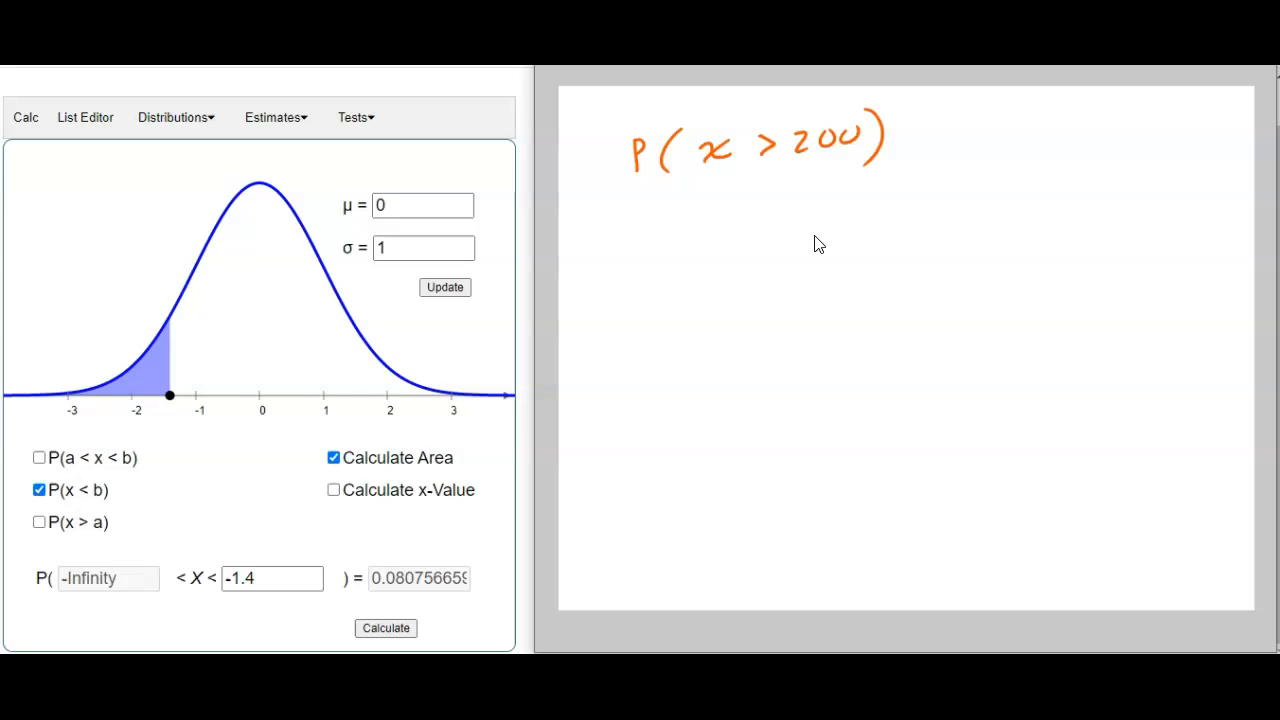
pyautogui.moveTo(503, 405)
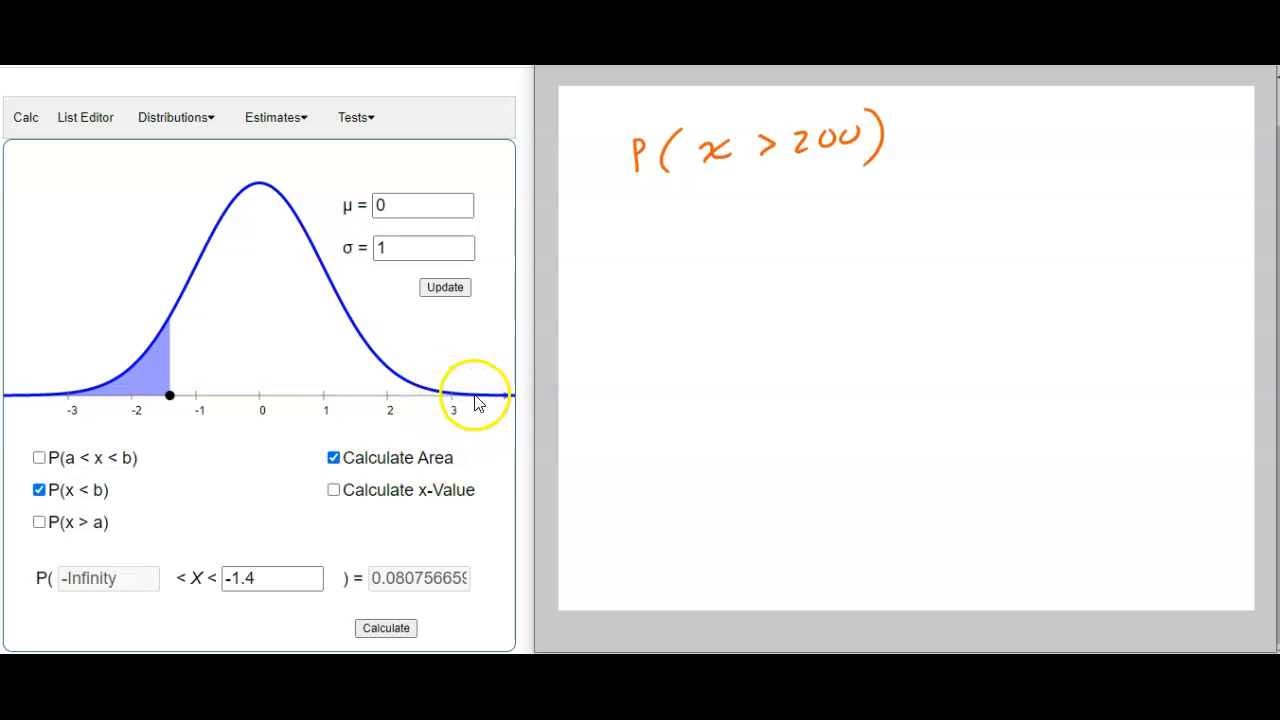
pyautogui.moveTo(640, 393)
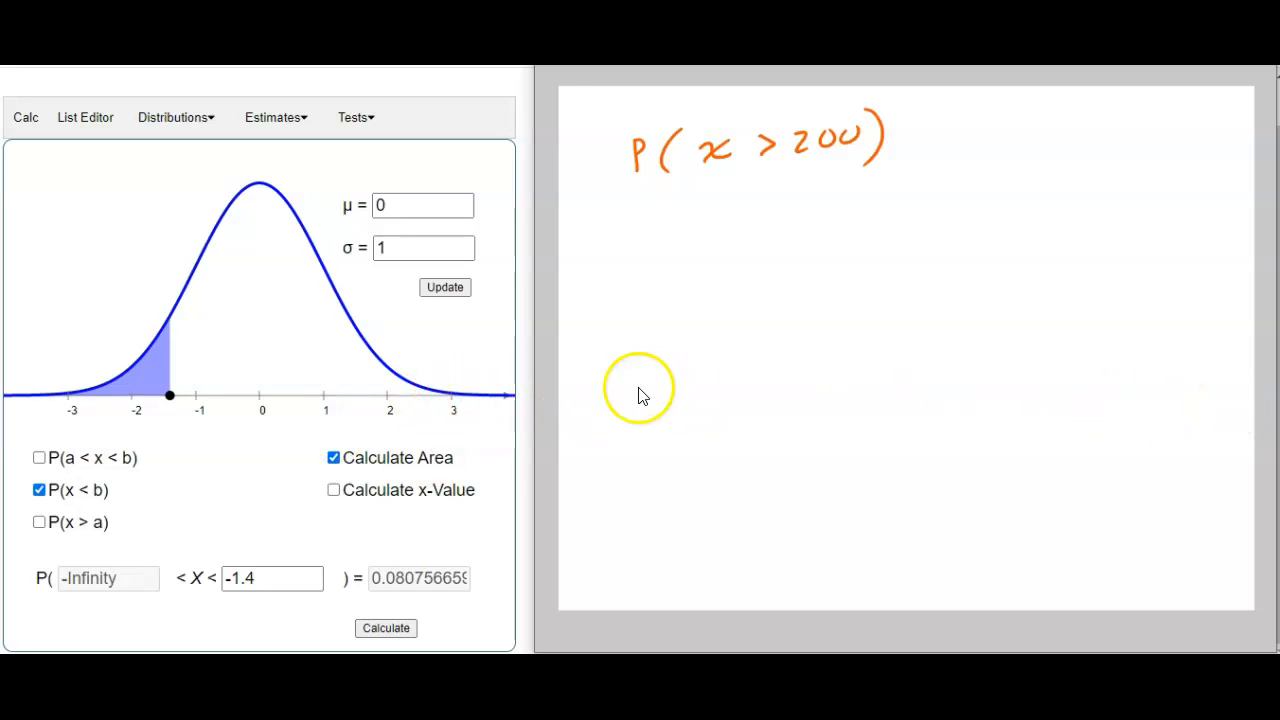
pyautogui.moveTo(120, 475)
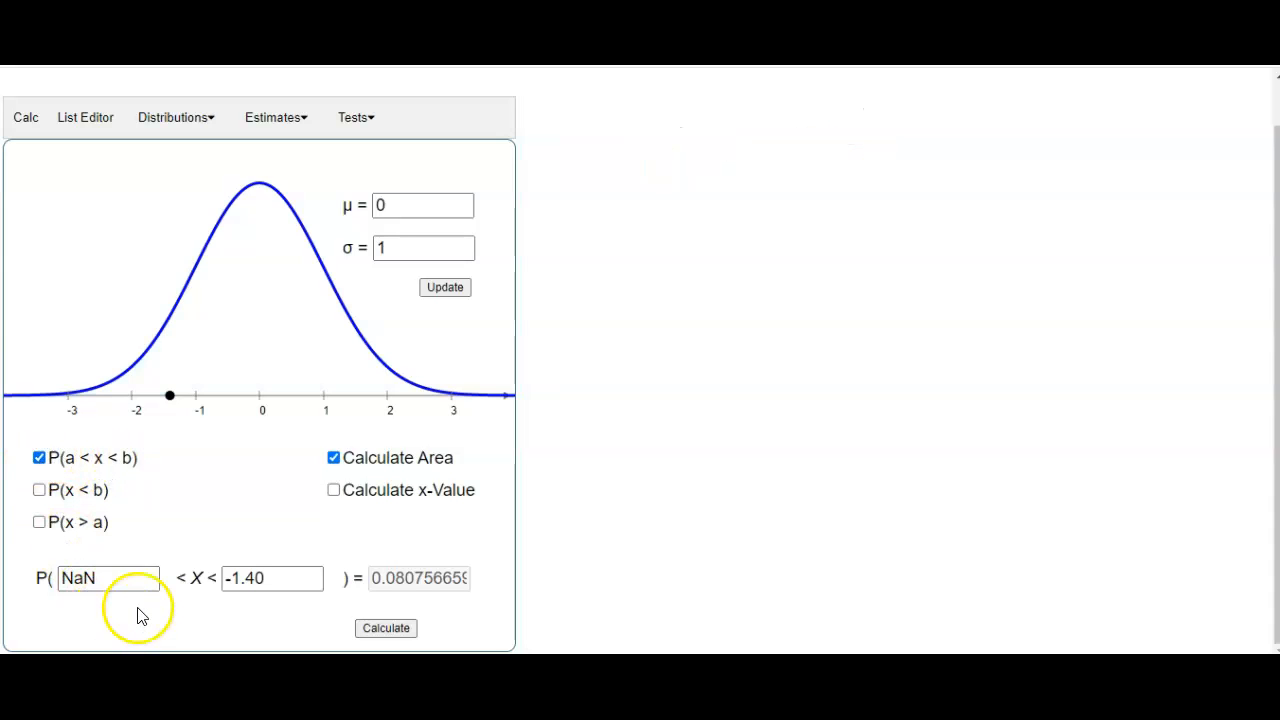
# Set the calculator to P(X > a) with 200 as the lower bound
pyautogui.click(39, 521)
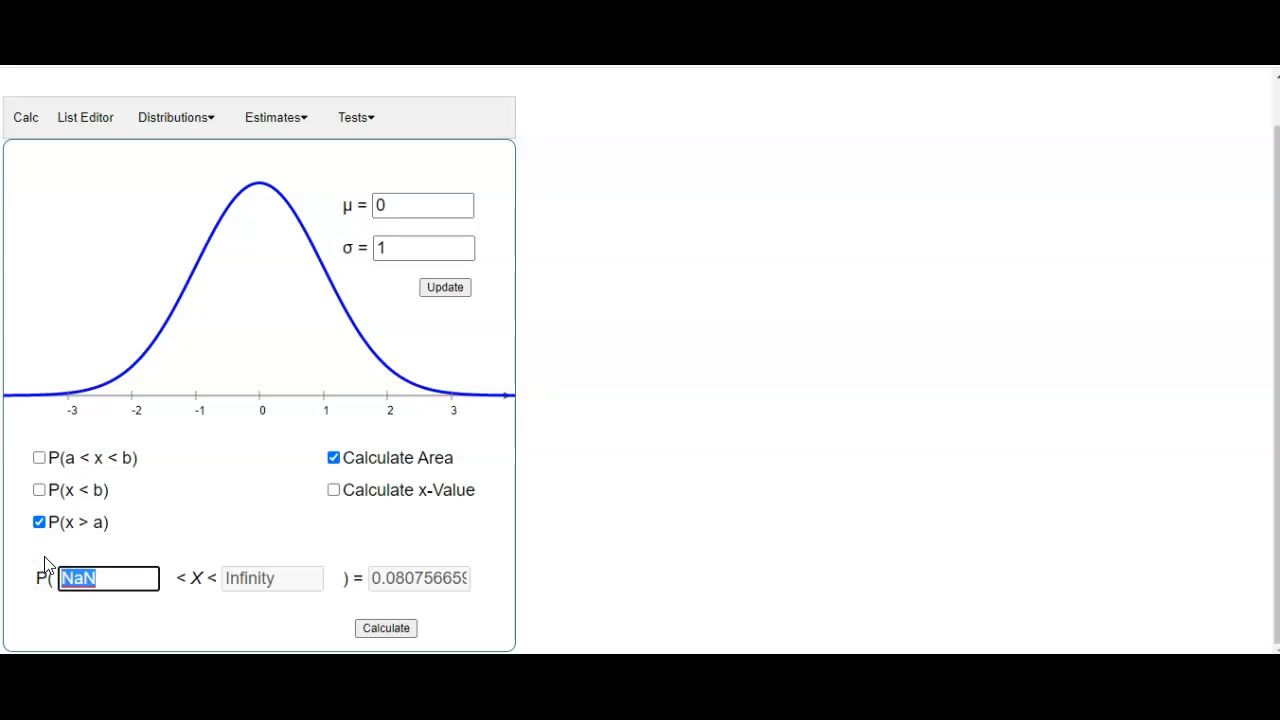
pyautogui.write('200')
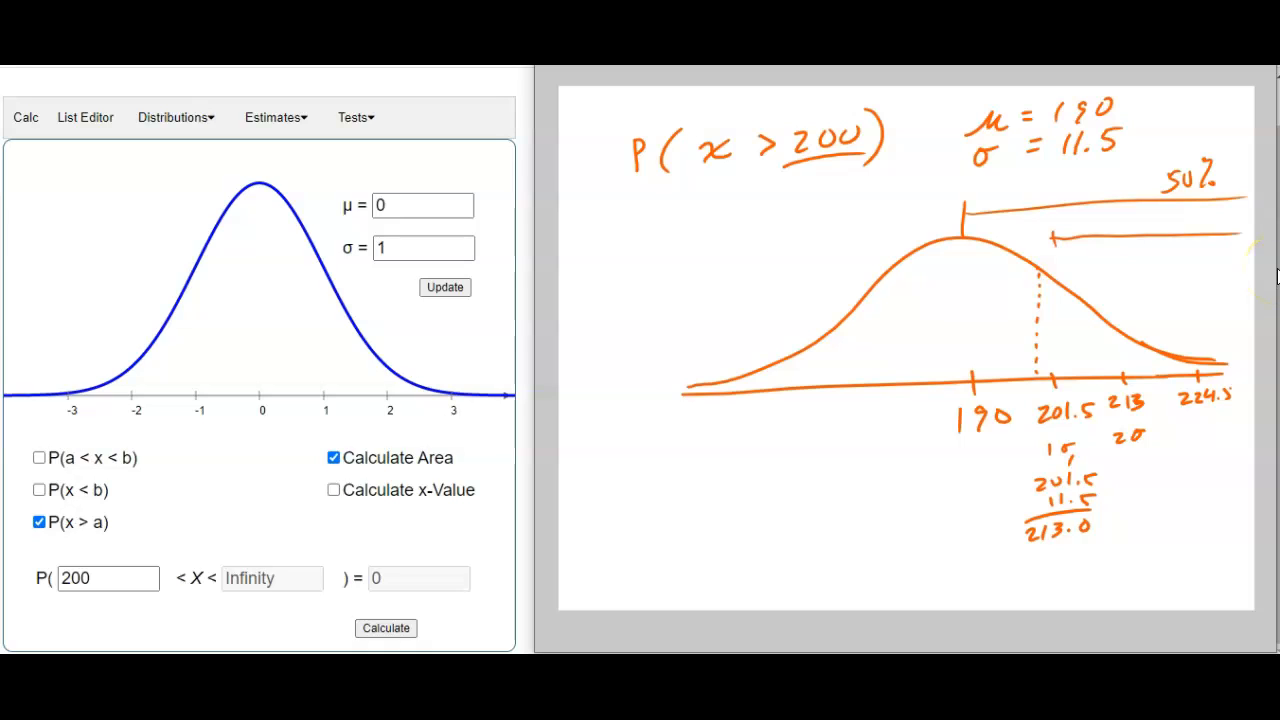
pyautogui.moveTo(980, 268)
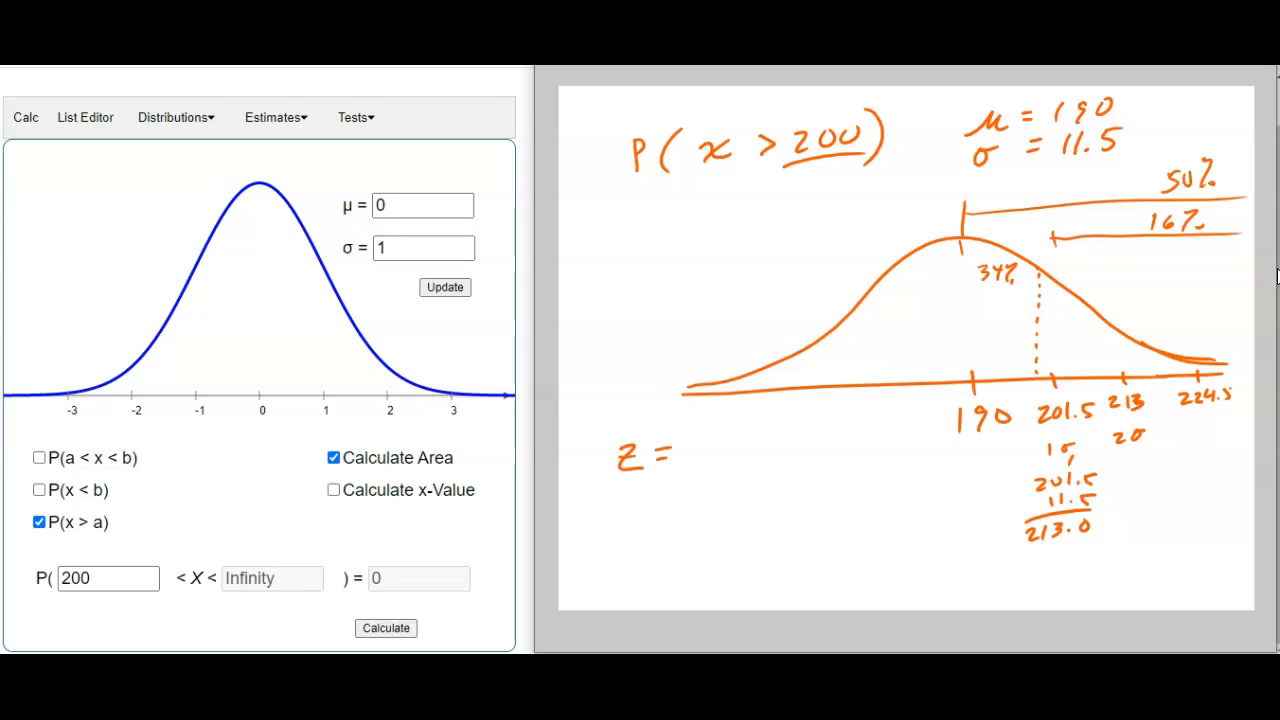
# Label 34% and 16% and compute z = (200−190)/11.5 ≈ .87
pyautogui.write('200')
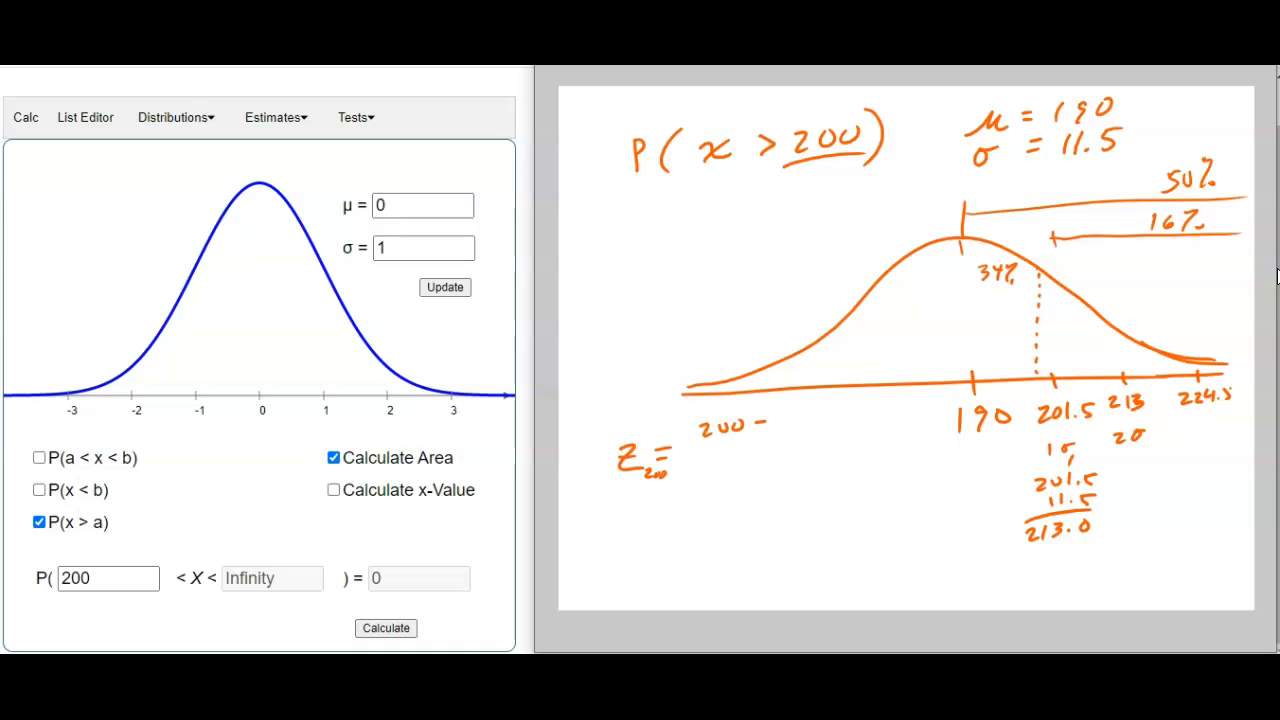
pyautogui.write('190')
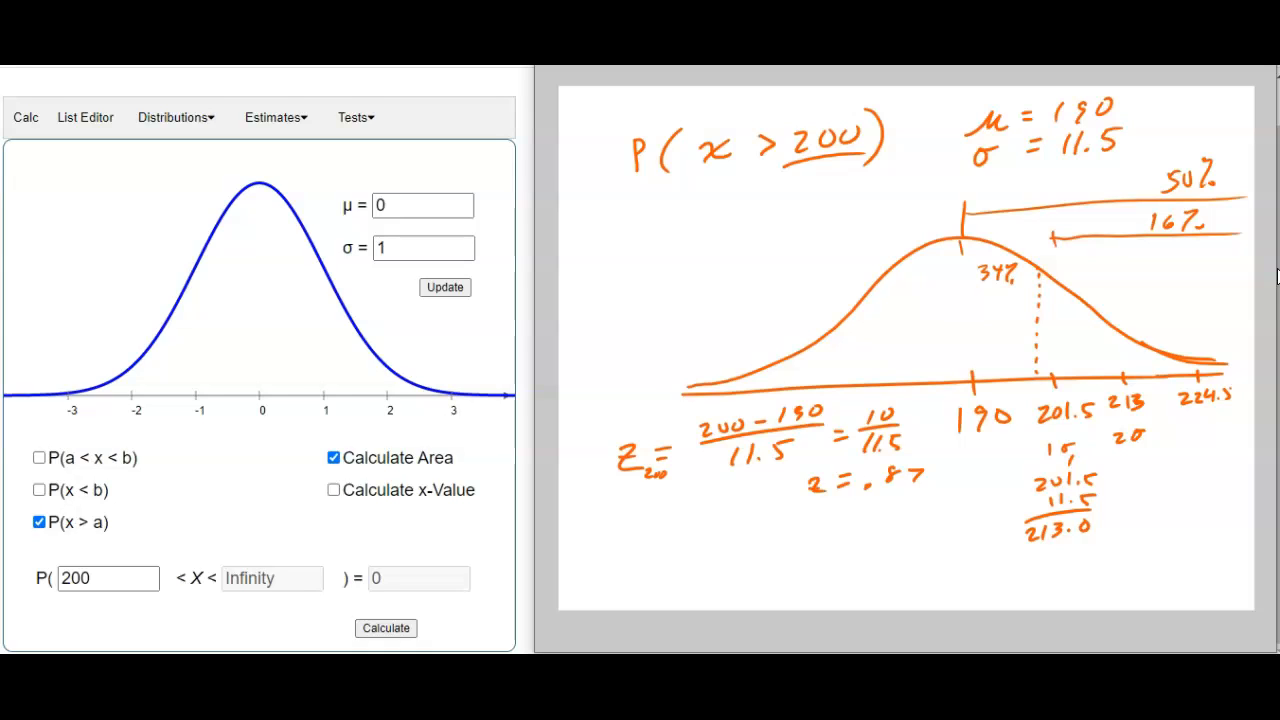
pyautogui.moveTo(1160, 100)
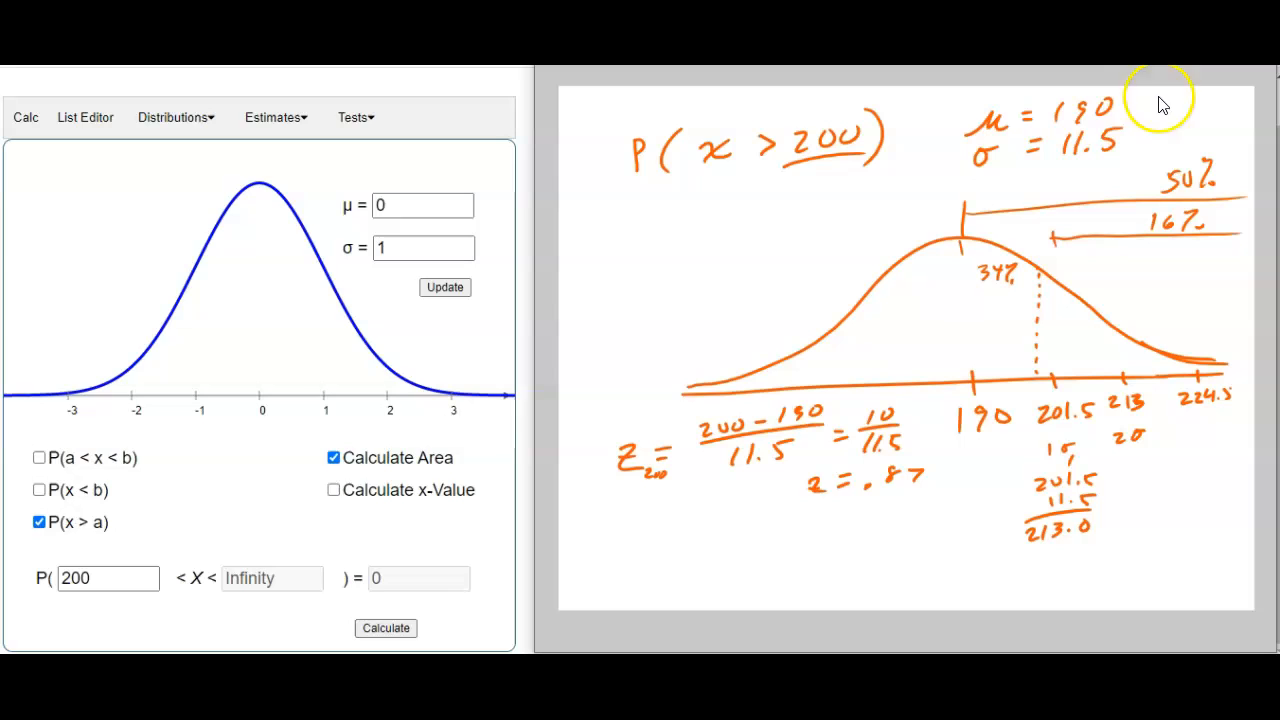
# Update the curve to μ = 190, σ = 11.5 and re-enter 200 as the lower bound
pyautogui.click(423, 206)
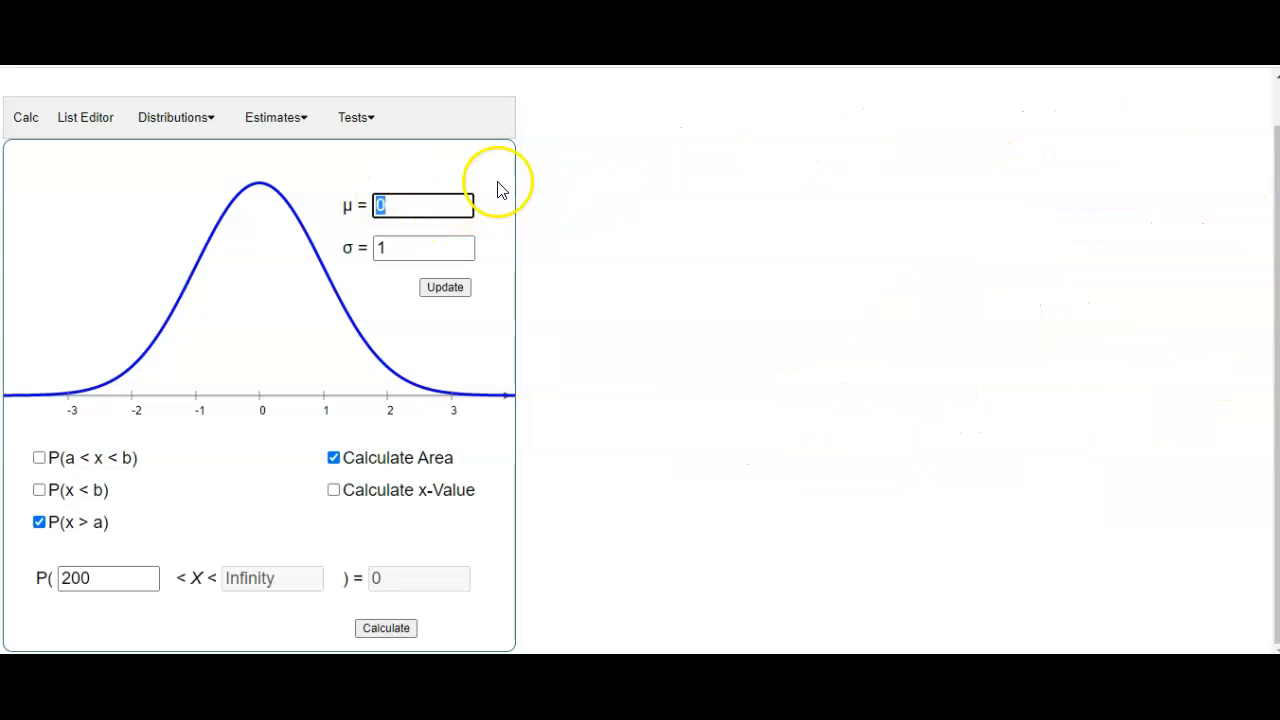
pyautogui.write('19')
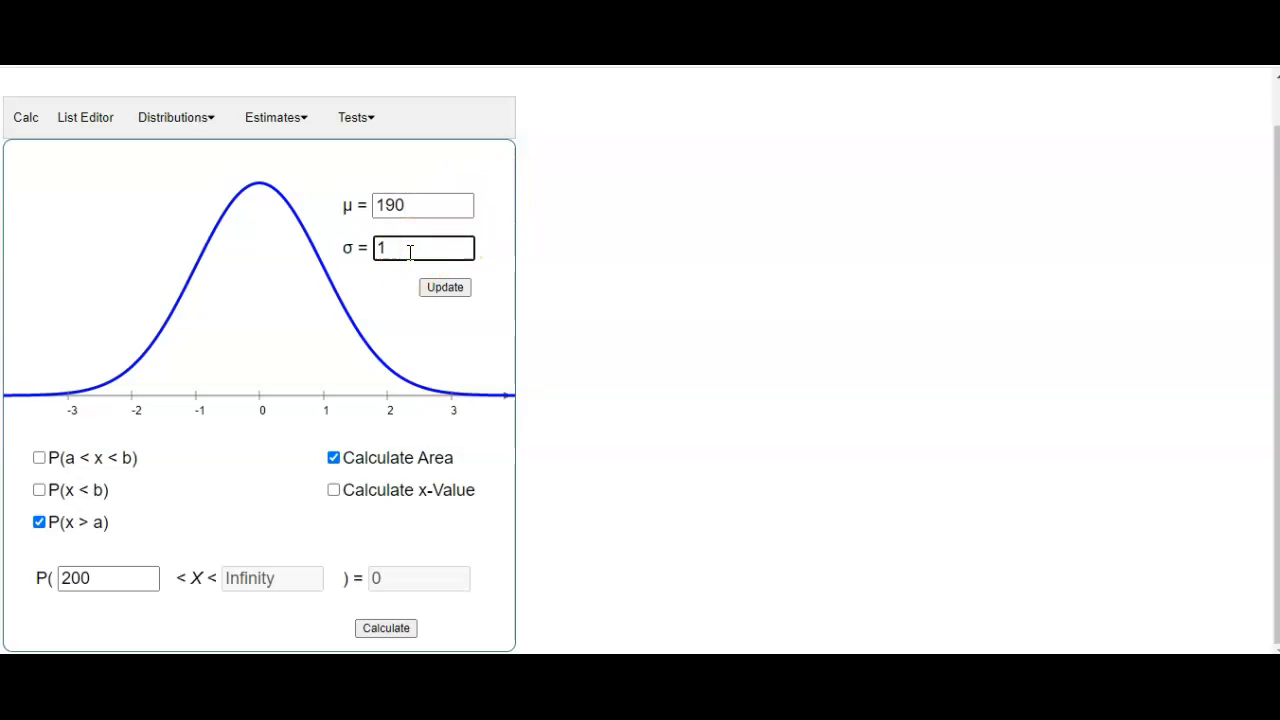
pyautogui.write('1.5')
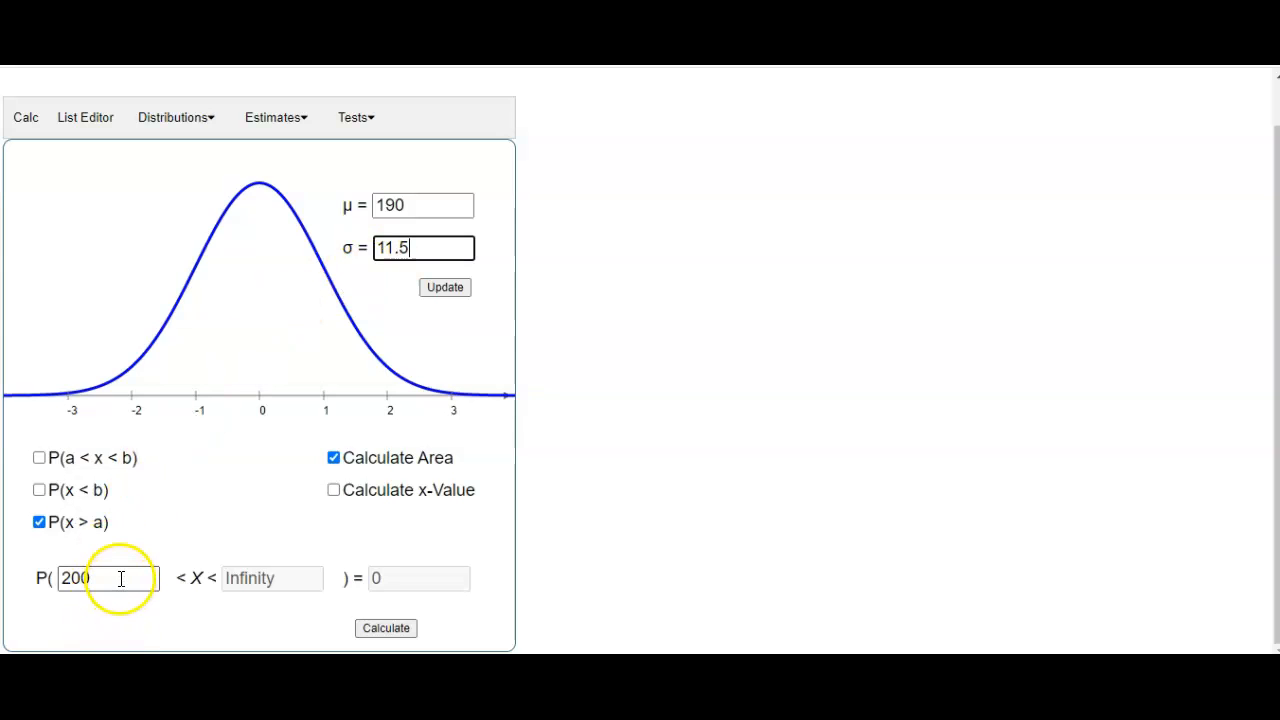
pyautogui.click(444, 288)
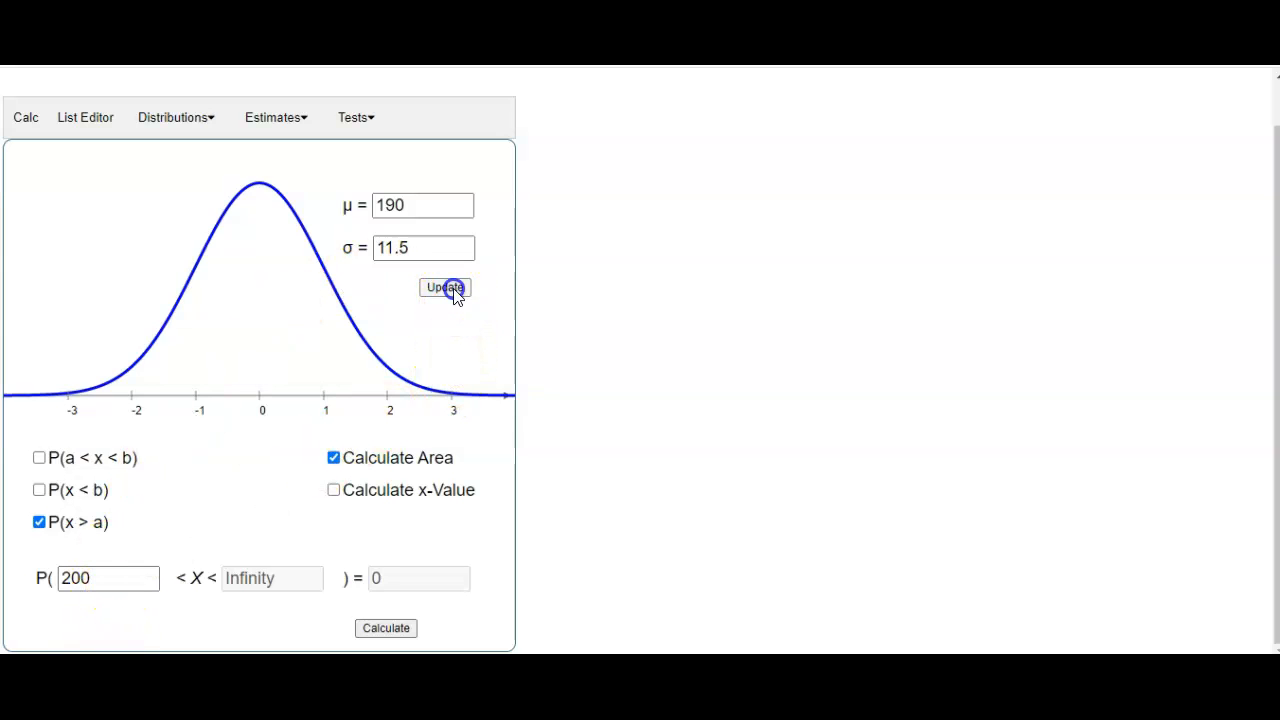
pyautogui.click(444, 288)
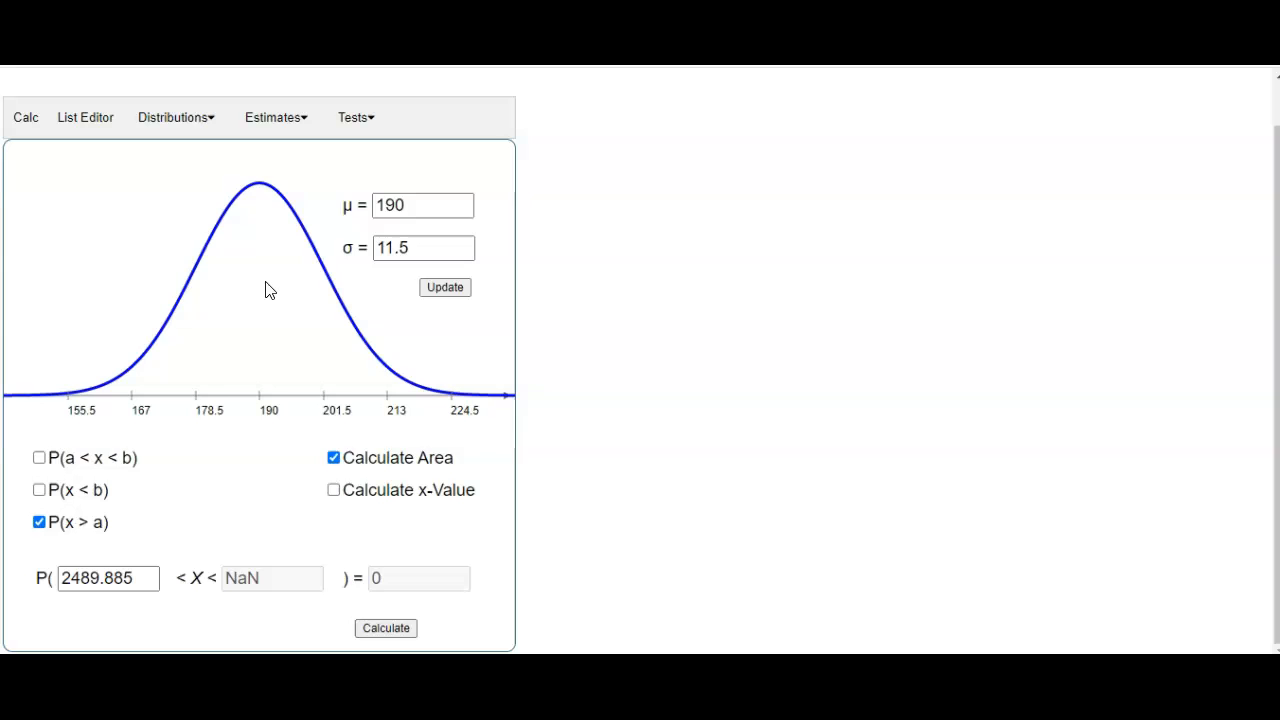
pyautogui.click(107, 578)
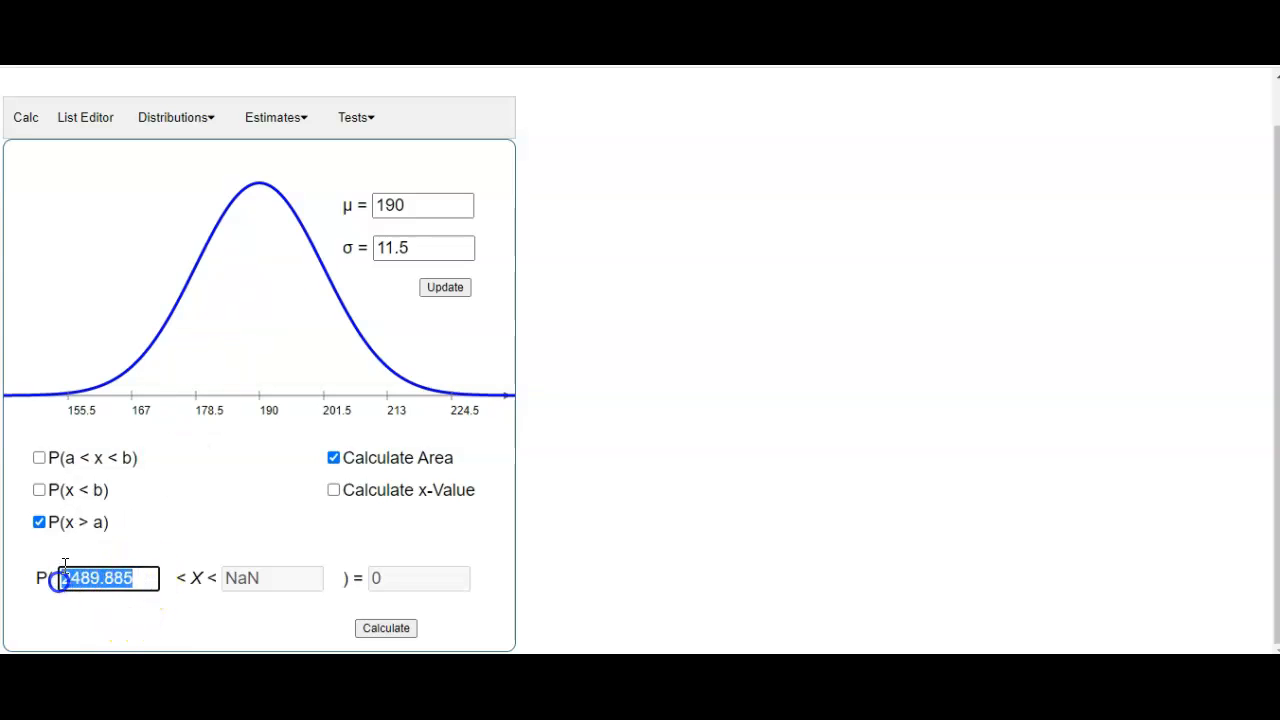
pyautogui.write('200')
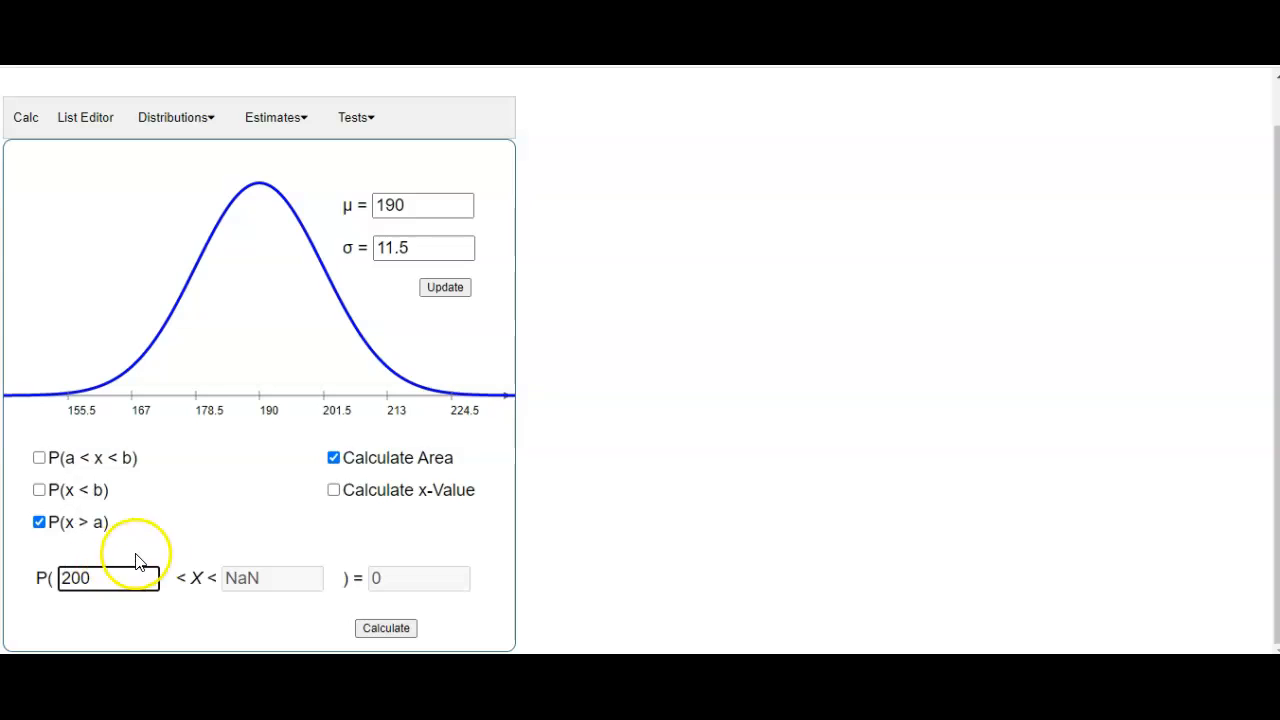
pyautogui.moveTo(430, 315)
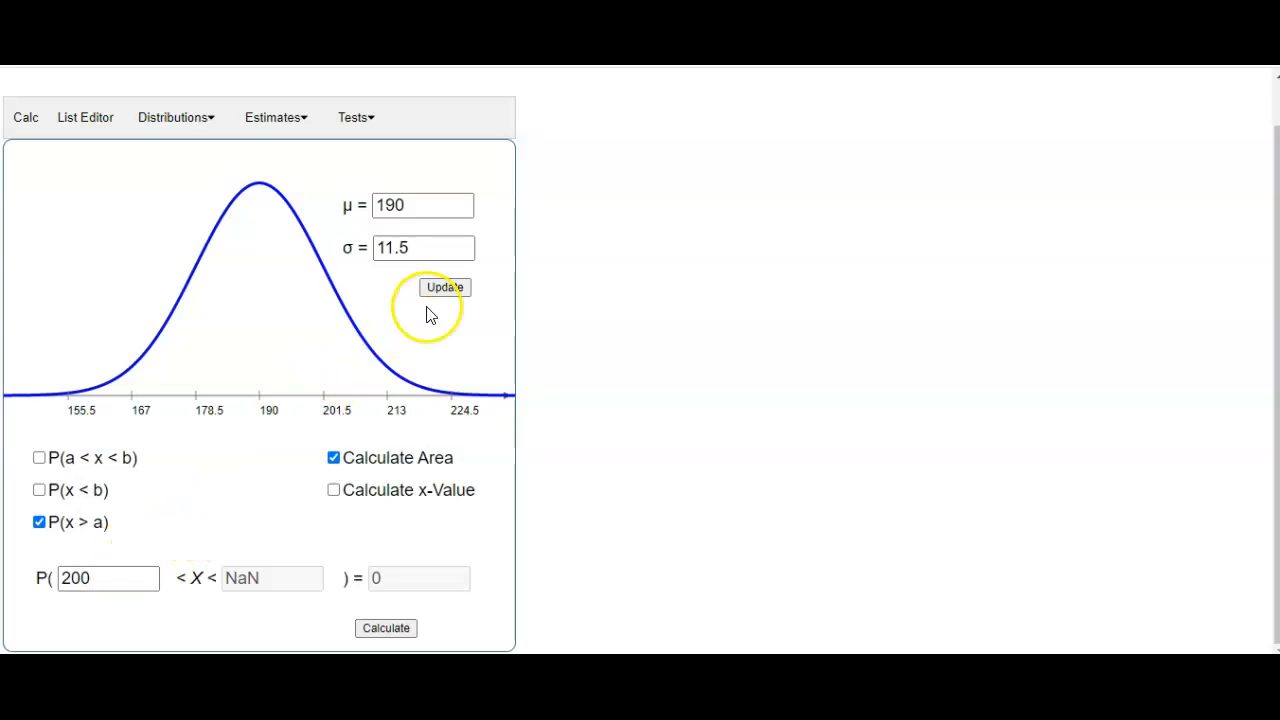
# Redraw the curve and compute P(200 < X < 99999), about 0.1923
pyautogui.click(444, 287)
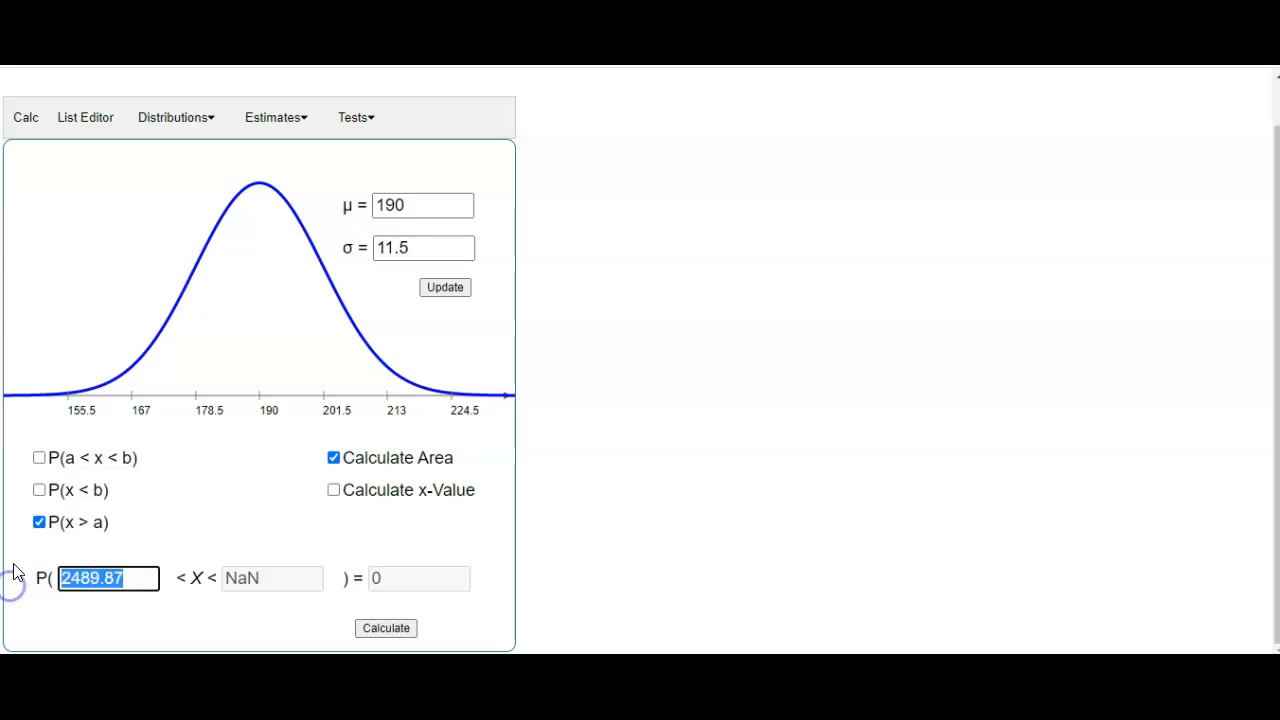
pyautogui.write('200')
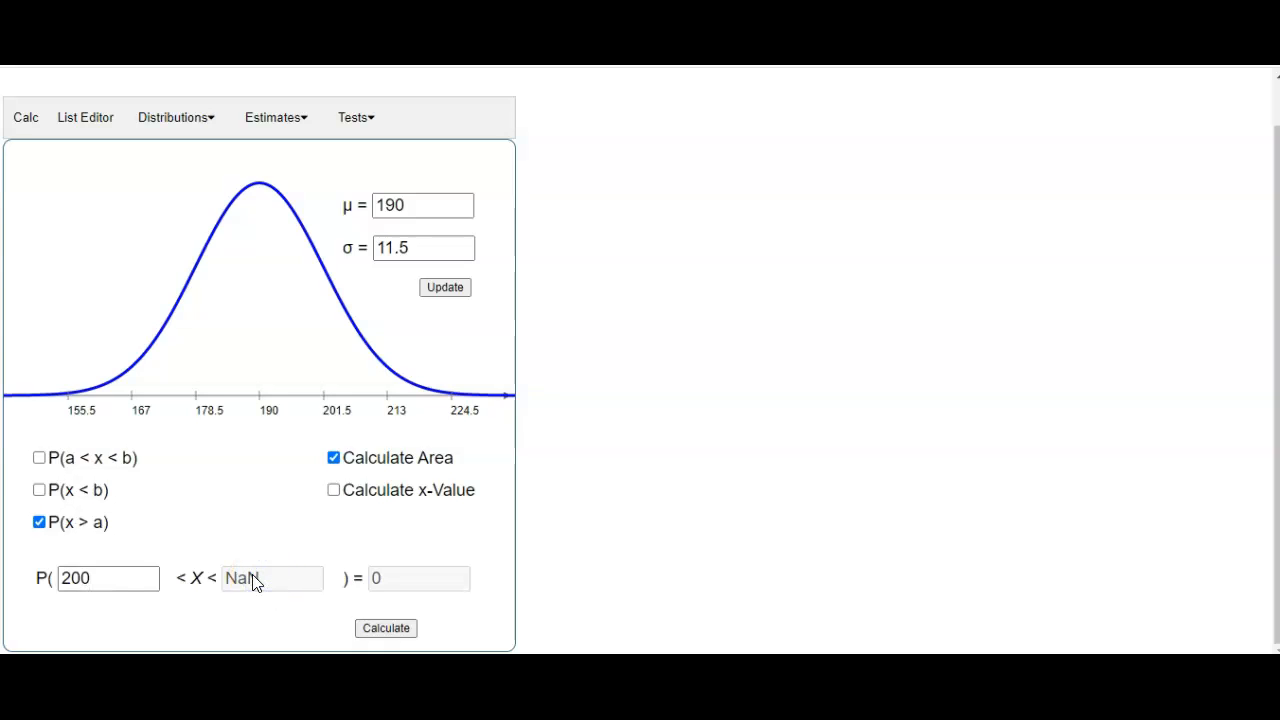
pyautogui.click(39, 457)
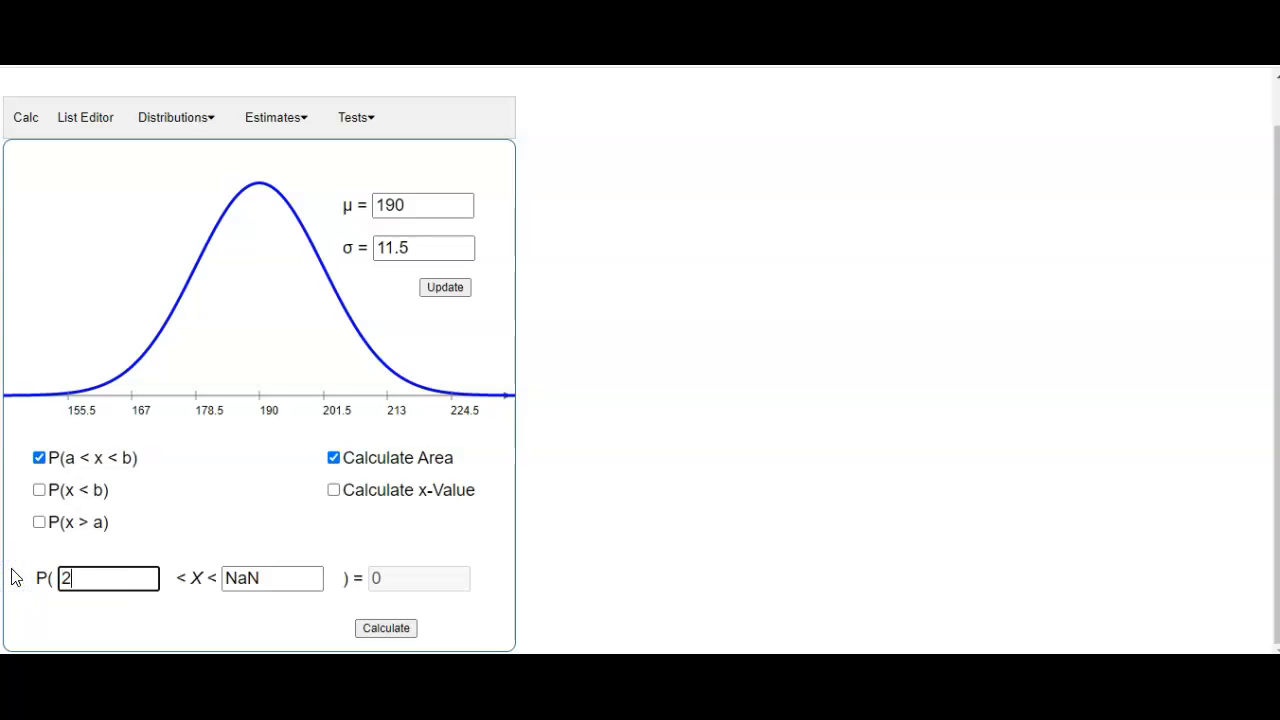
pyautogui.click(271, 578)
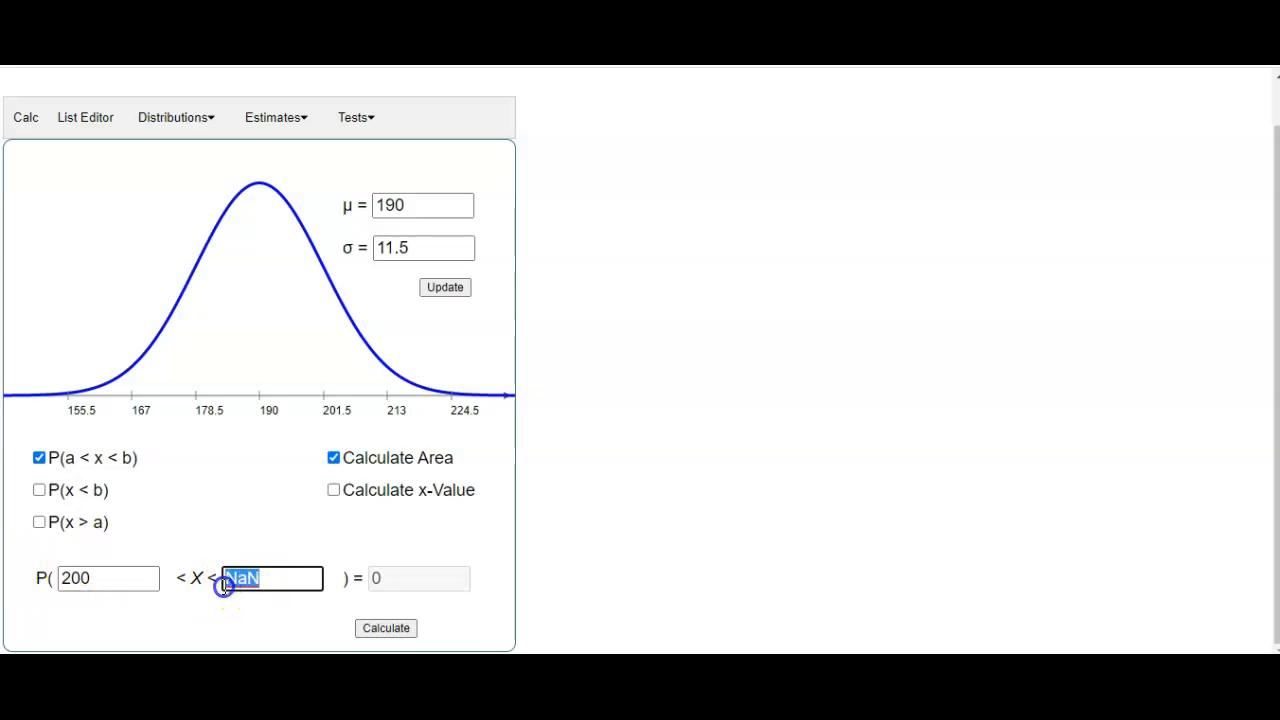
pyautogui.write('99999')
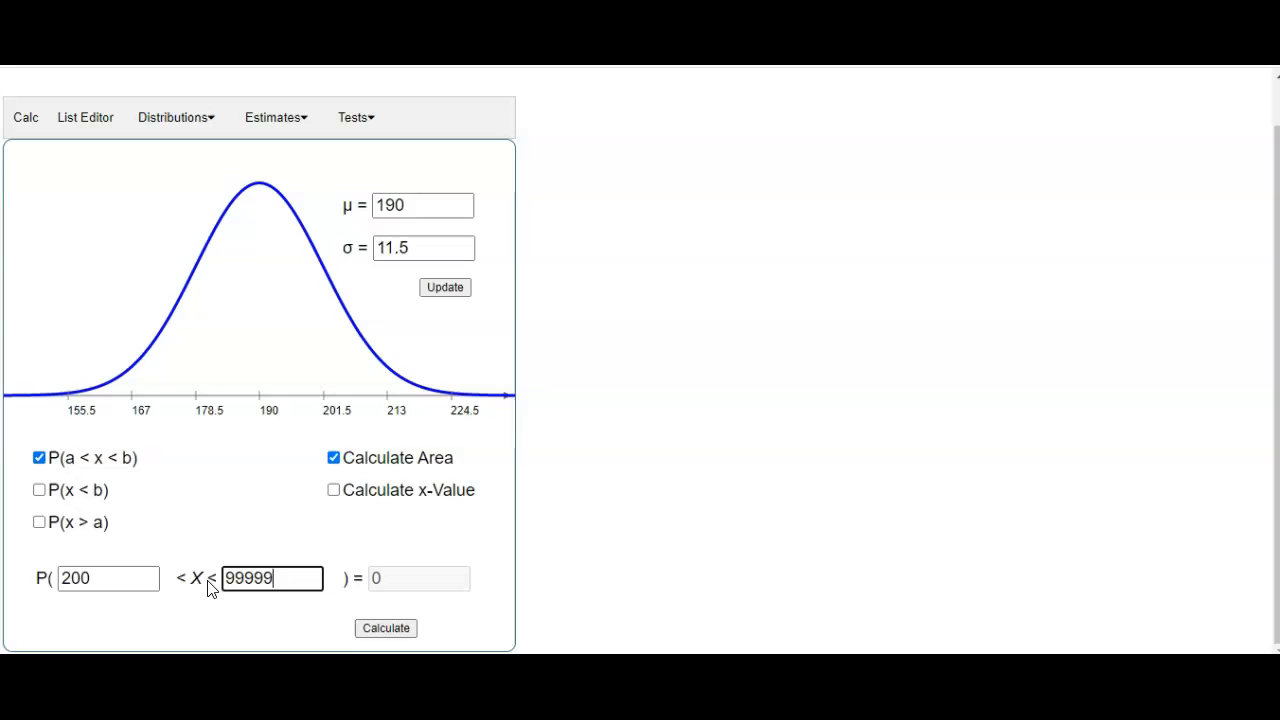
pyautogui.click(386, 628)
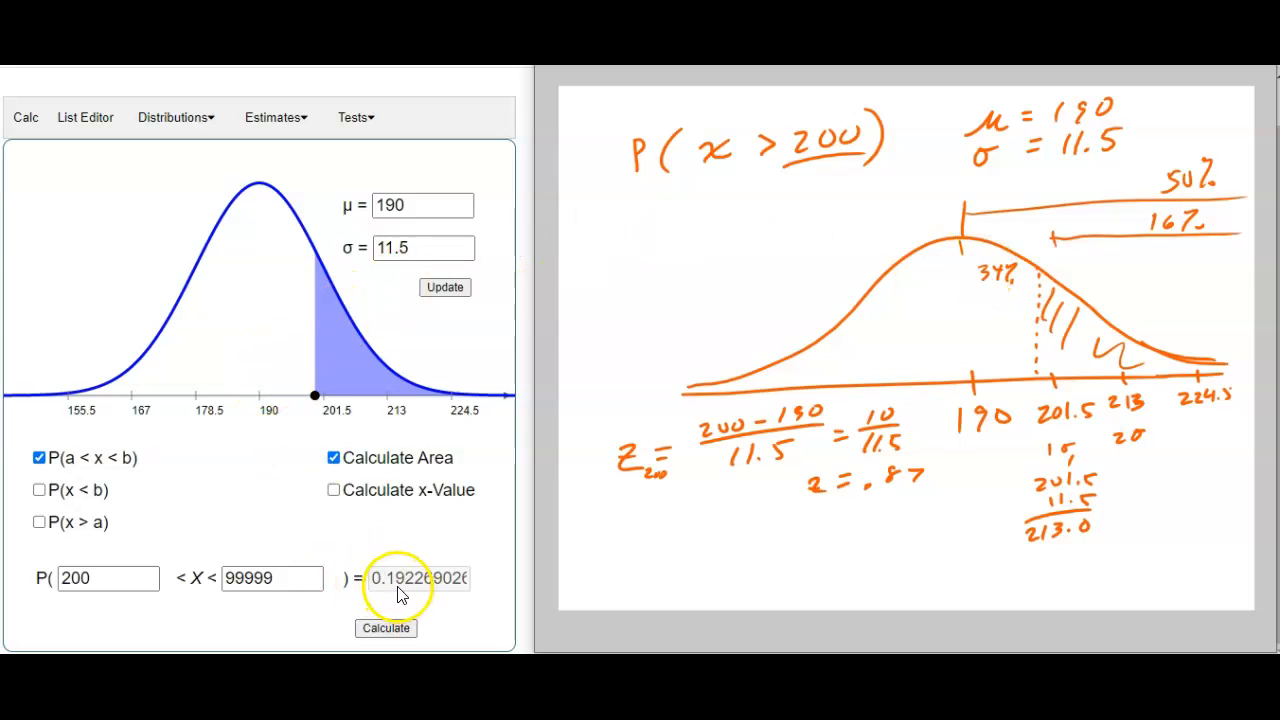
pyautogui.moveTo(805, 345)
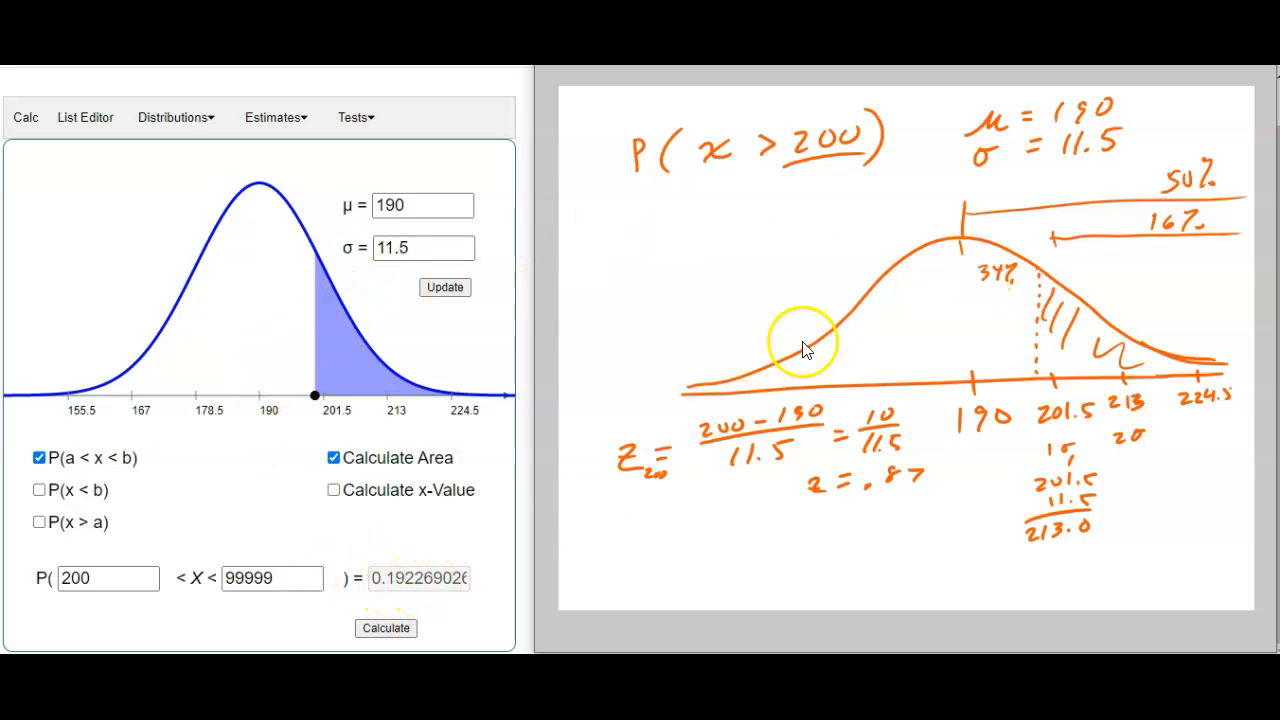
pyautogui.moveTo(1170, 235)
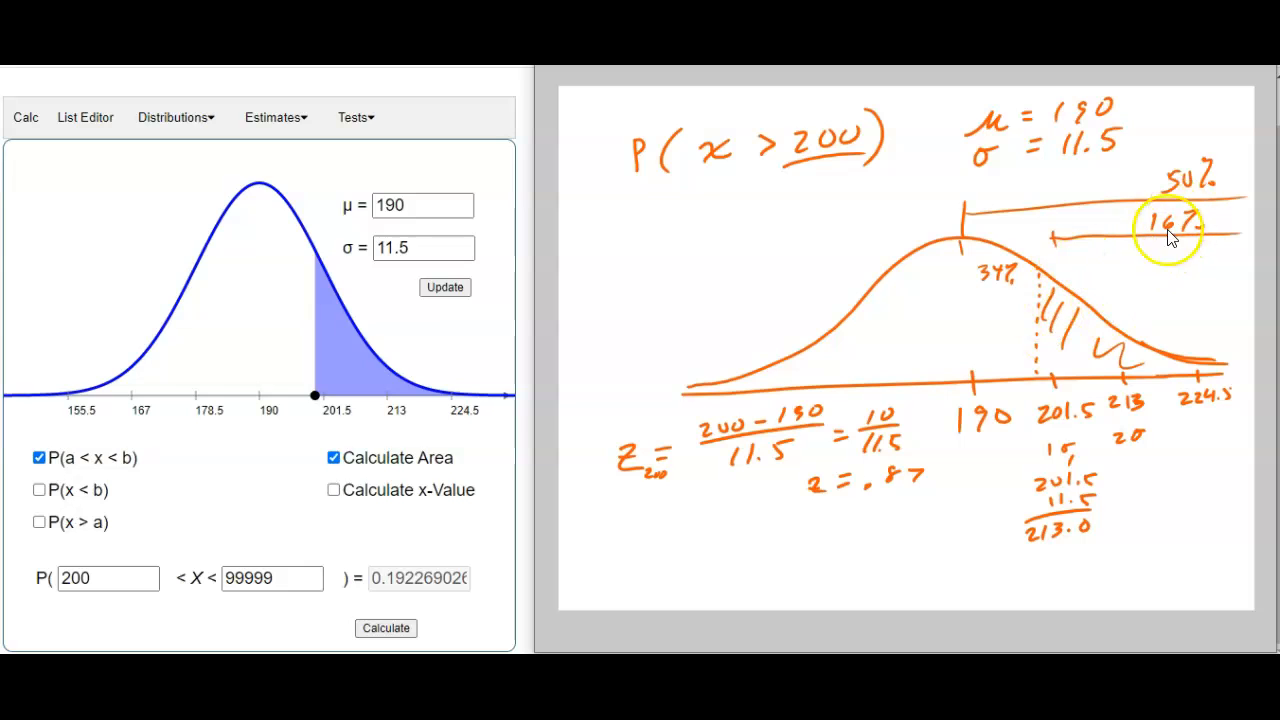
pyautogui.moveTo(817, 142)
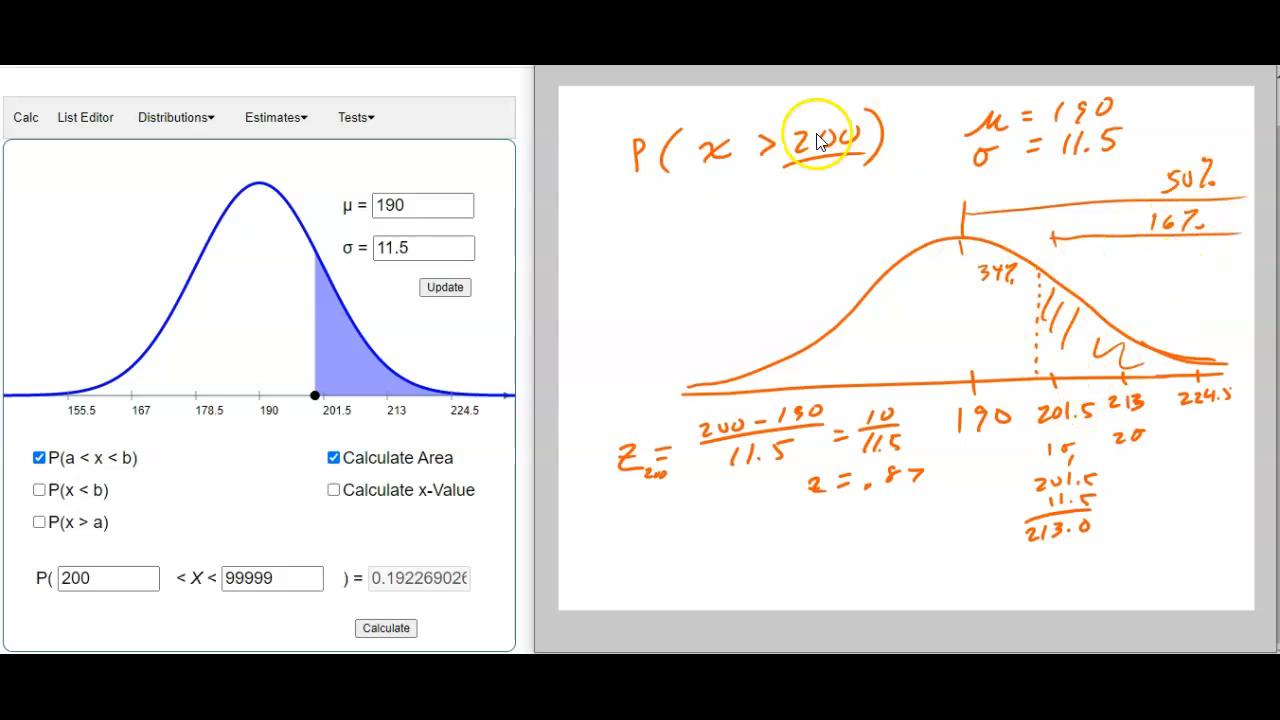
pyautogui.moveTo(945, 335)
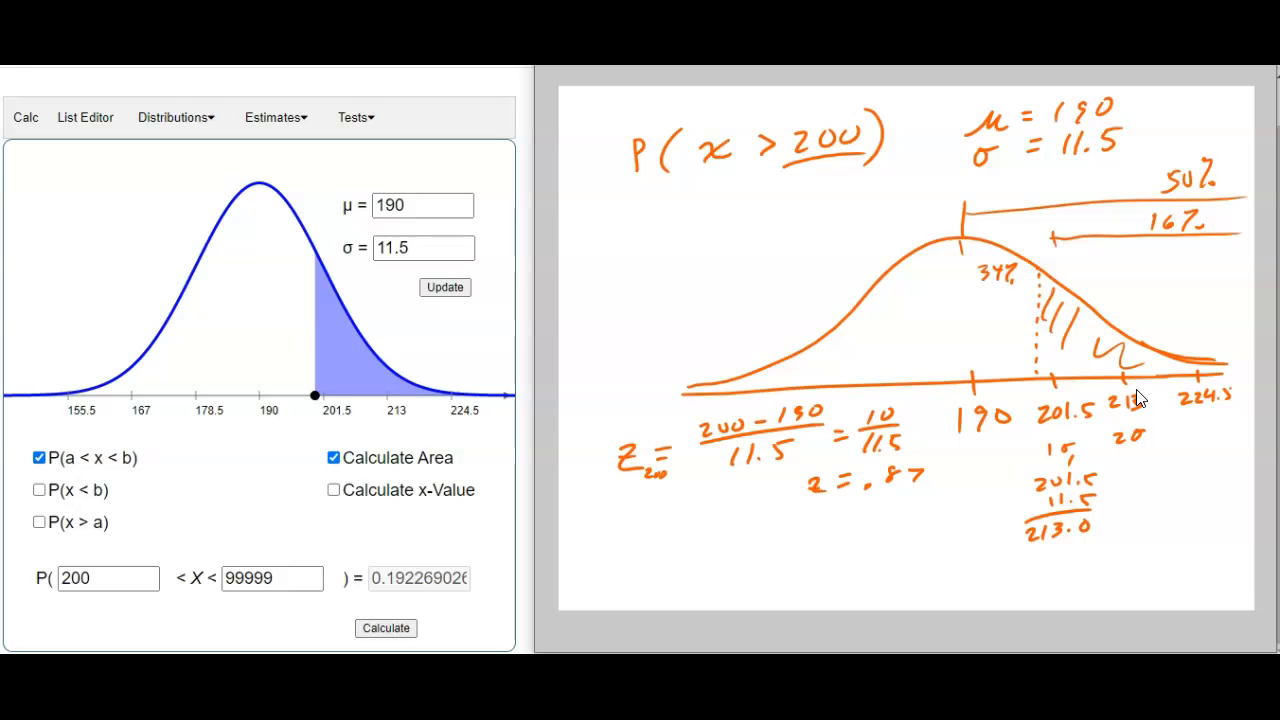
pyautogui.moveTo(888, 213)
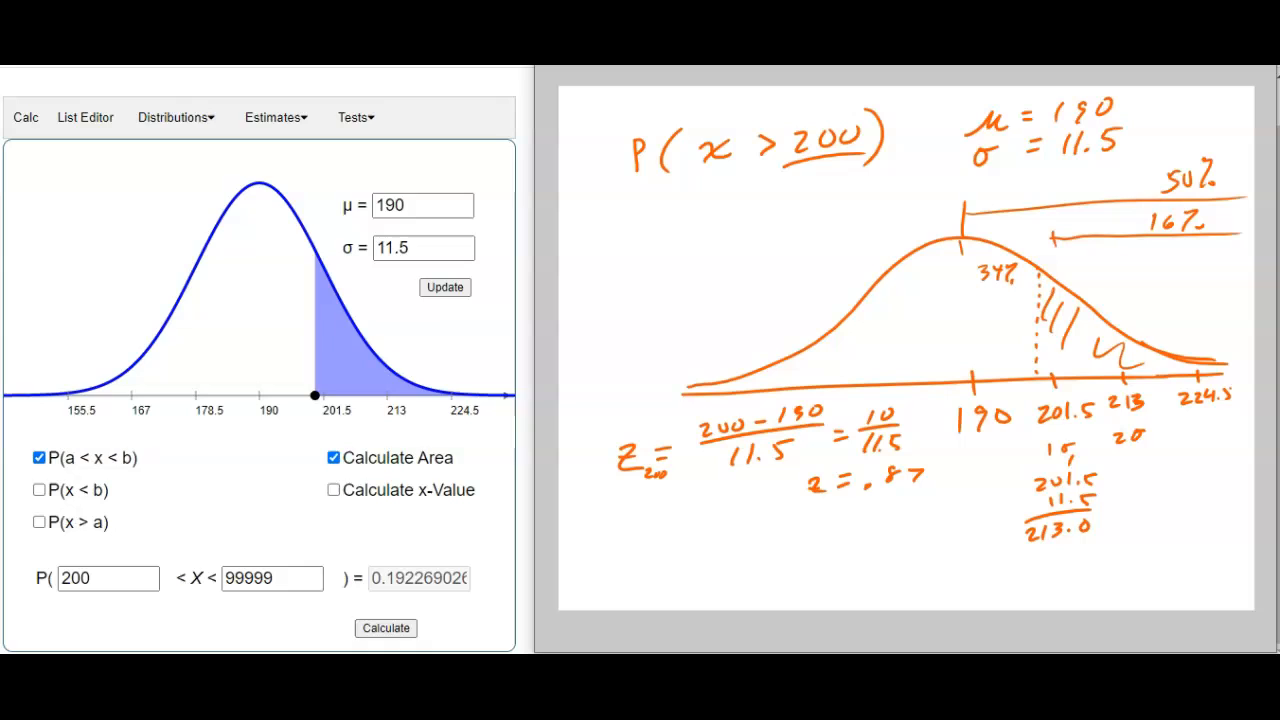
pyautogui.moveTo(420, 338)
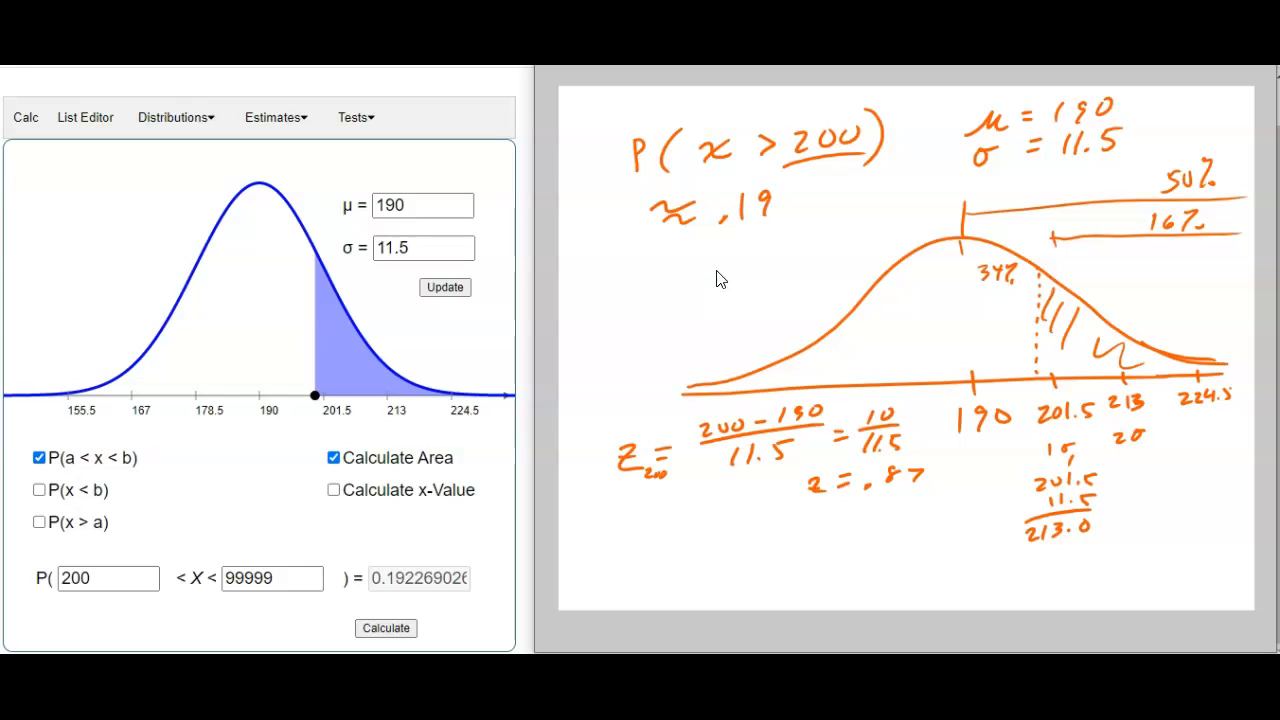
# Record P(X > 200) ≈ .19 from the calculated area 0.19226 on the whiteboard
pyautogui.write('23')
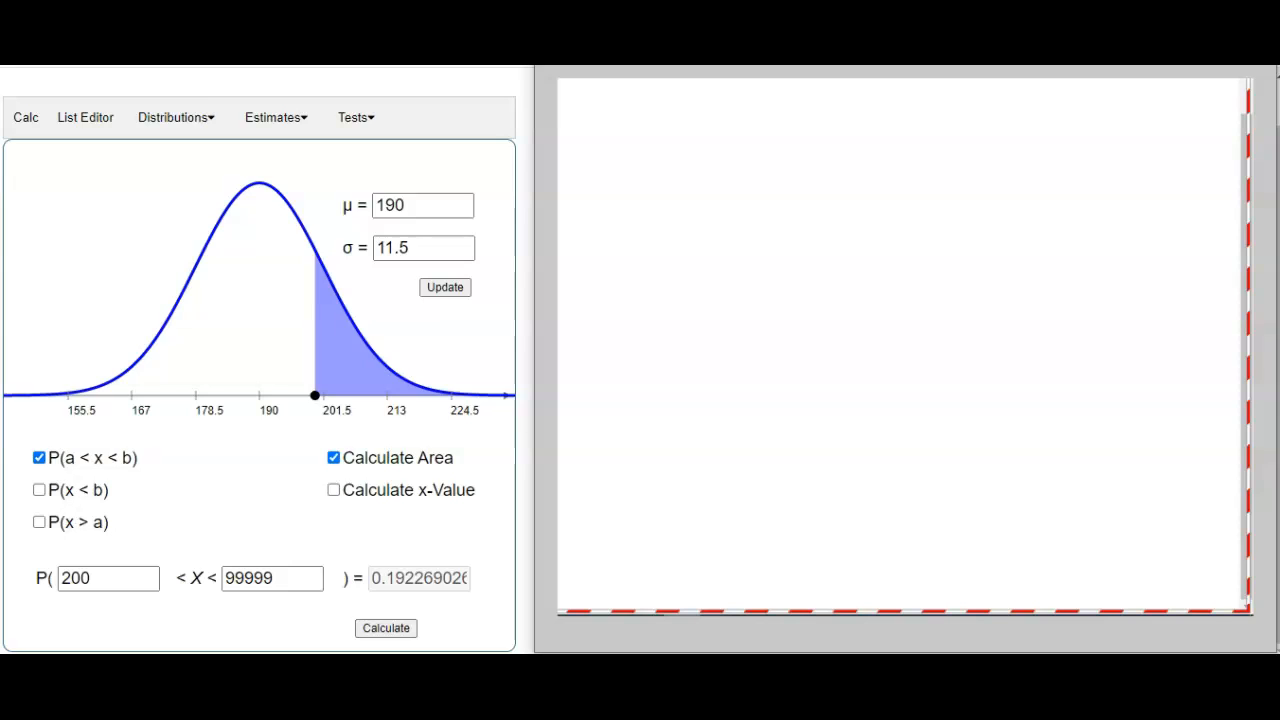
# Handwrite the battery problem (68 months, SD 3.25, P(X > 60)) and set μ to 68
pyautogui.moveTo(650, 115); pyautogui.dragTo(690, 115)
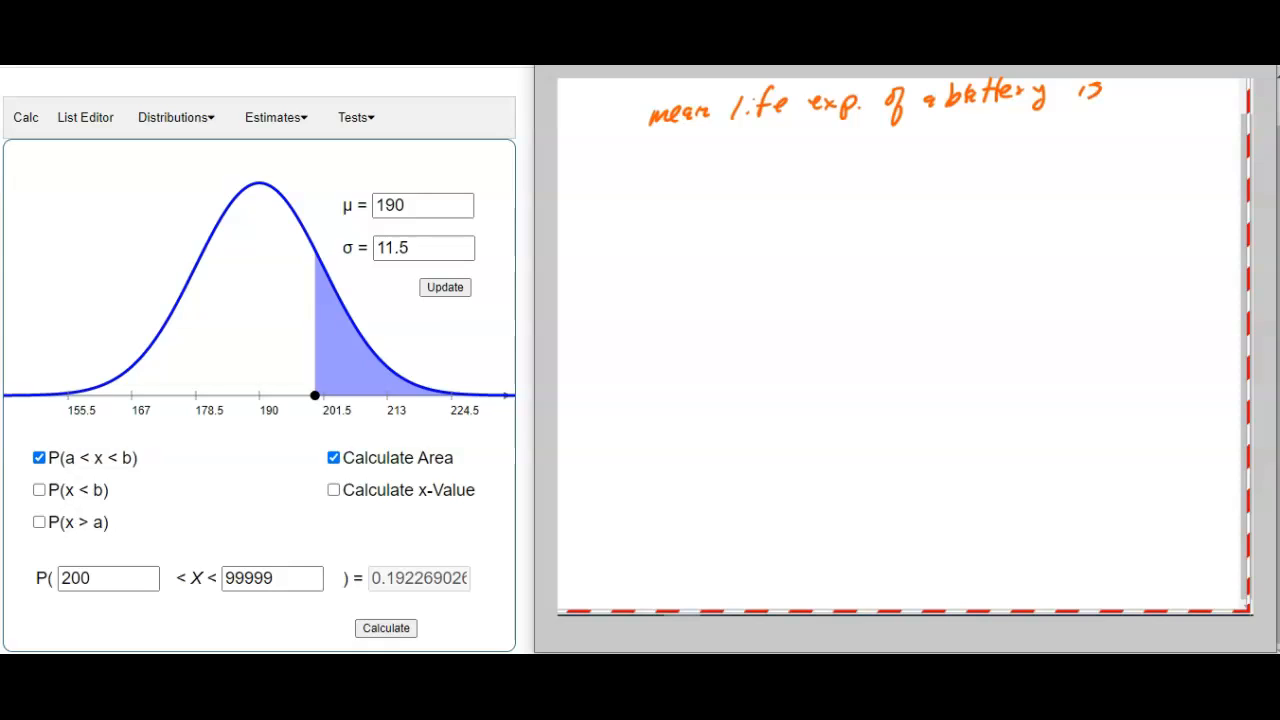
pyautogui.write('68.')
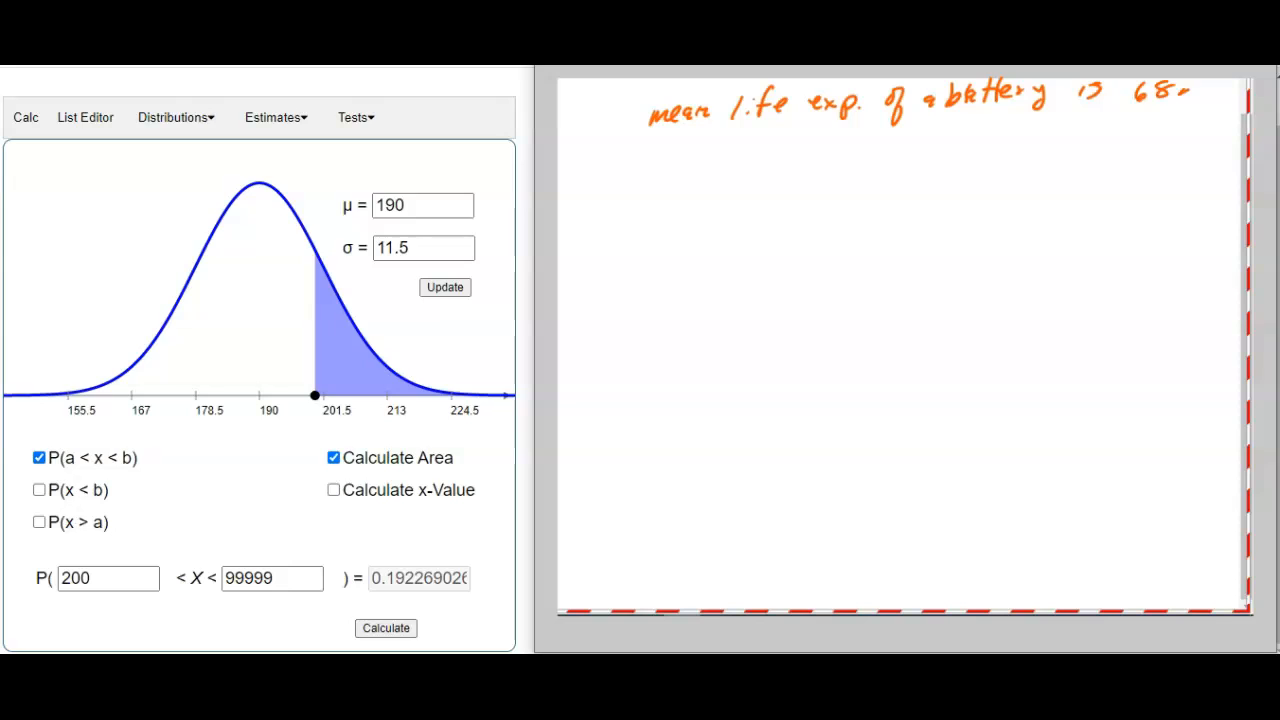
pyautogui.write('months')
pyautogui.write('68')
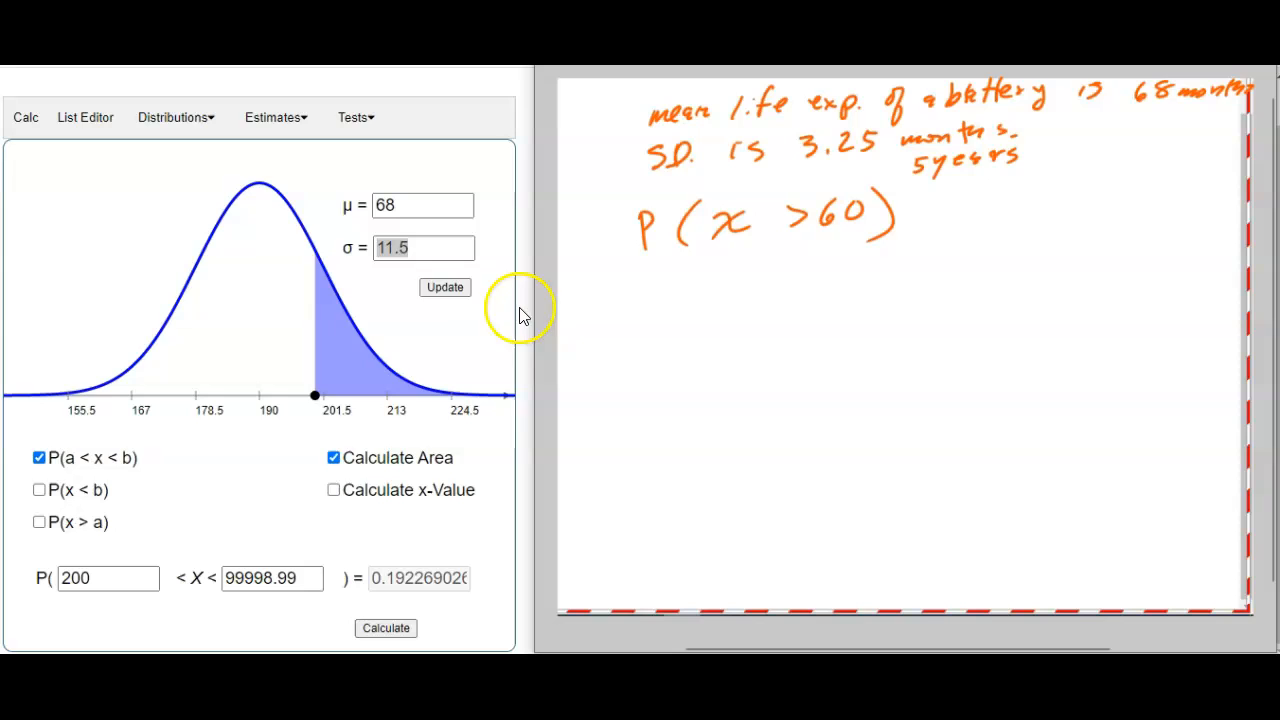
# Set σ to 3.25 and calculate P(X > 60), which returns an area of 1
pyautogui.tripleClick(422, 248)
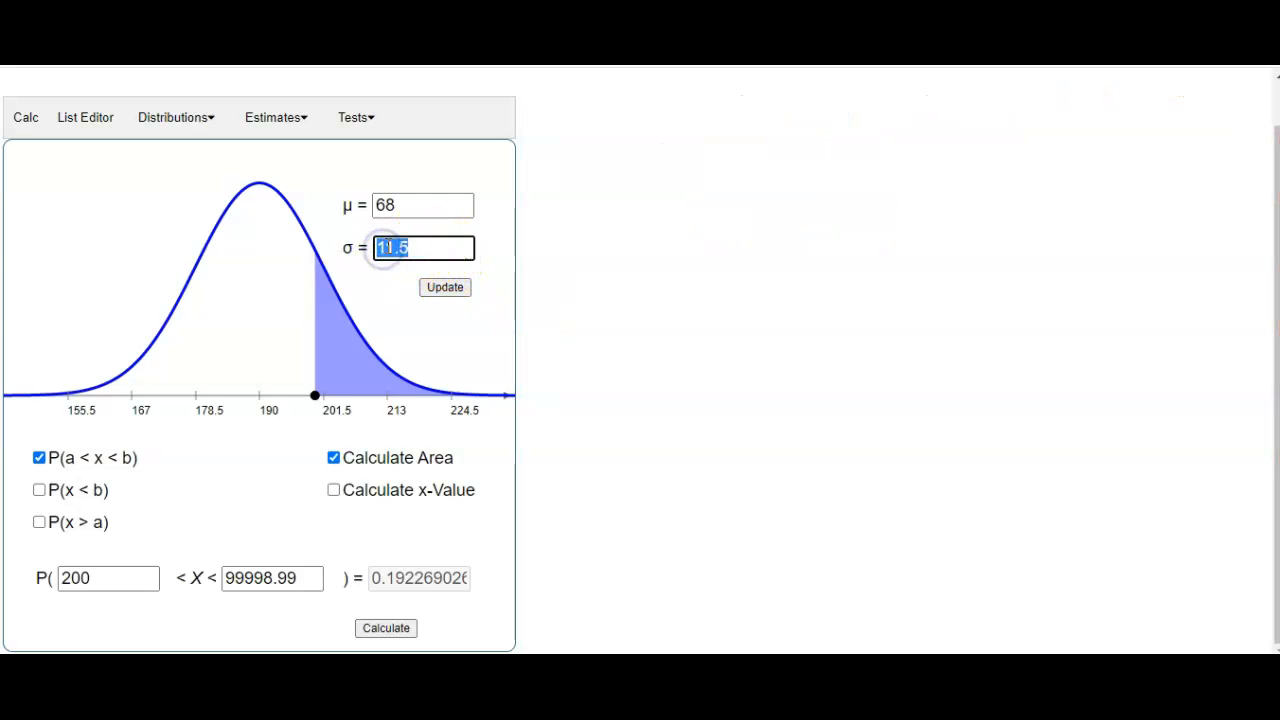
pyautogui.write('3.25')
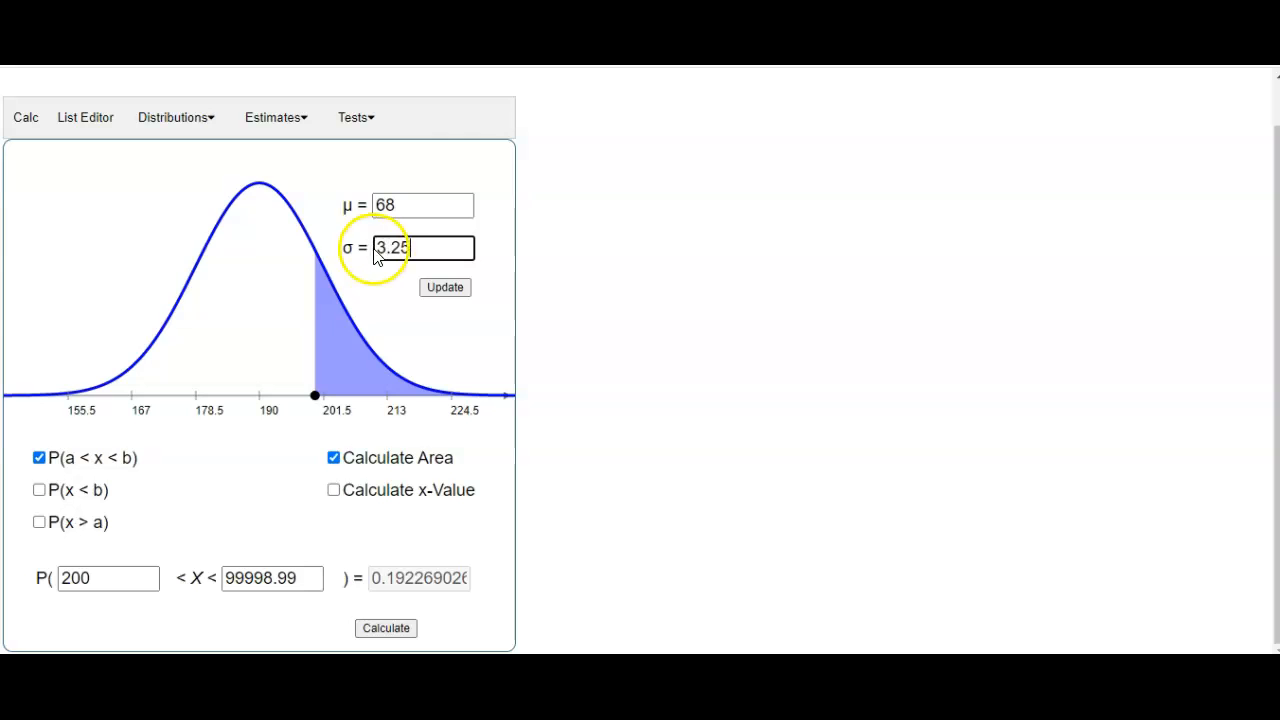
pyautogui.click(39, 521)
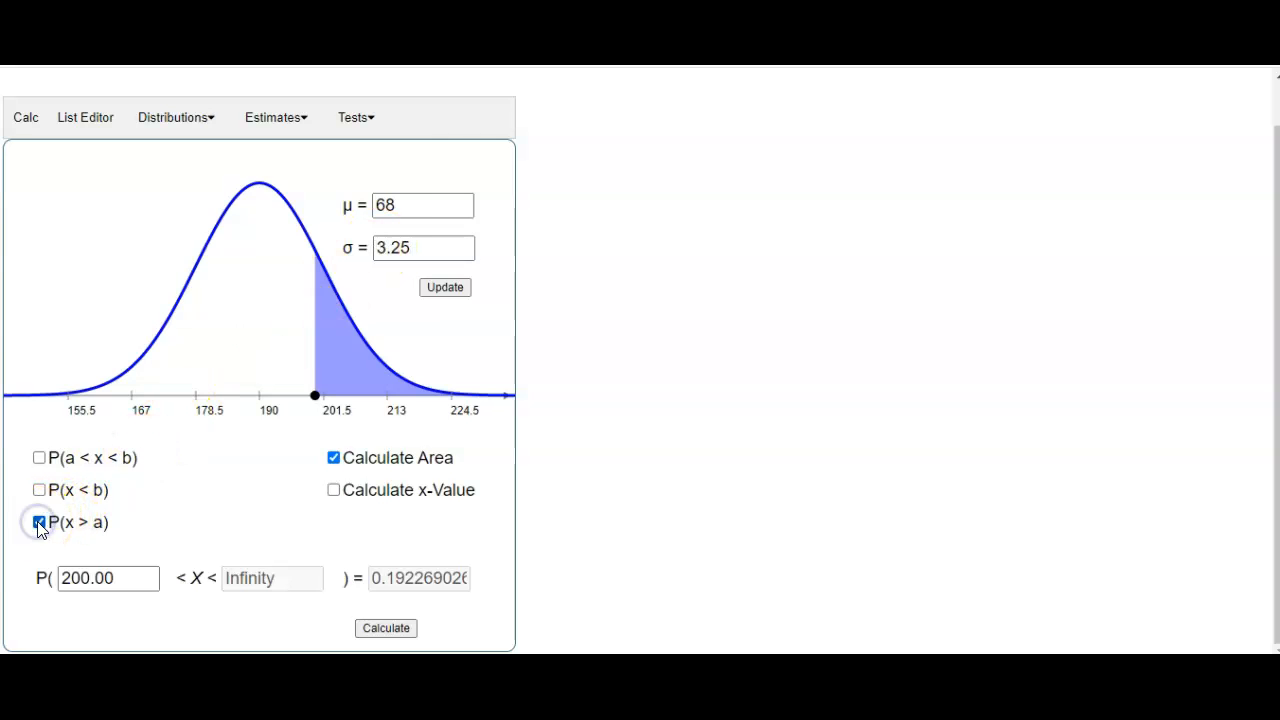
pyautogui.click(39, 521)
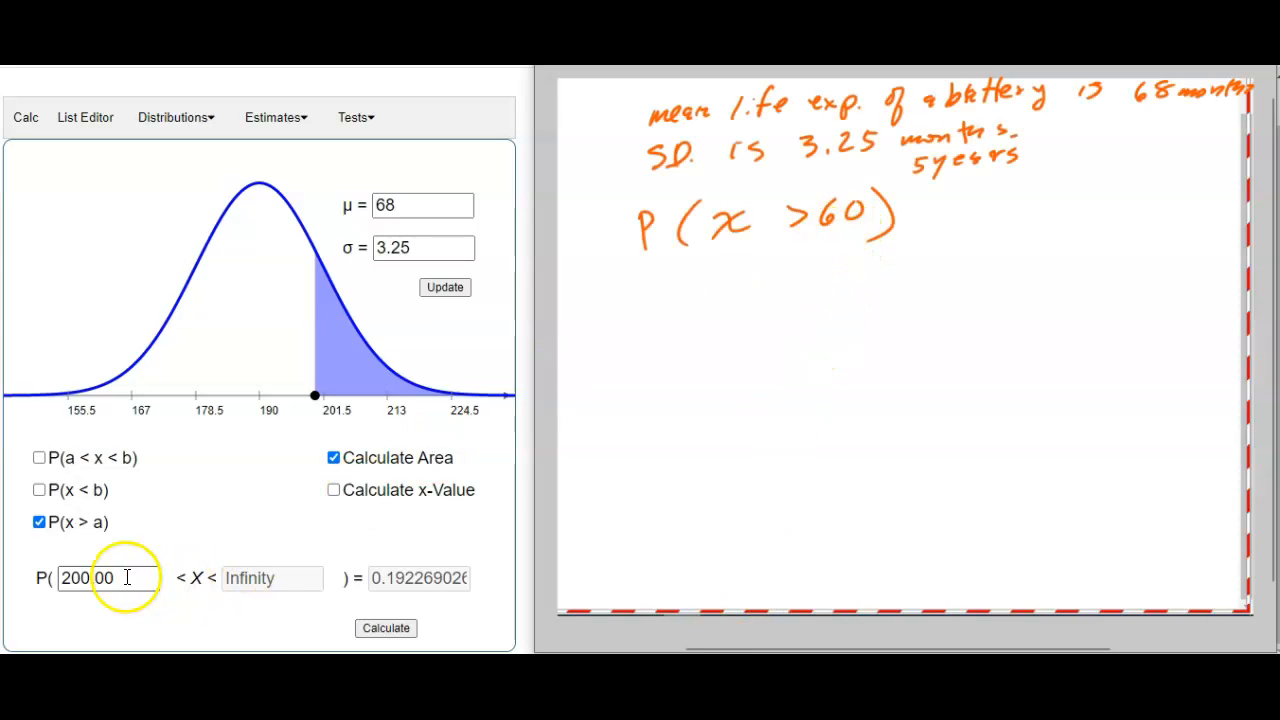
pyautogui.tripleClick(90, 578)
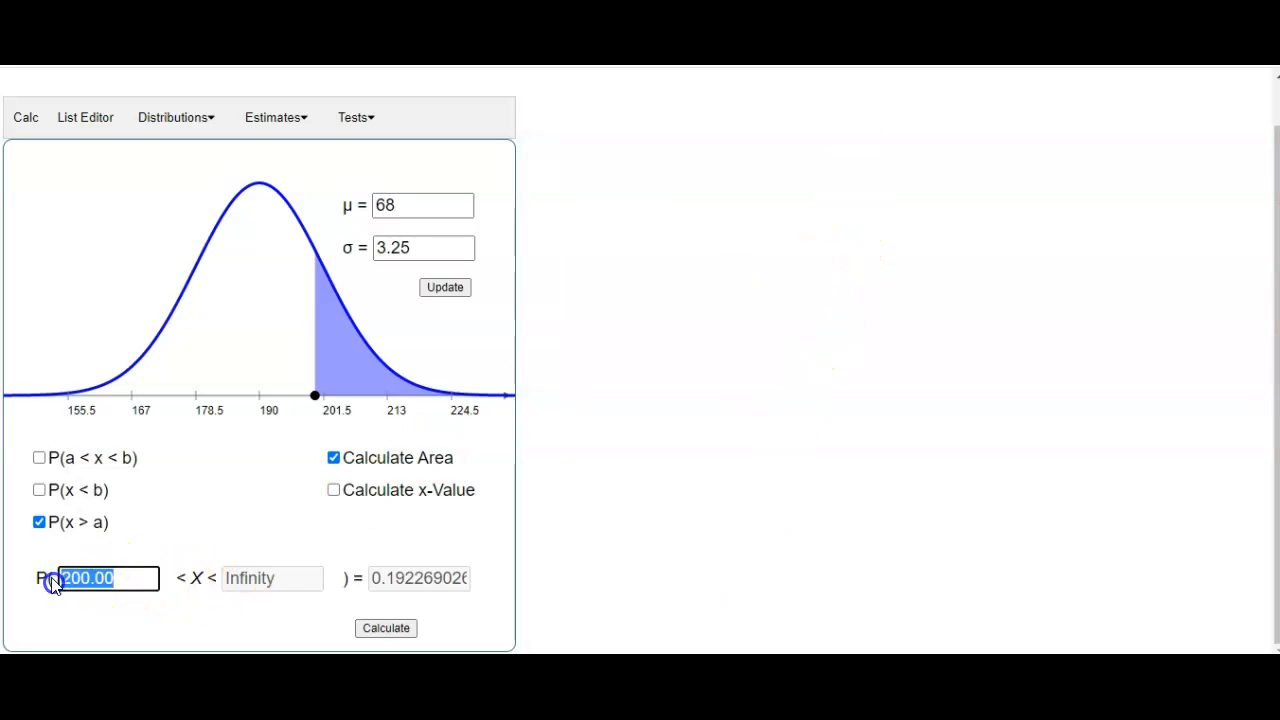
pyautogui.write('60')
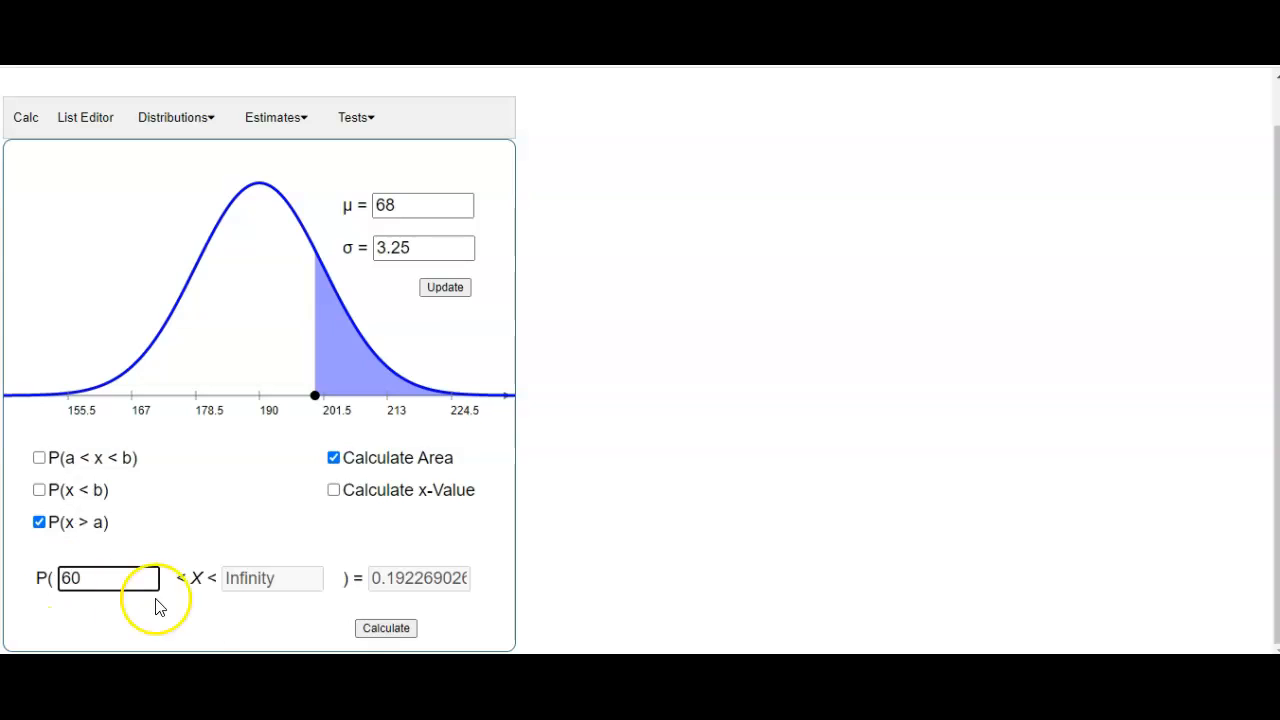
pyautogui.click(386, 628)
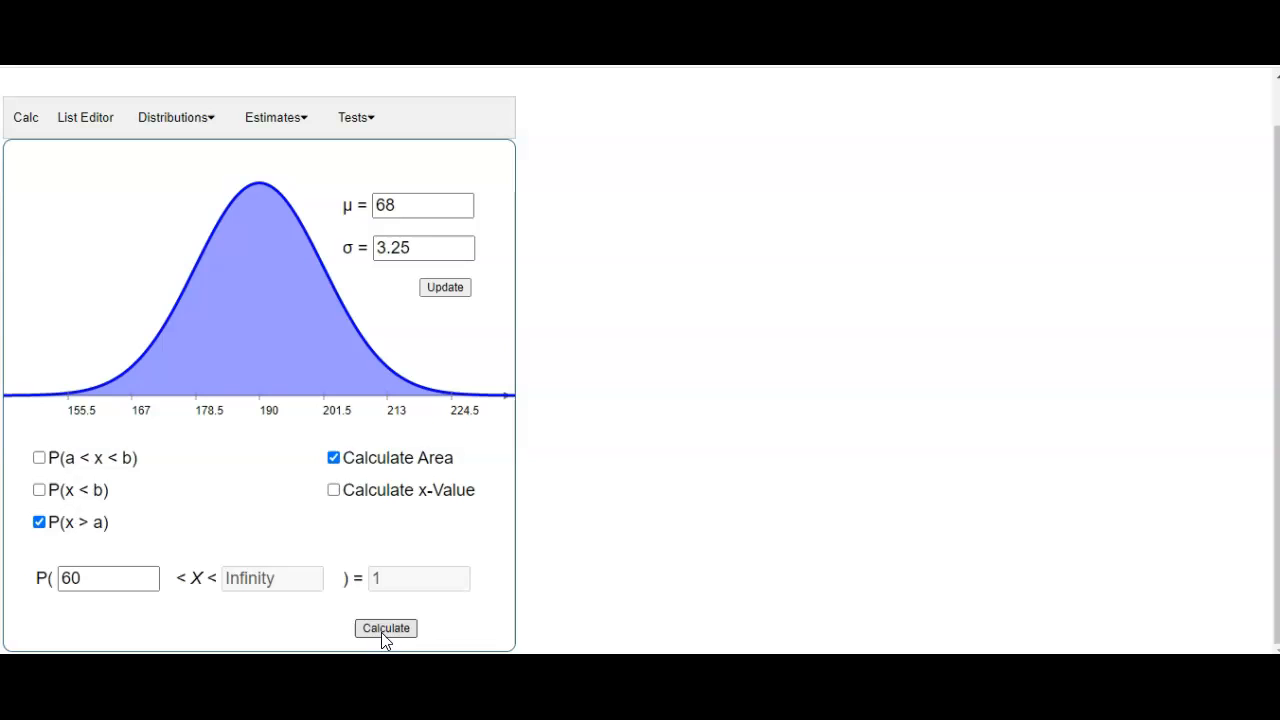
pyautogui.click(107, 578)
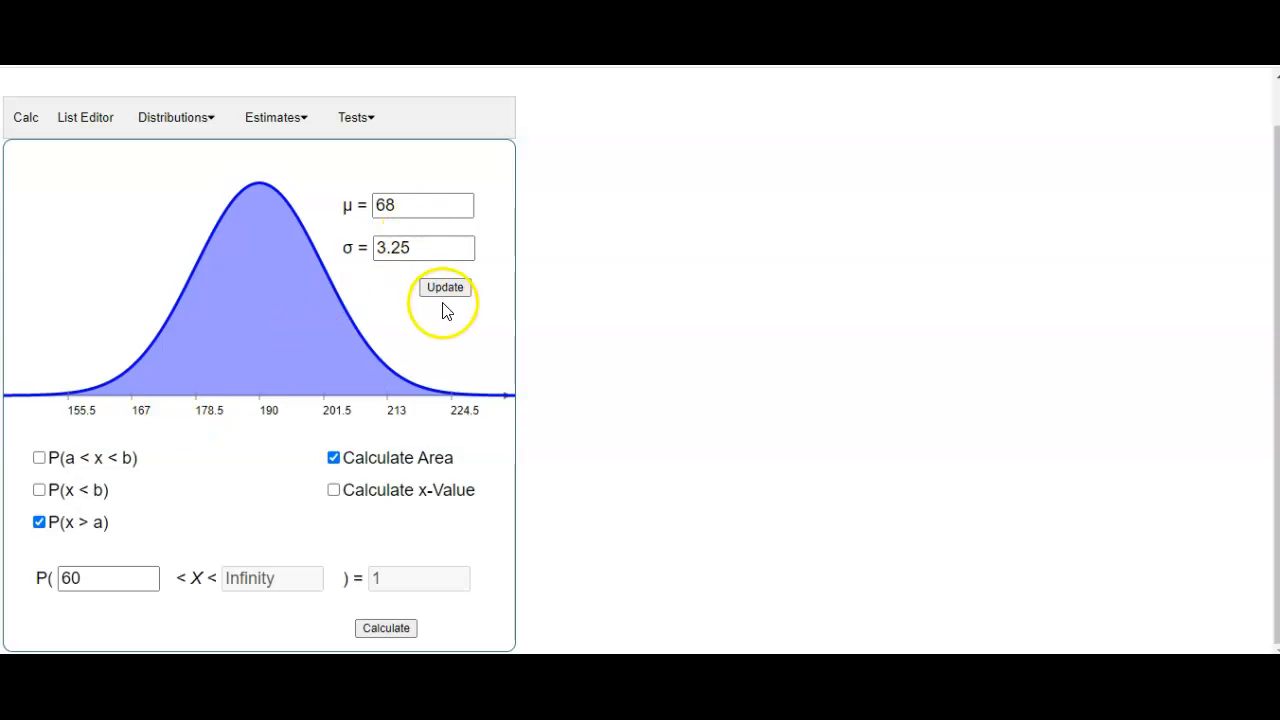
# Redraw for μ = 68, σ = 3.25 and compute P(60 < X < 99999) ≈ 0.9931
pyautogui.click(444, 287)
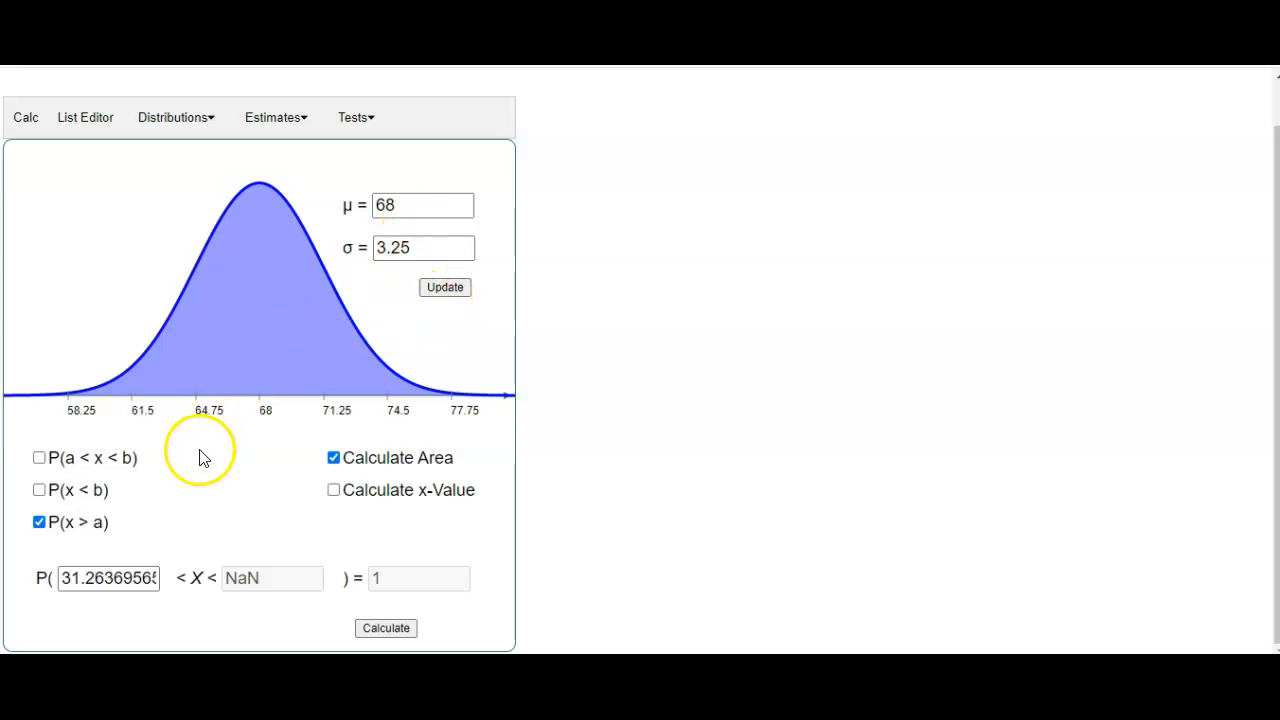
pyautogui.click(107, 578)
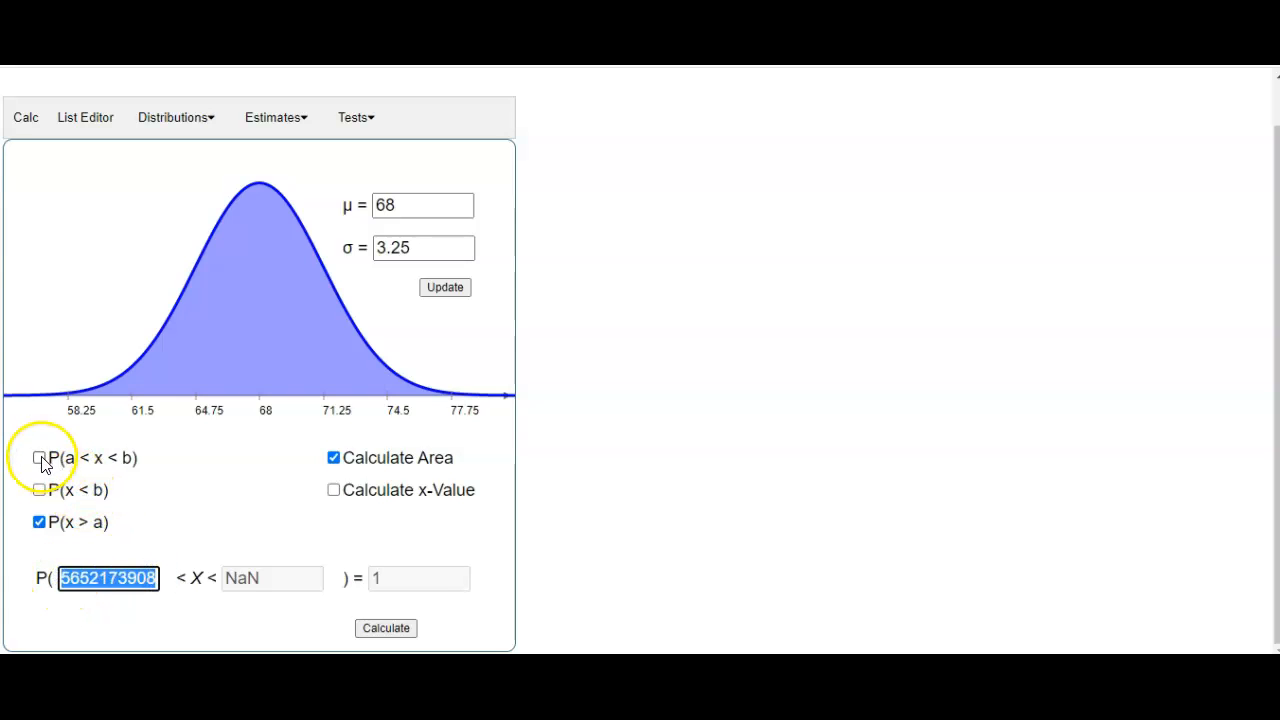
pyautogui.click(39, 457)
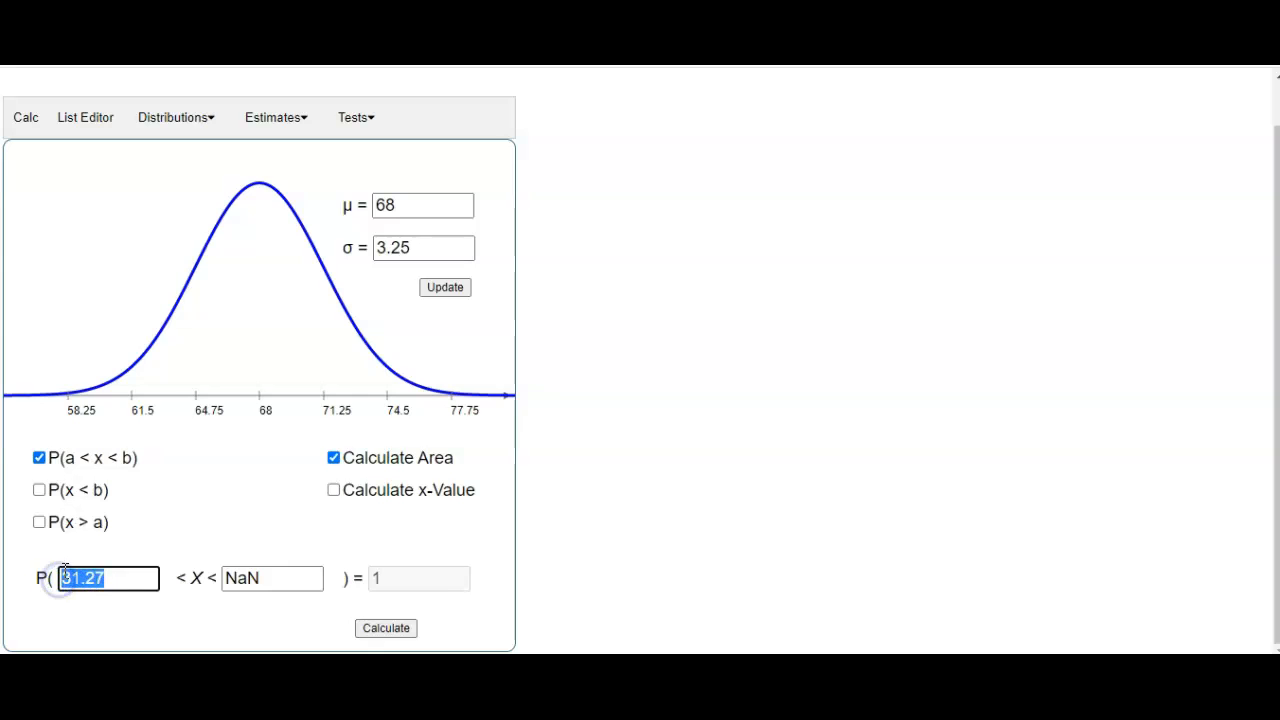
pyautogui.write('60')
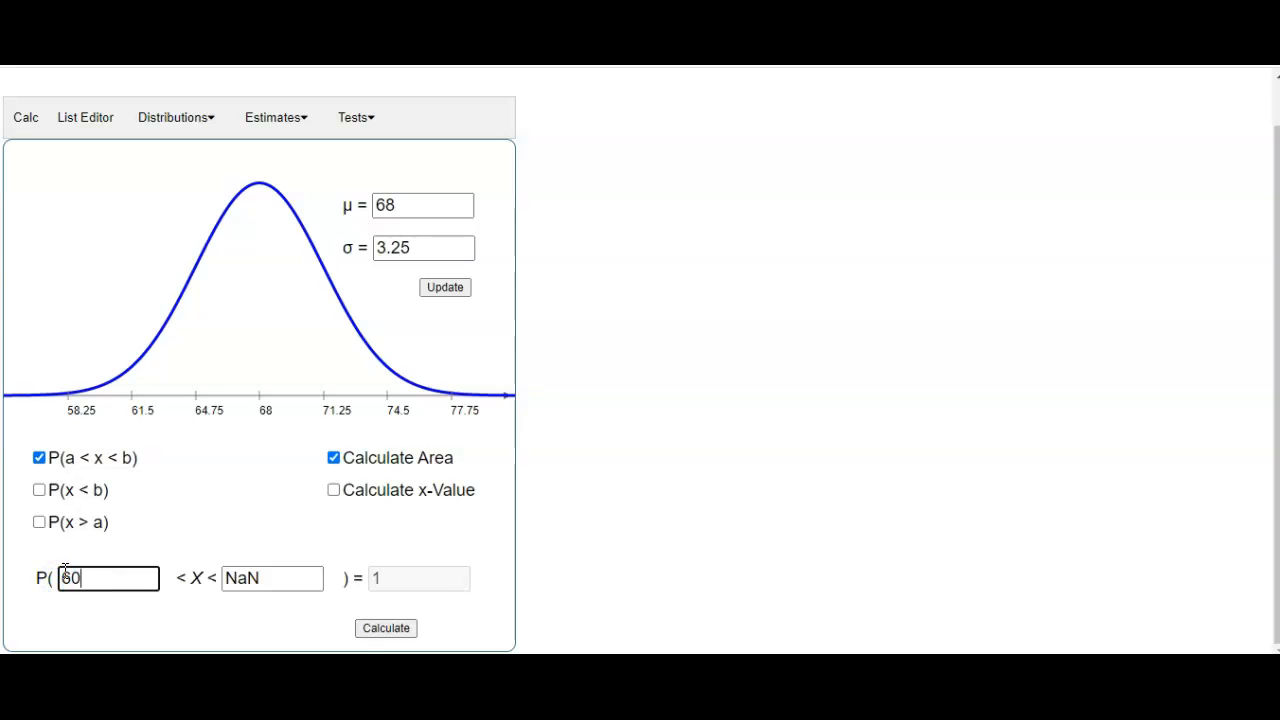
pyautogui.doubleClick(272, 578)
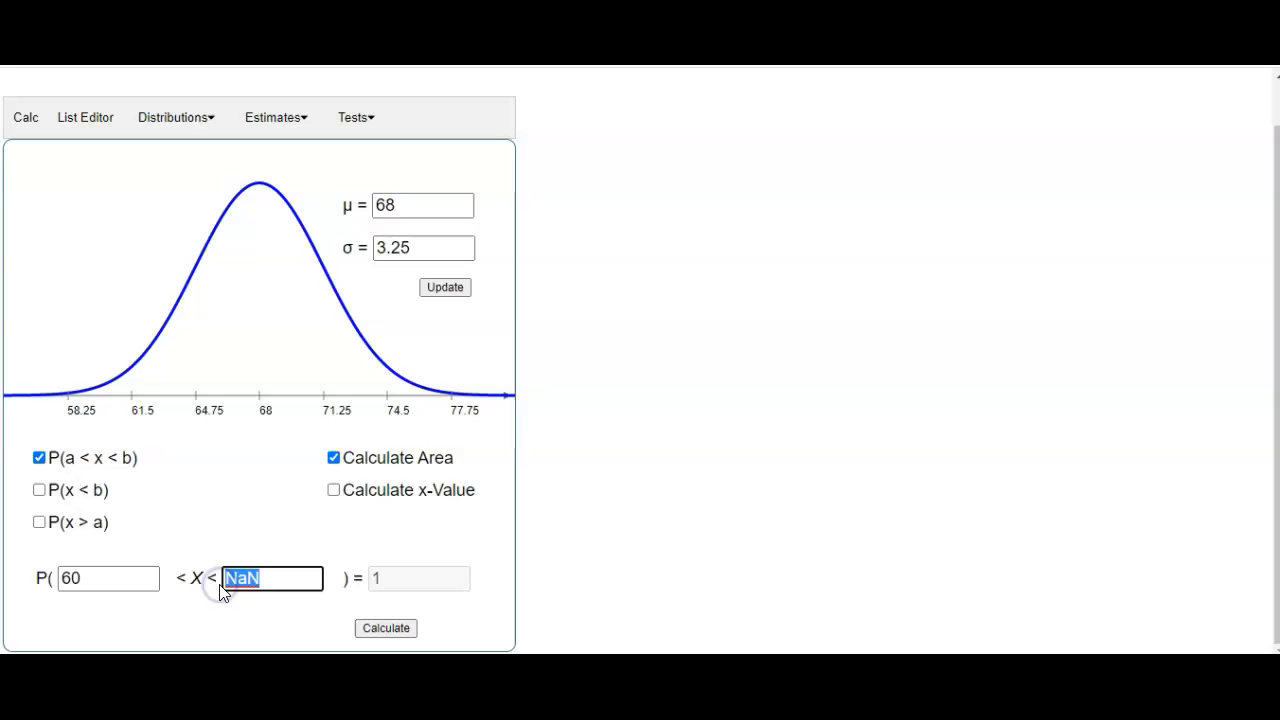
pyautogui.write('99999')
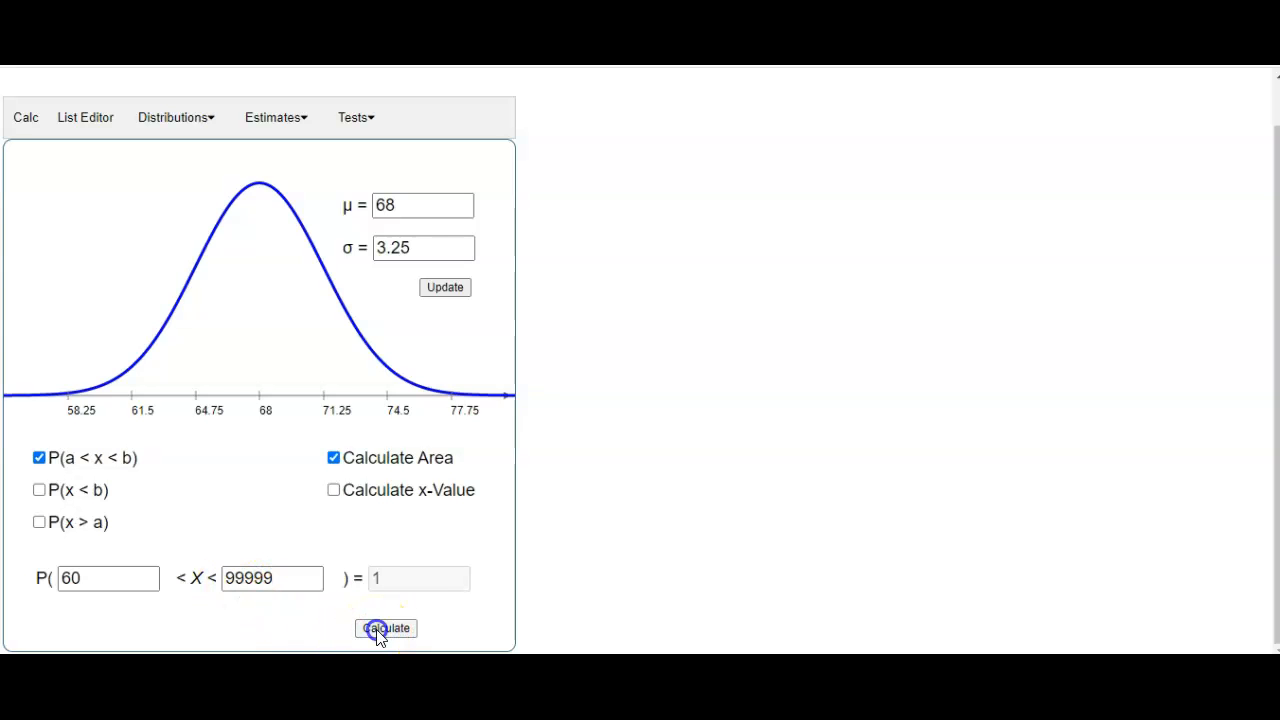
pyautogui.click(385, 628)
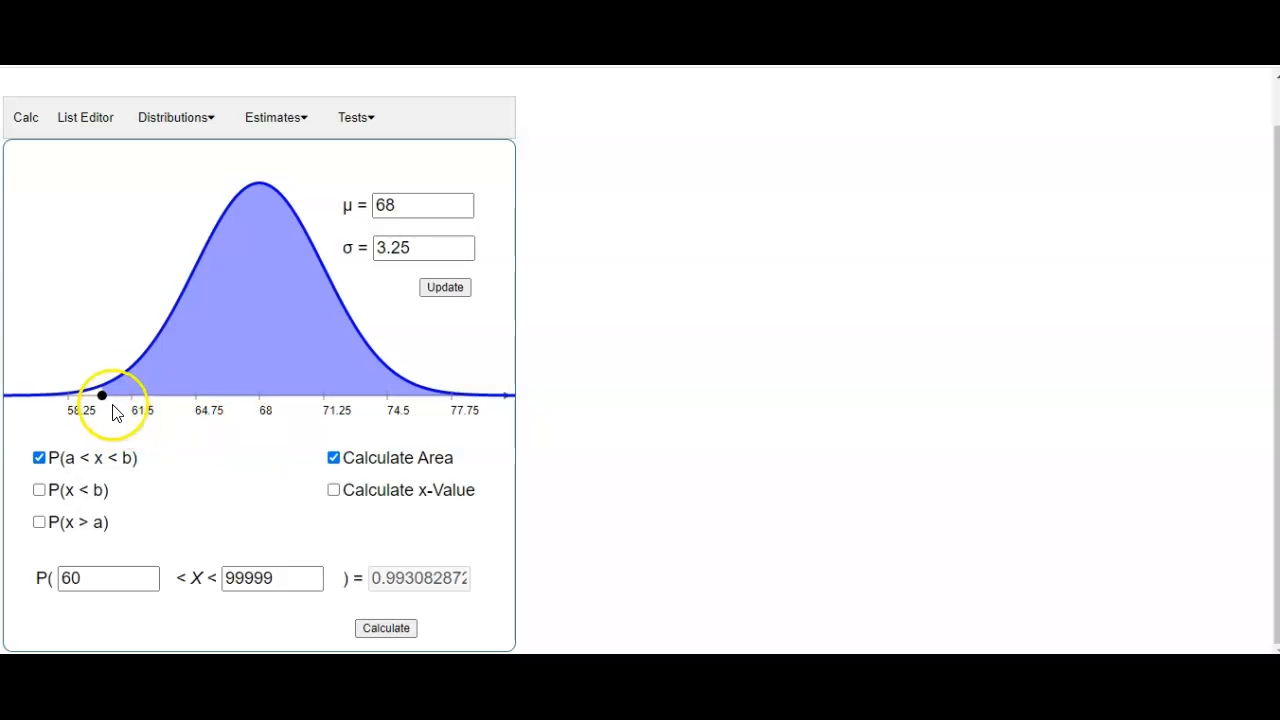
pyautogui.moveTo(108, 468)
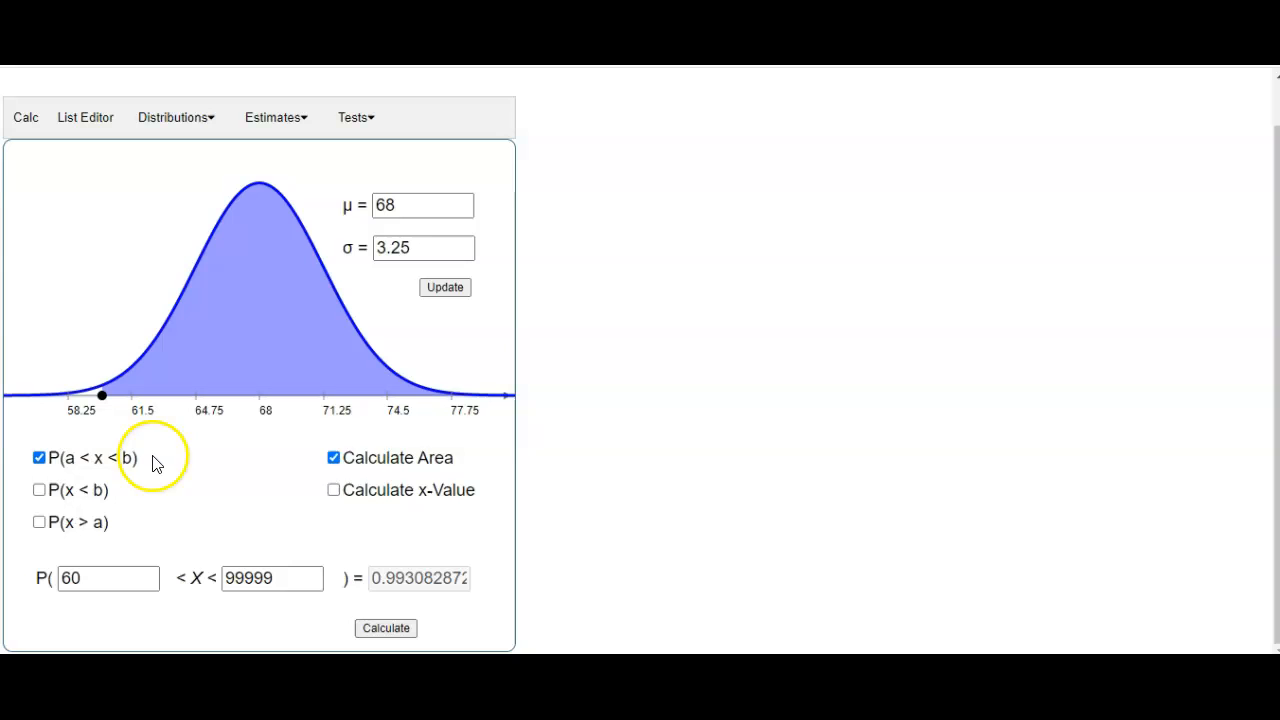
pyautogui.click(271, 578)
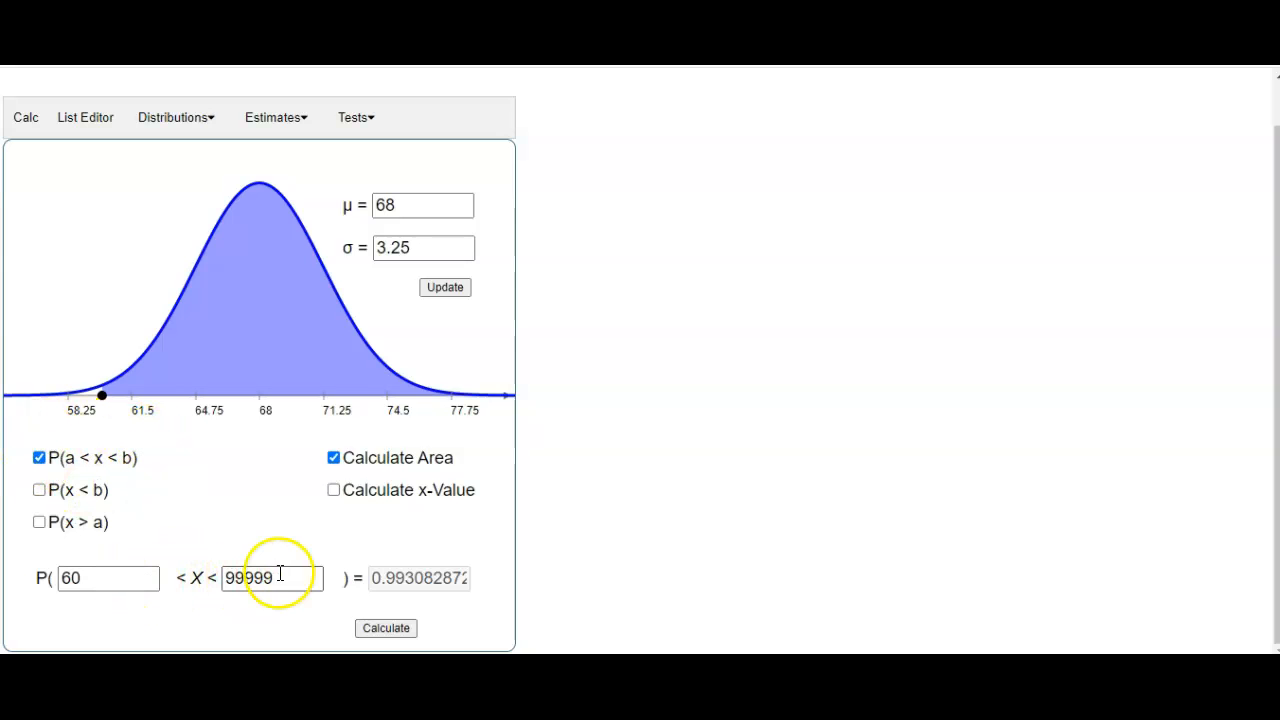
pyautogui.moveTo(103, 394)
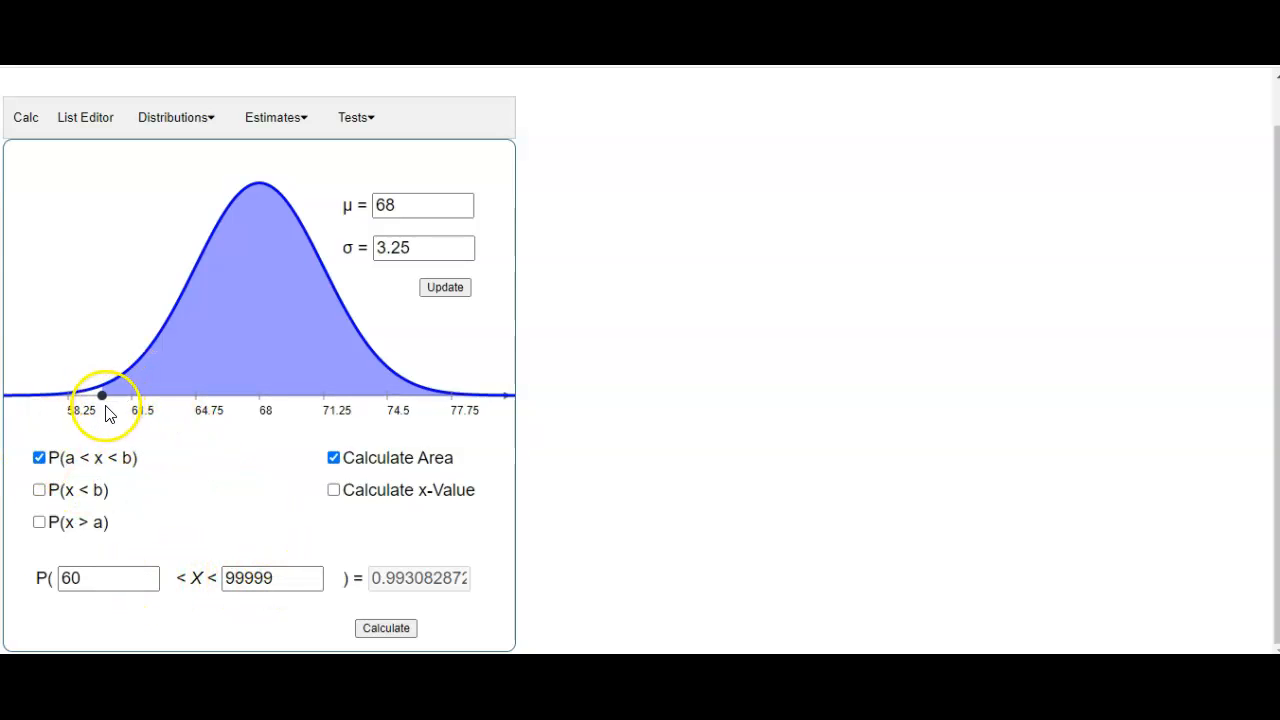
pyautogui.moveTo(385, 393)
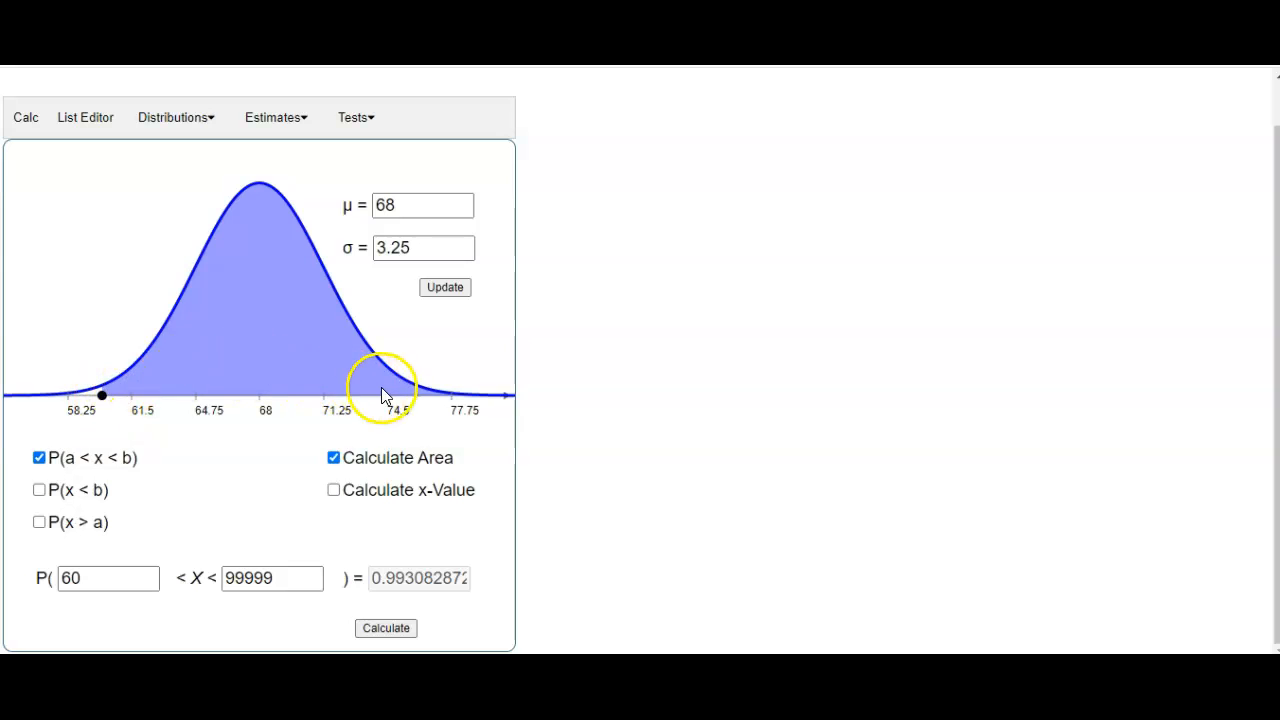
pyautogui.moveTo(183, 352)
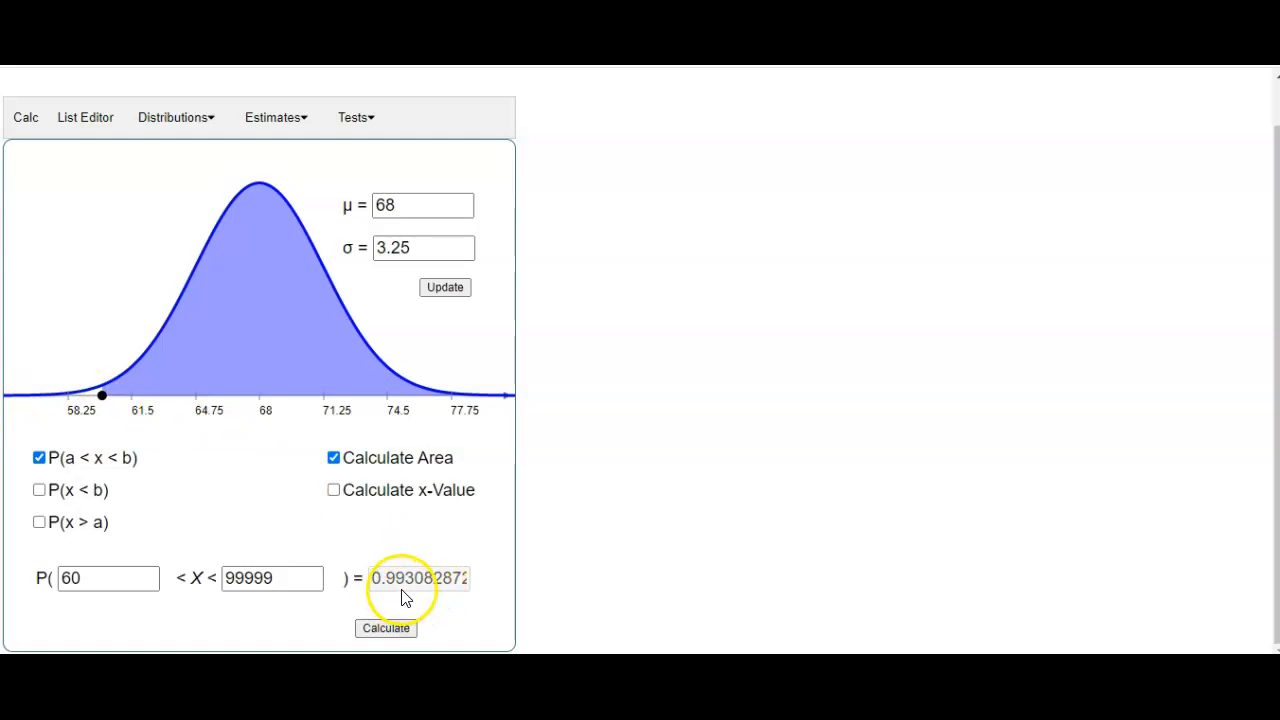
pyautogui.moveTo(418, 592)
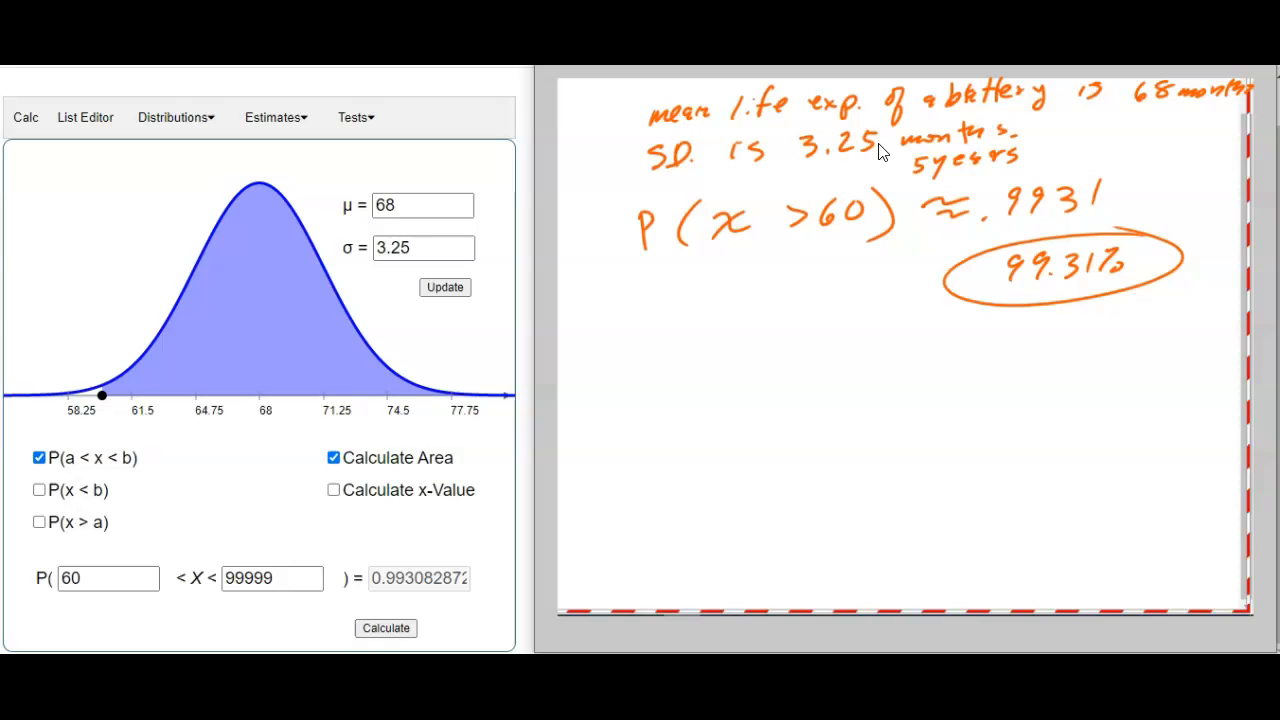
pyautogui.moveTo(1070, 170)
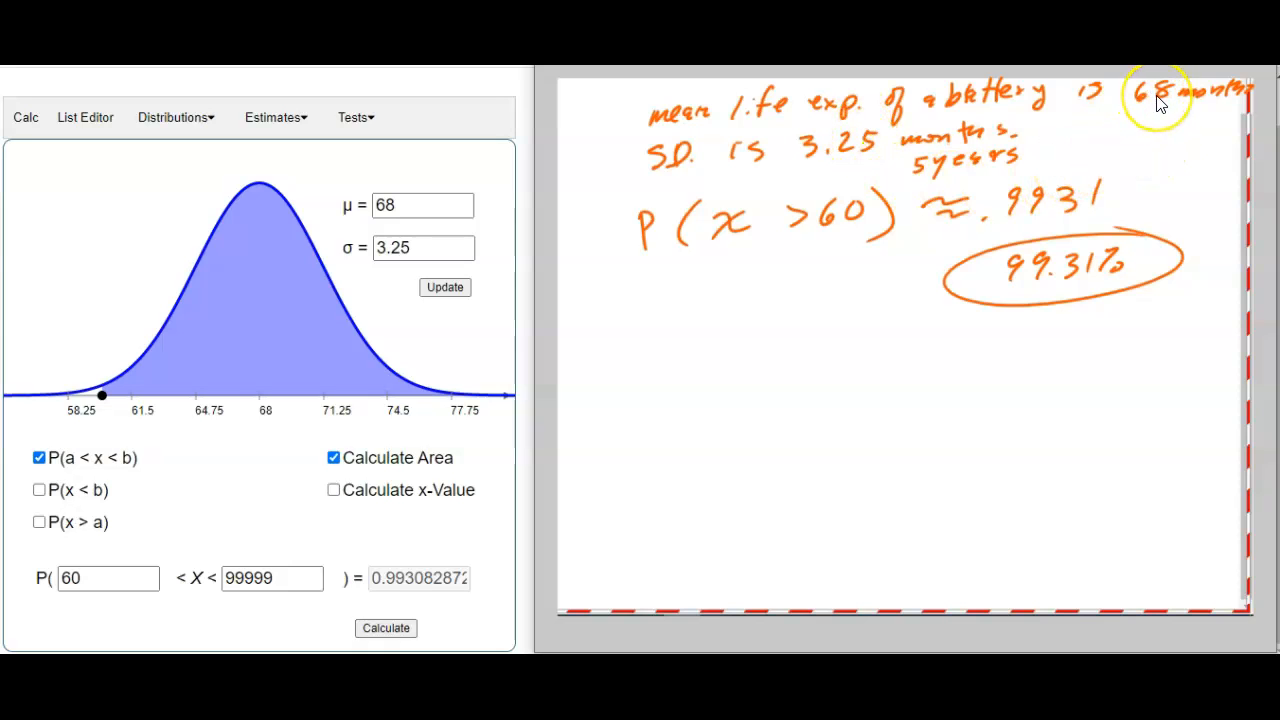
pyautogui.moveTo(832, 155)
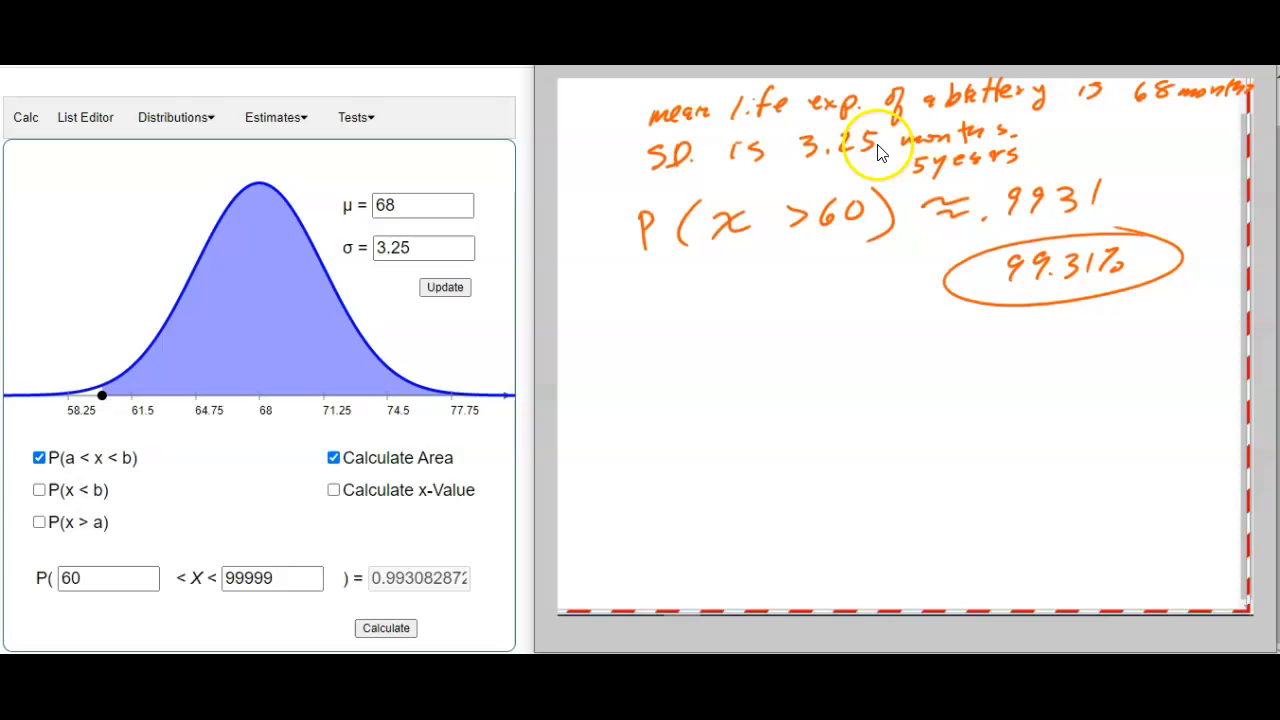
pyautogui.moveTo(1080, 140)
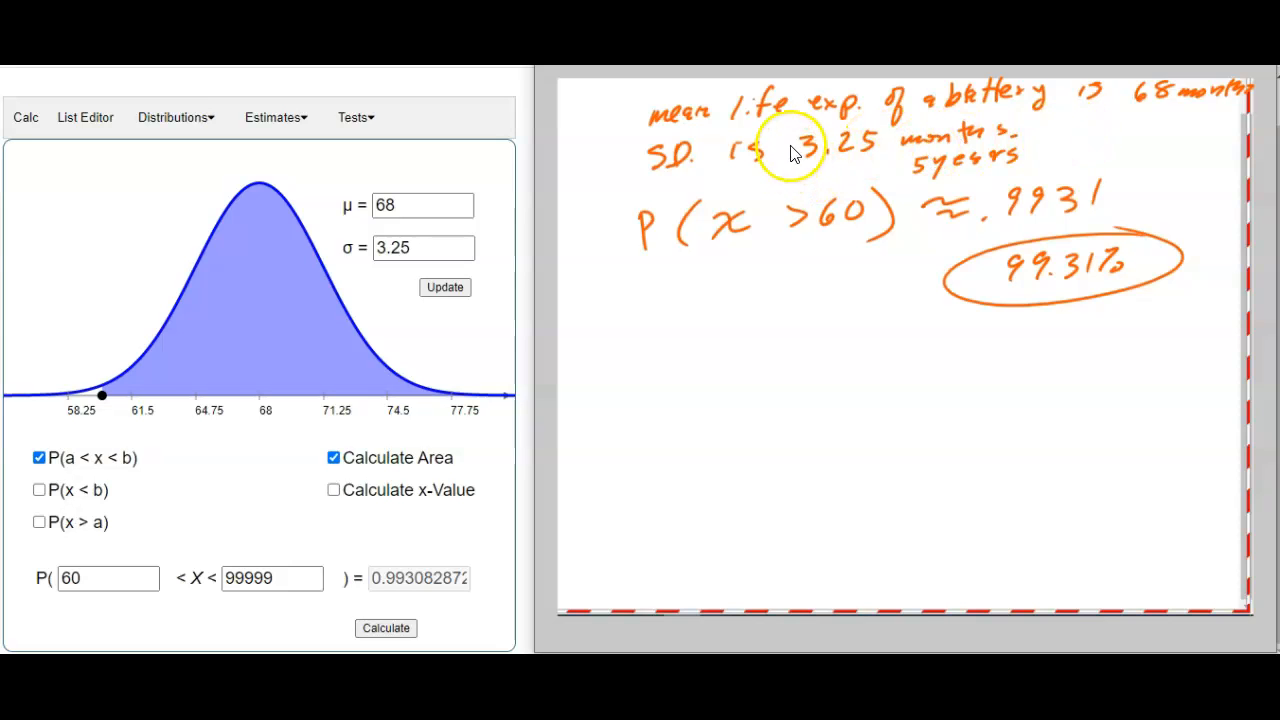
pyautogui.moveTo(640, 555)
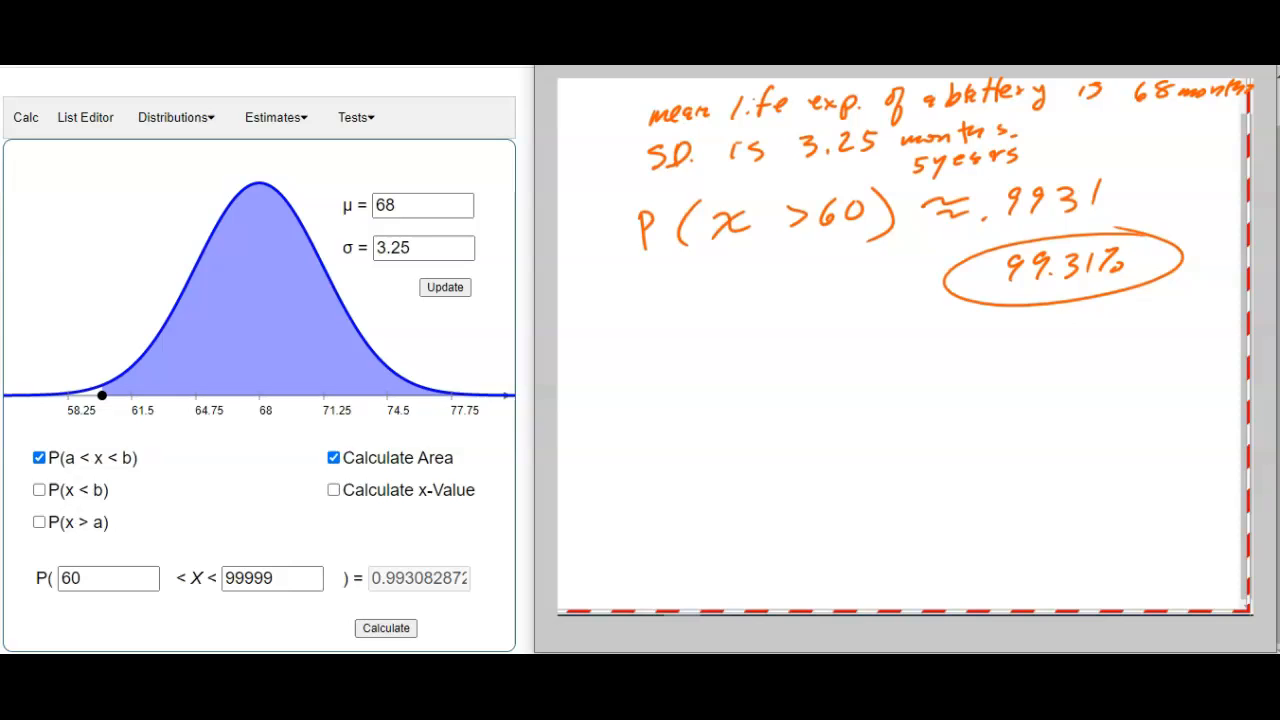
# Open and close the Distributions menu without changing the distribution type
pyautogui.click(175, 117)
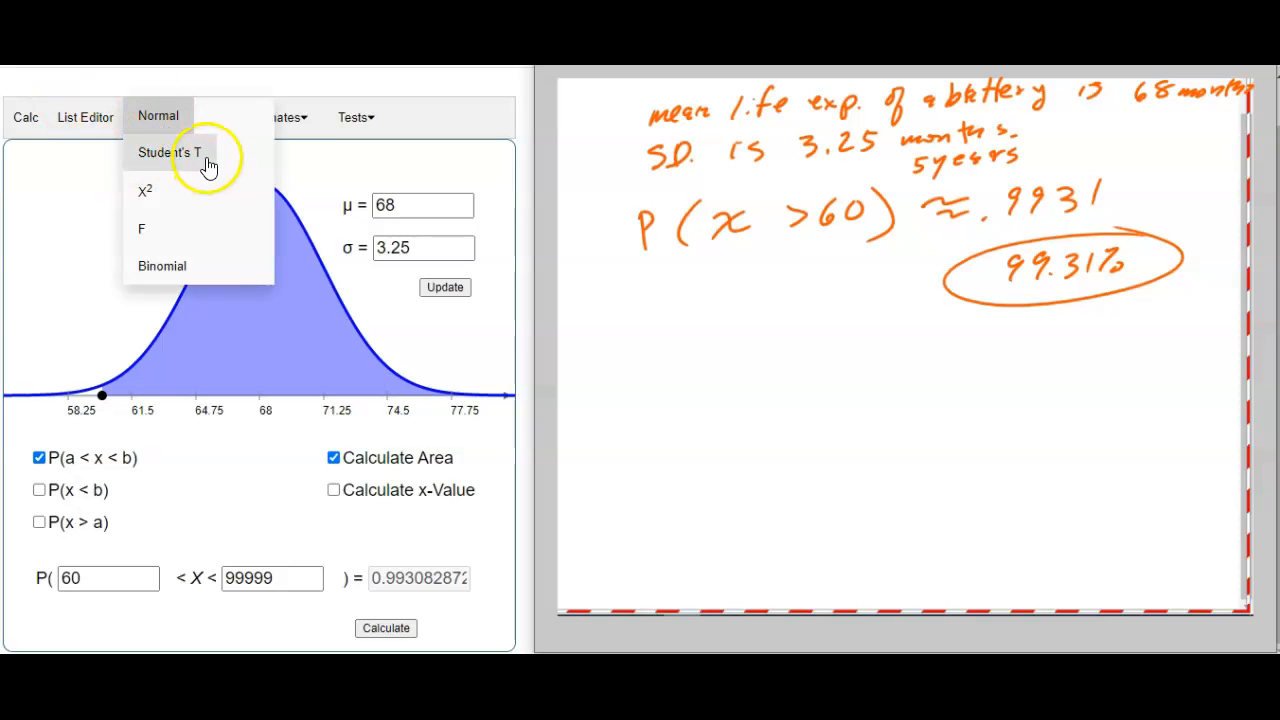
pyautogui.click(175, 117)
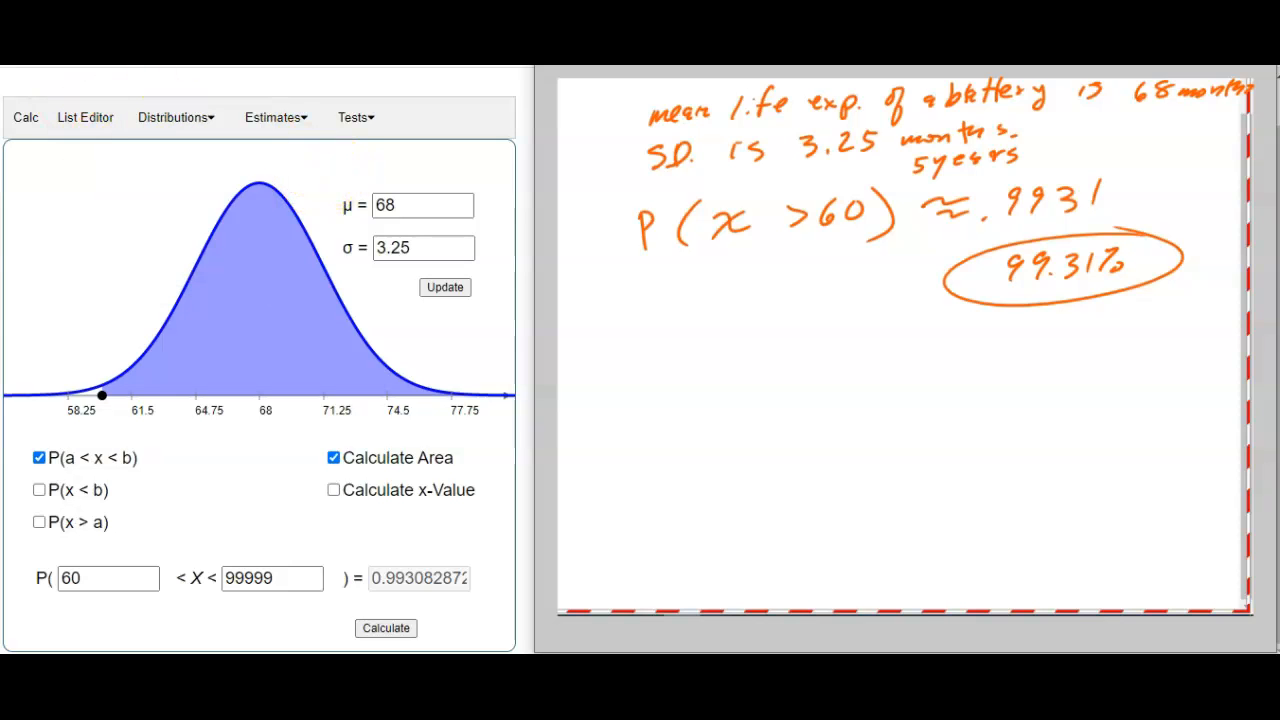